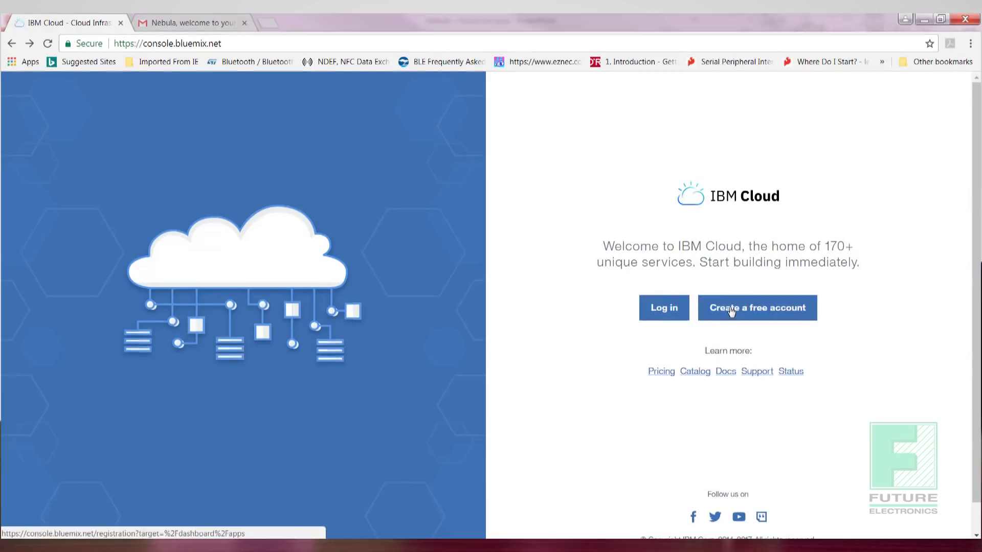
Sign up for a free IBM Cloud account and submit the completed form
{"action": "left_click", "coordinate": [756, 308]}
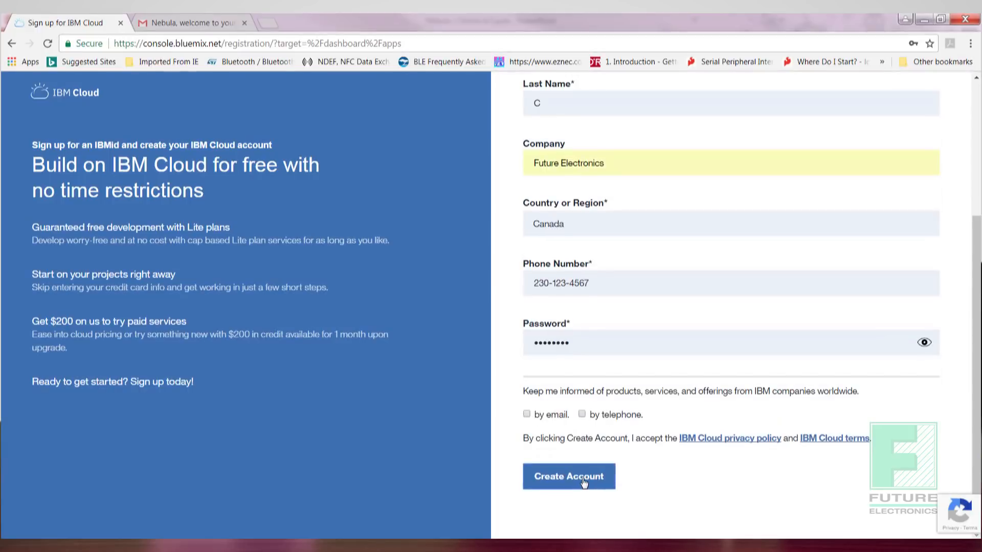
{"action": "left_click", "coordinate": [567, 475]}
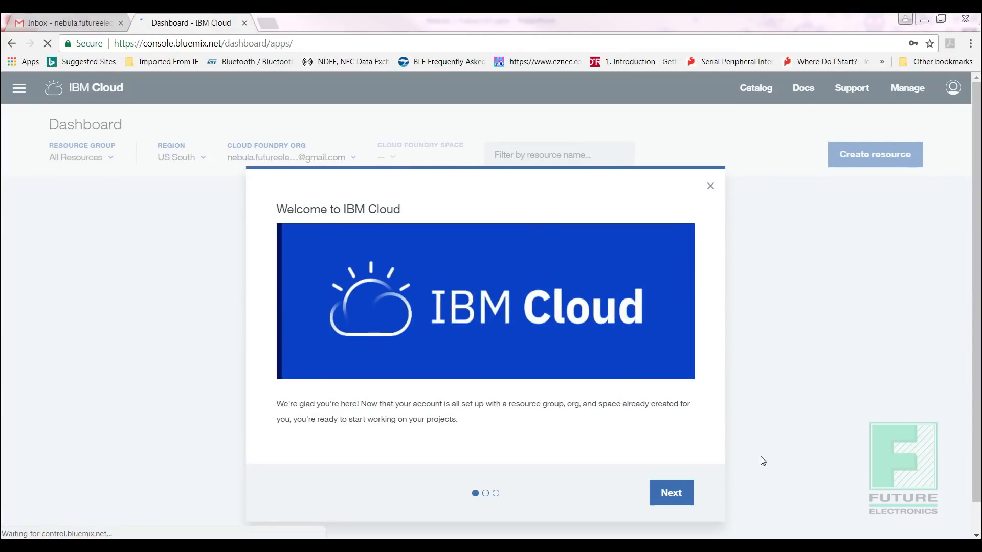
Step through and dismiss the welcome tour to reach the empty dashboard
{"action": "left_click", "coordinate": [671, 493]}
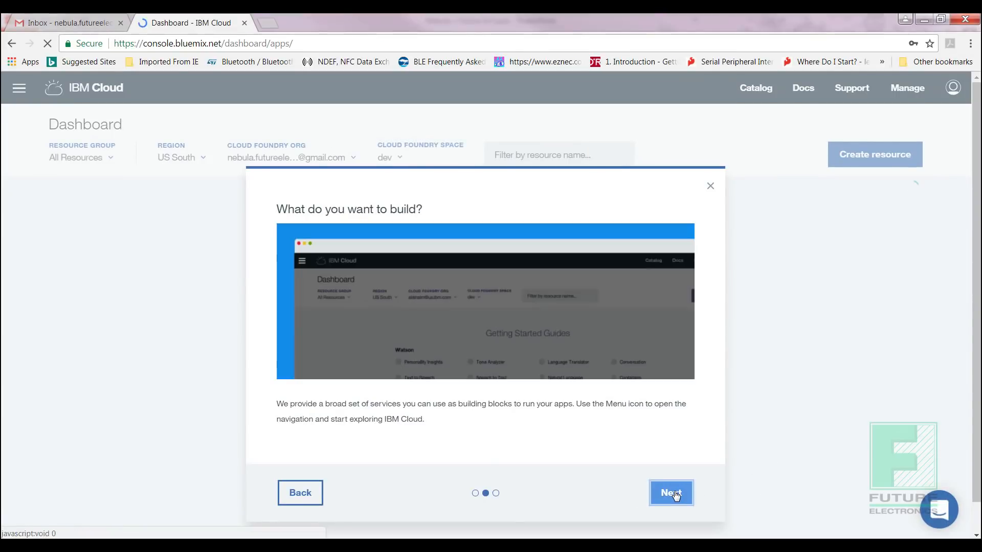
{"action": "left_click", "coordinate": [671, 493]}
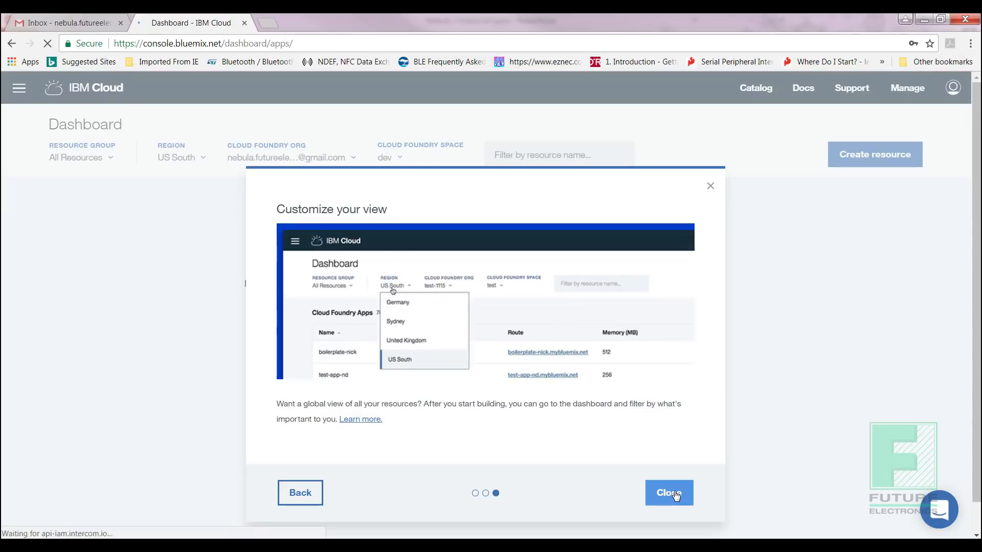
{"action": "left_click", "coordinate": [667, 493]}
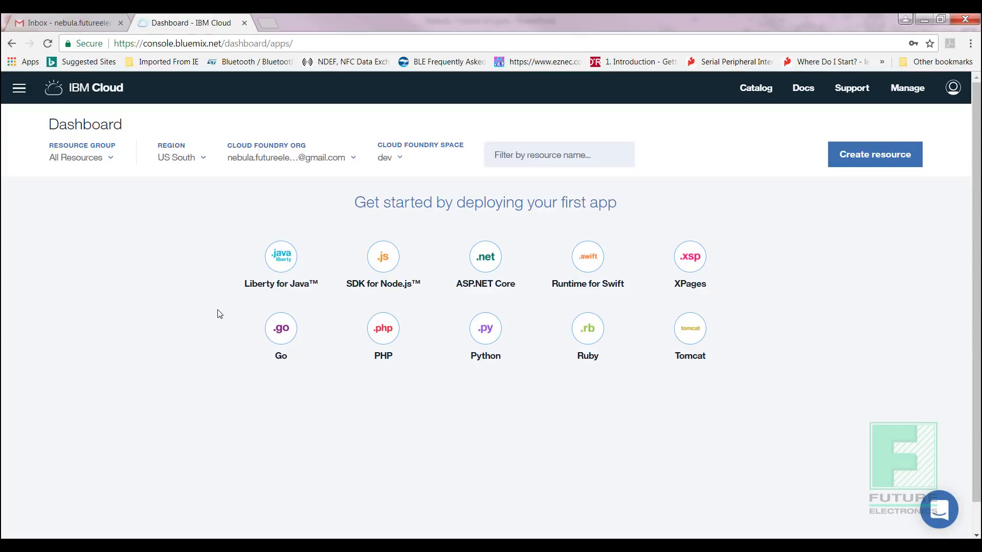
{"action": "mouse_move", "coordinate": [240, 275]}
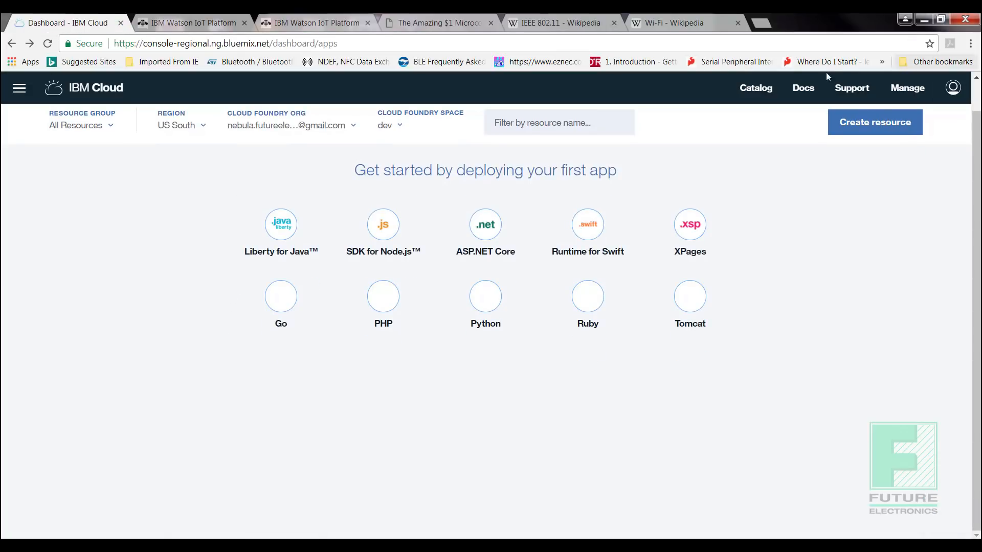
Pick the Internet of Things Platform Starter from the catalog and name the app nebulafuture
{"action": "left_click", "coordinate": [755, 88]}
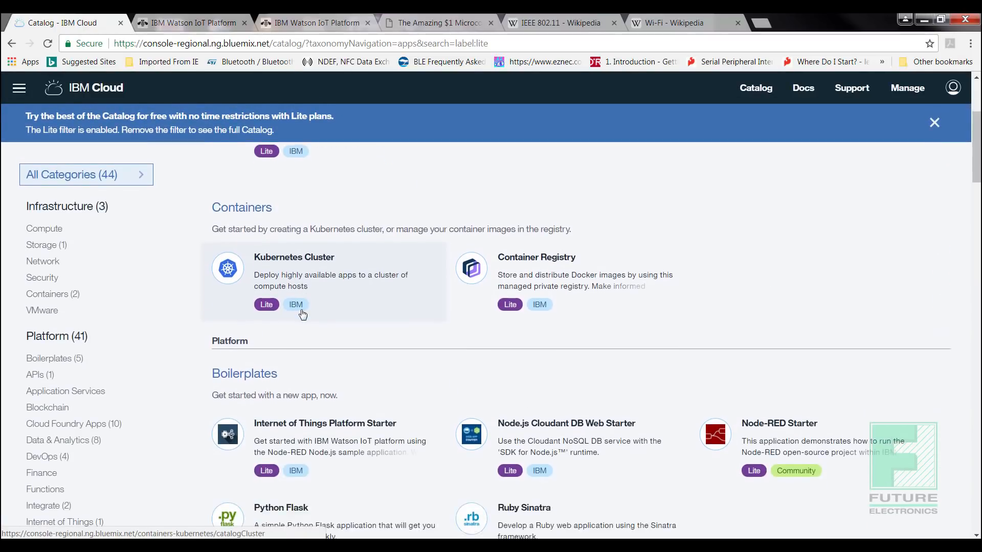
{"action": "left_click", "coordinate": [324, 423]}
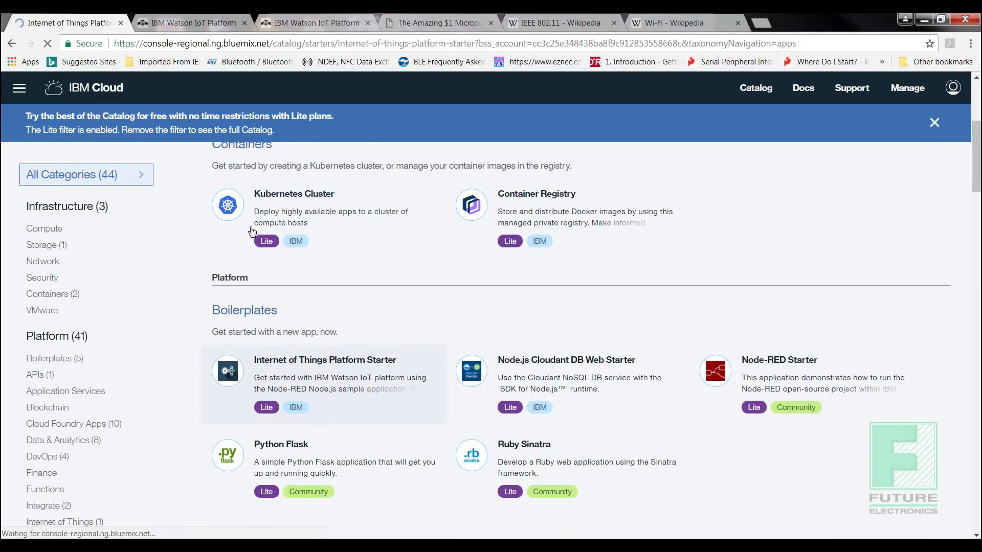
{"action": "left_click", "coordinate": [324, 359]}
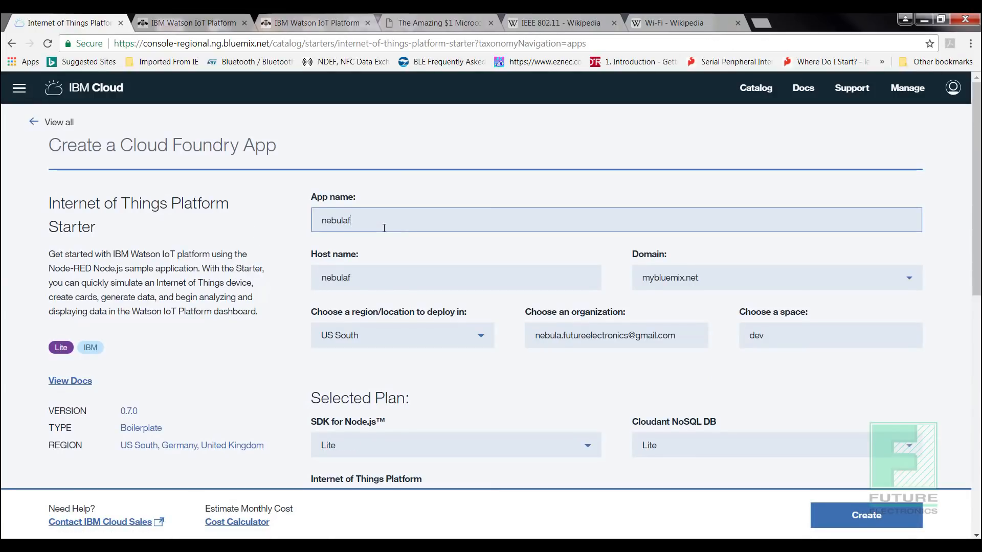
{"action": "type", "text": "uture"}
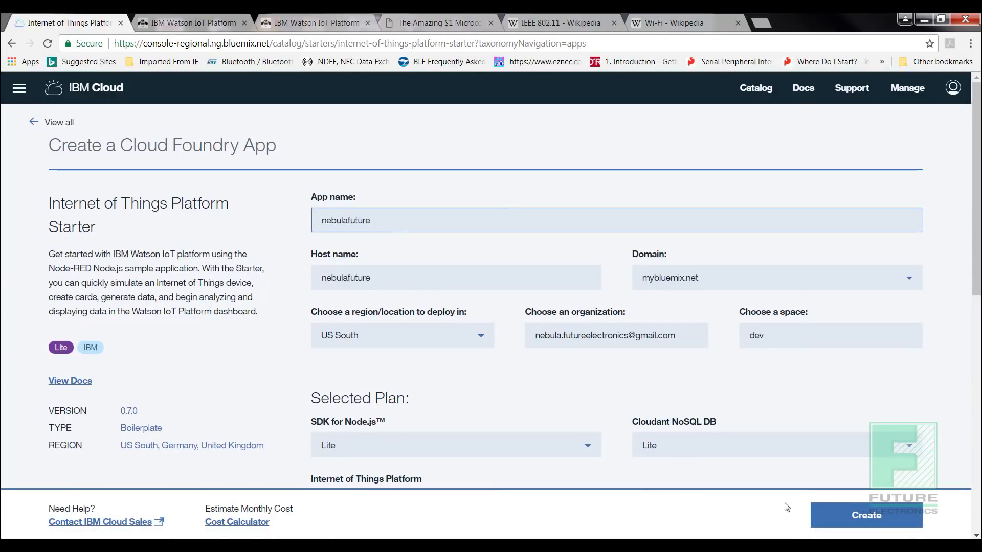
Create the nebulafuture starter app and go to its Watson IoT service page
{"action": "left_click", "coordinate": [866, 515]}
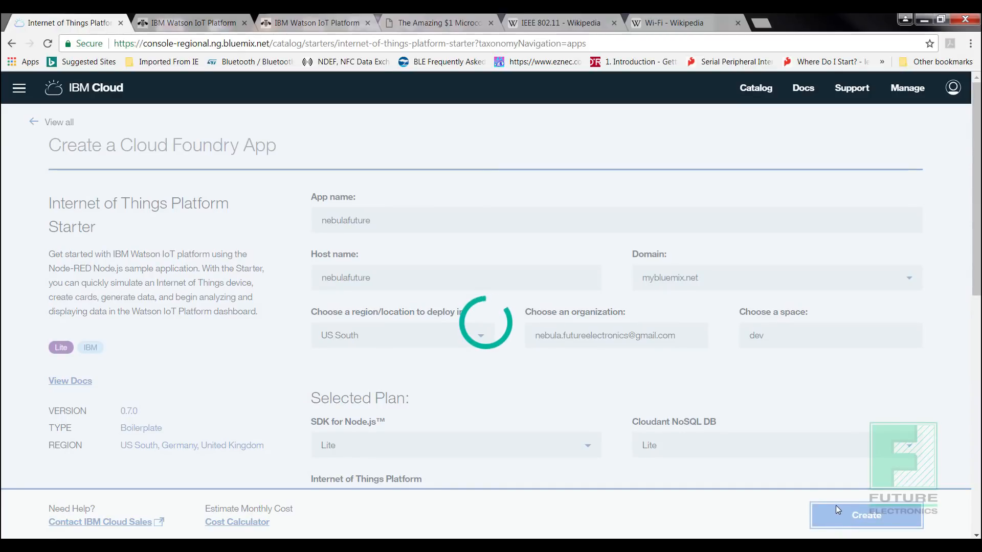
{"action": "left_click", "coordinate": [866, 515]}
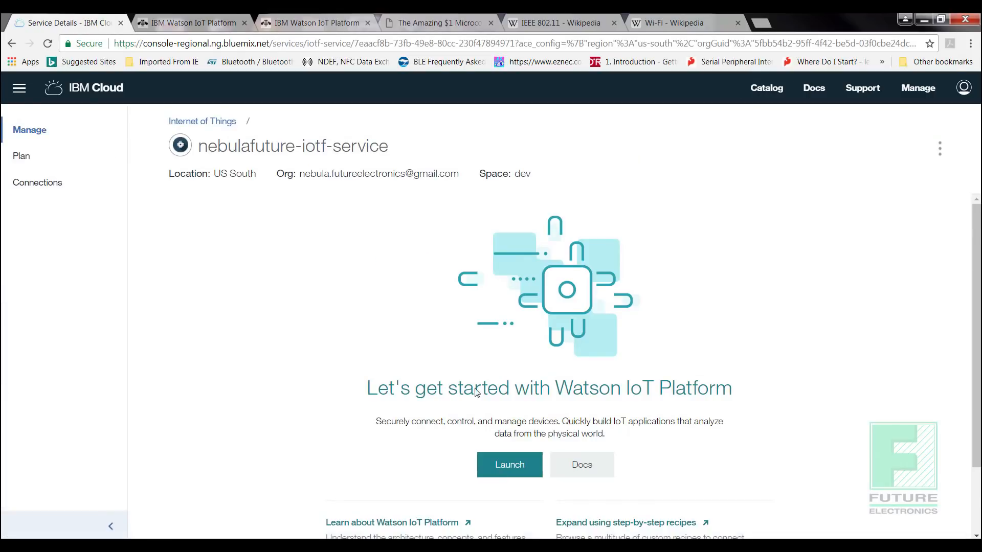
{"action": "mouse_move", "coordinate": [510, 464]}
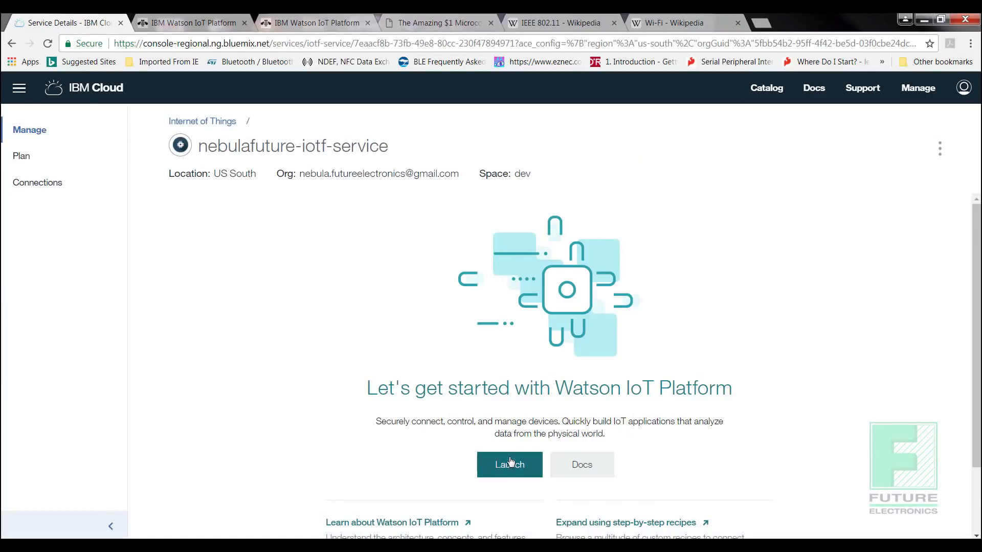
Launch the Watson IoT dashboard and start adding a new device type under Devices
{"action": "left_click", "coordinate": [509, 464]}
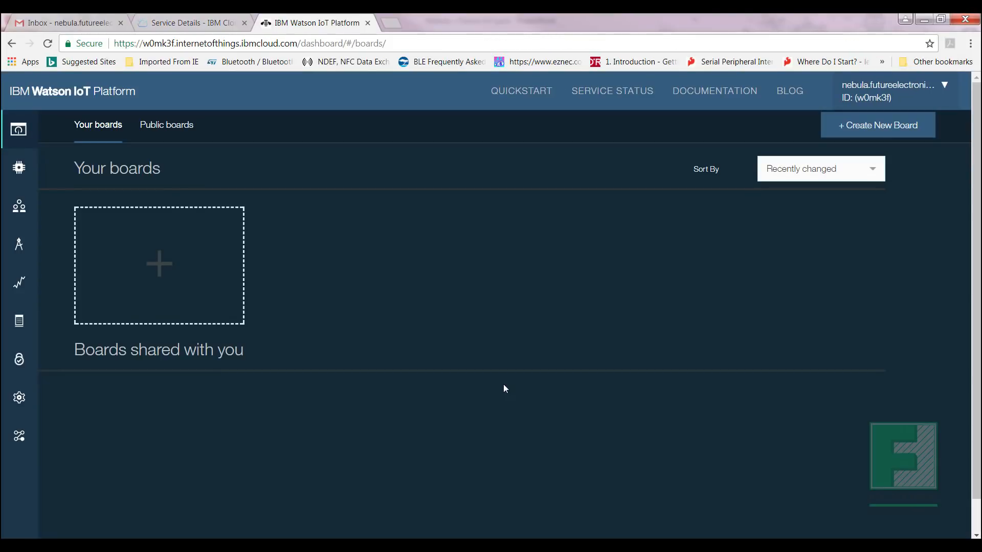
{"action": "mouse_move", "coordinate": [6, 136]}
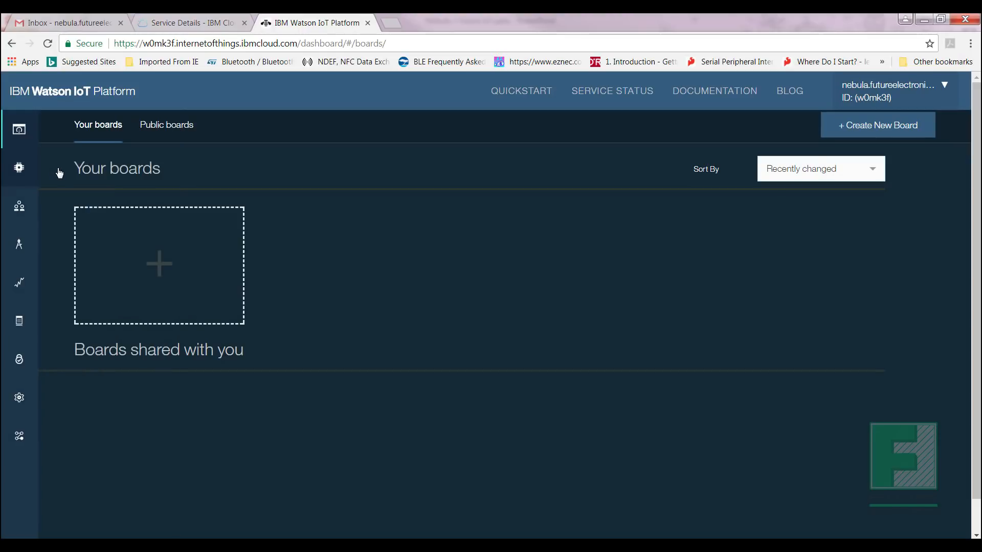
{"action": "left_click", "coordinate": [19, 167]}
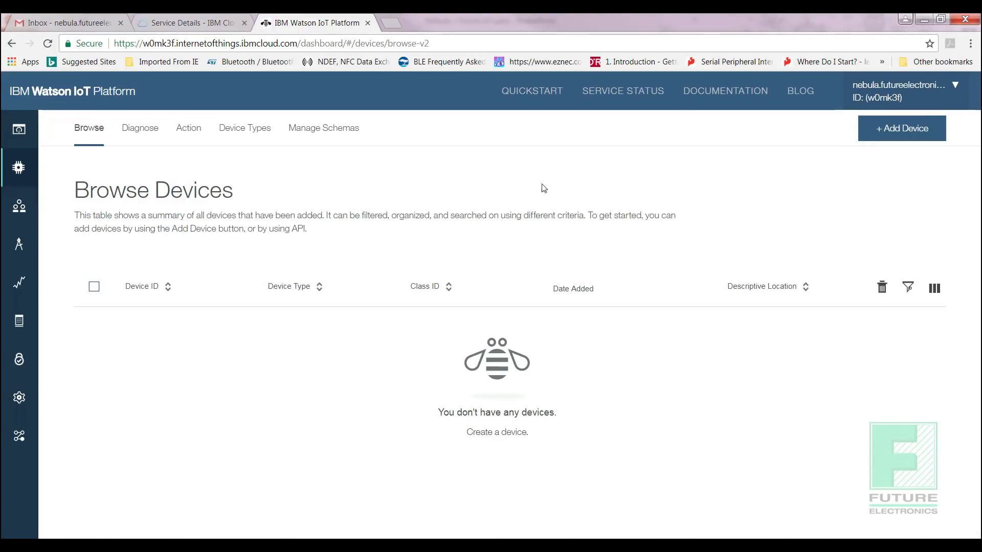
{"action": "left_click", "coordinate": [901, 129]}
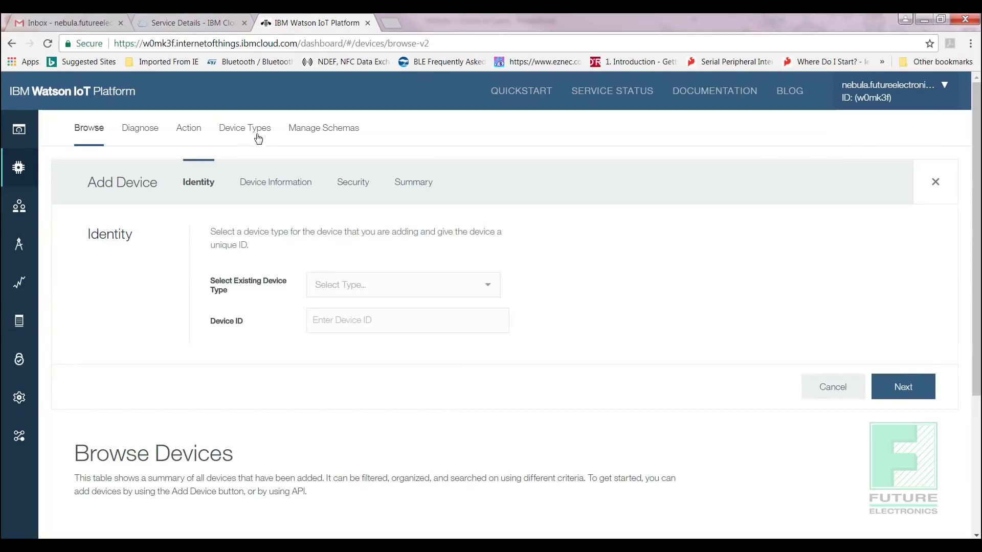
{"action": "mouse_move", "coordinate": [252, 133]}
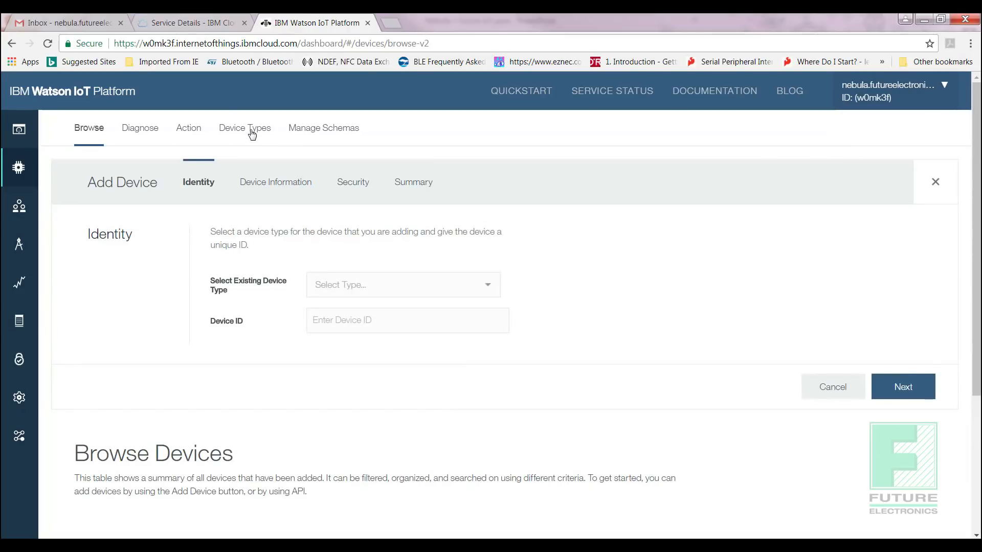
{"action": "left_click", "coordinate": [244, 128]}
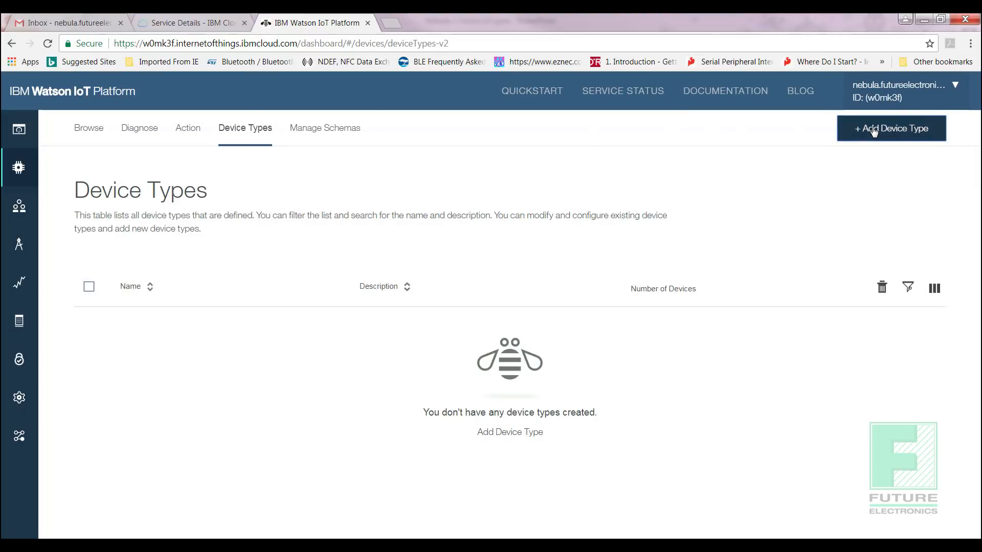
{"action": "left_click", "coordinate": [891, 129]}
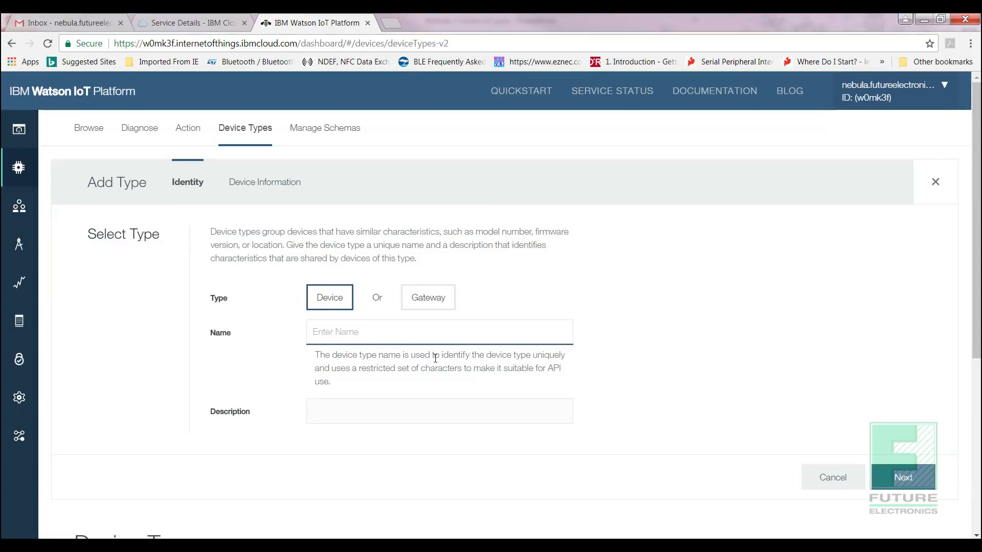
Create the device type Nebula-iot with serial number nebula-abdc
{"action": "type", "text": "Nebula-iot"}
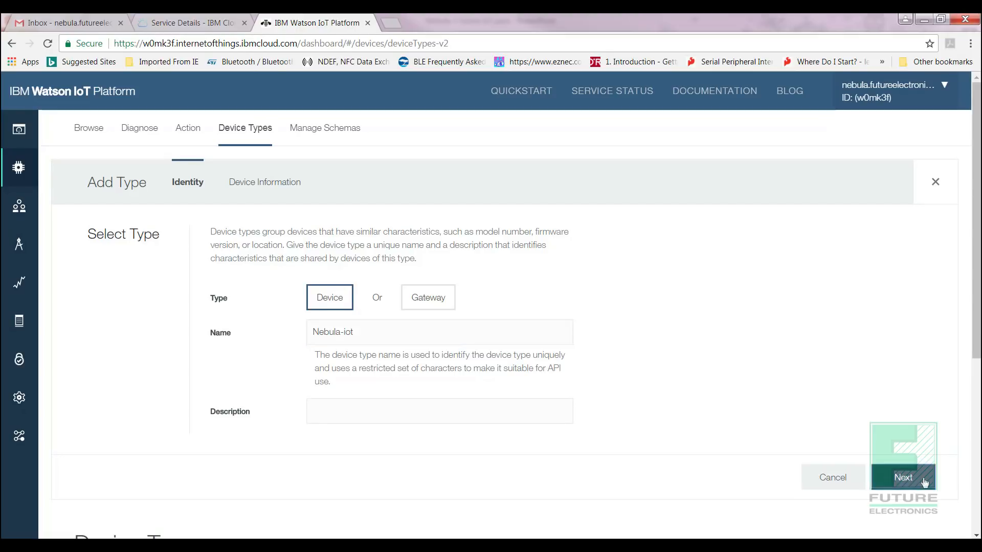
{"action": "left_click", "coordinate": [902, 478]}
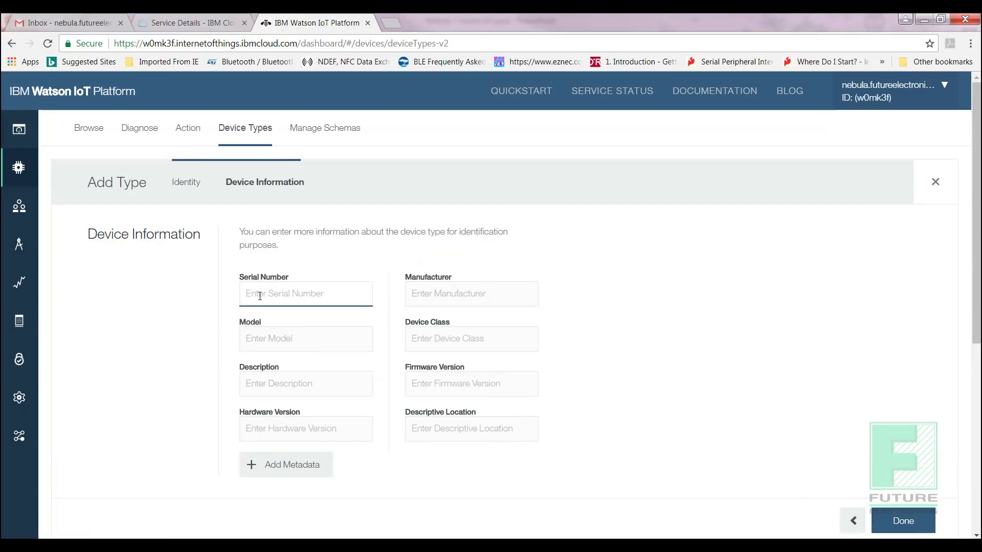
{"action": "type", "text": "nebula-abdd"}
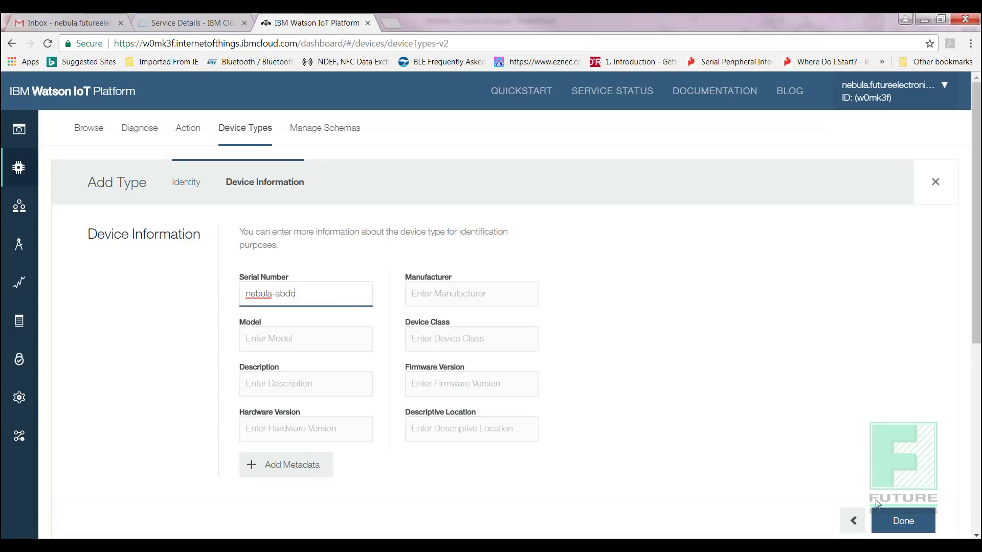
{"action": "left_click", "coordinate": [902, 520]}
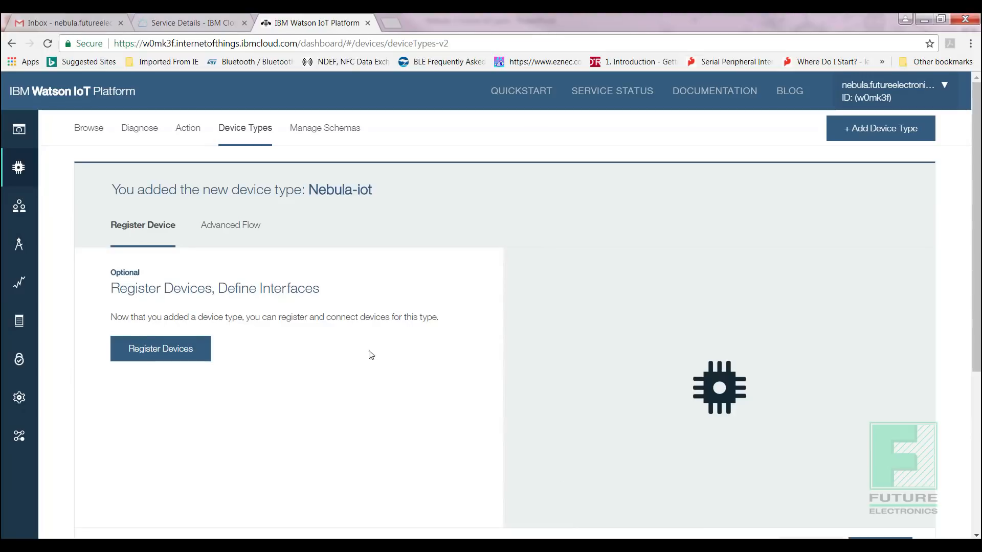
Begin registering a device with ID Nebula of type Nebula-iot
{"action": "left_click", "coordinate": [160, 348]}
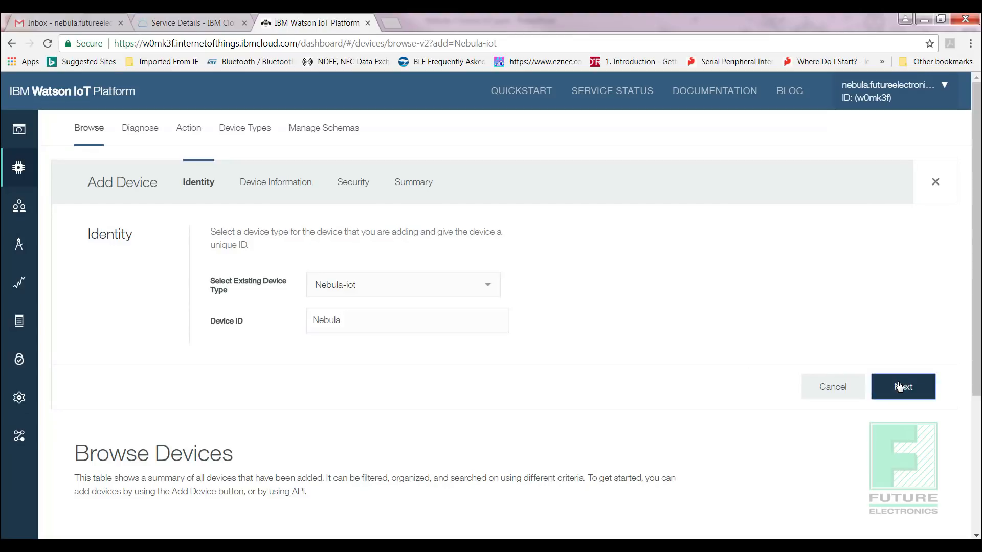
{"action": "left_click", "coordinate": [902, 386]}
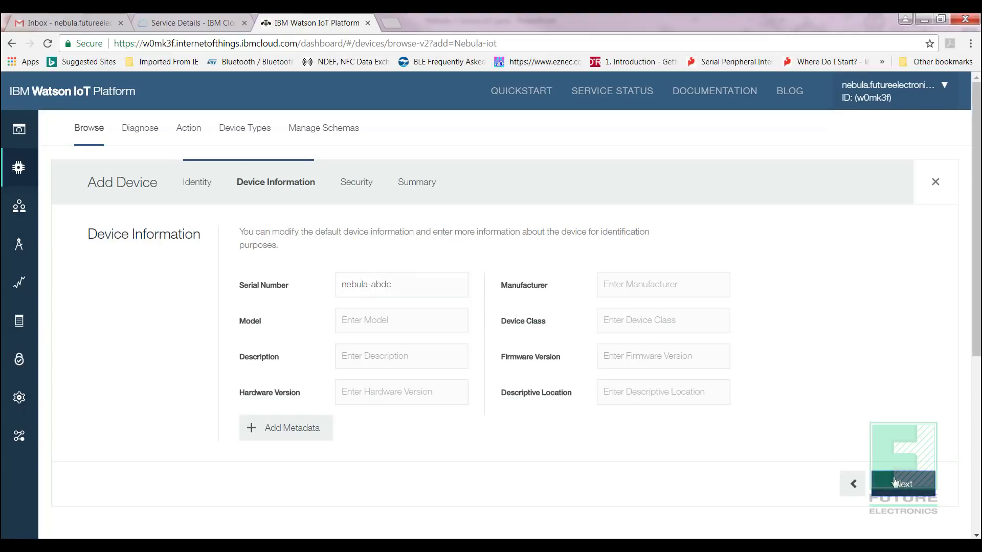
{"action": "left_click", "coordinate": [903, 483]}
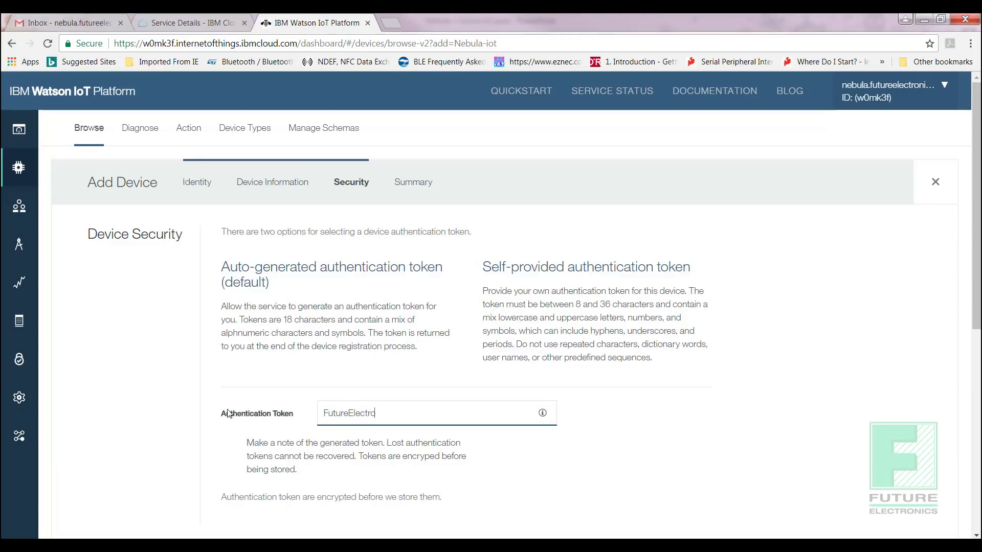
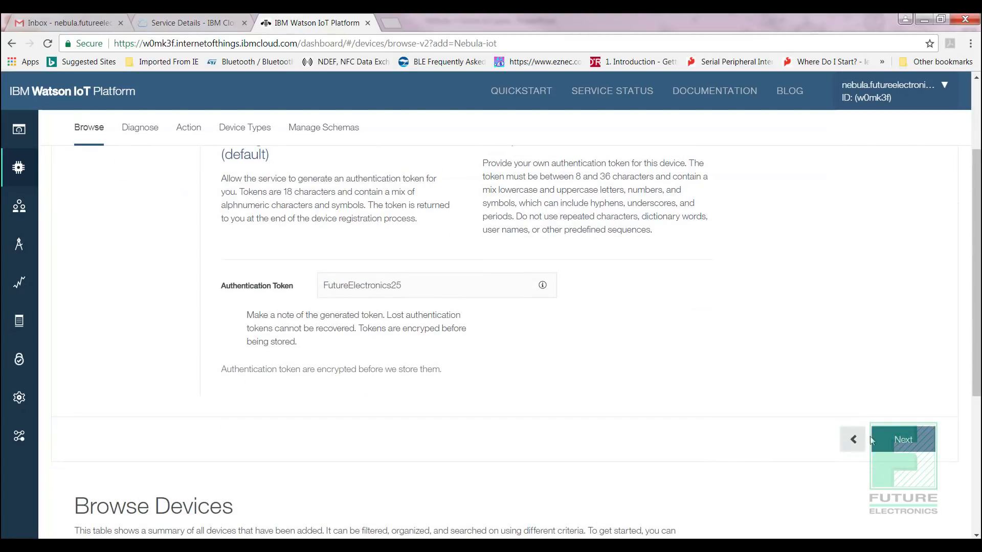
Enter a self-provided authentication token and finish registering the Nebula device
{"action": "left_click", "coordinate": [901, 439]}
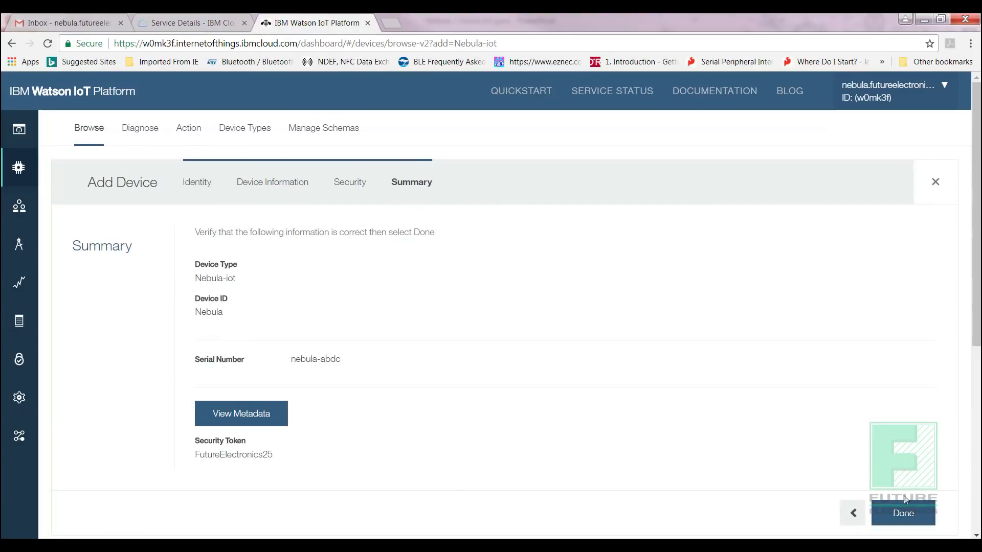
{"action": "left_click", "coordinate": [901, 514]}
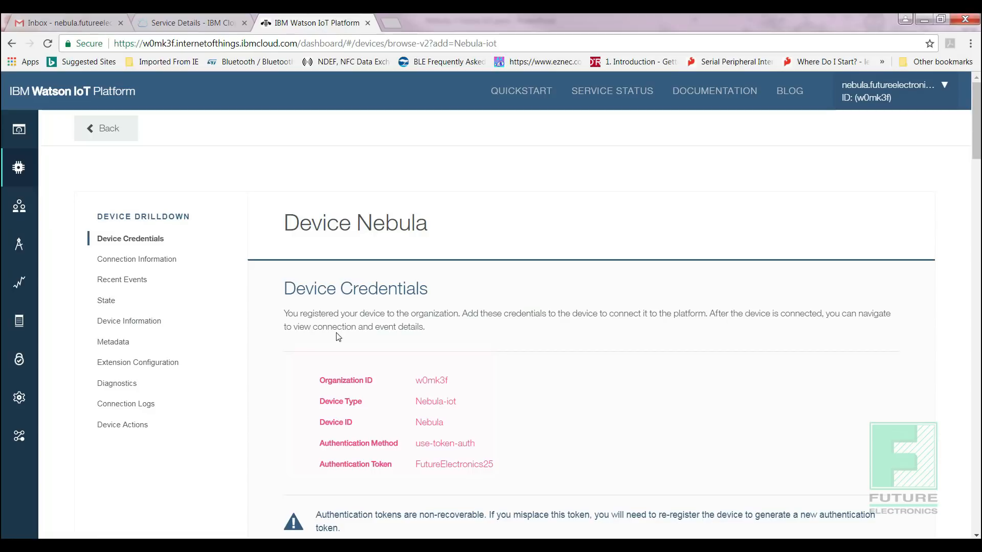
{"action": "mouse_move", "coordinate": [551, 409]}
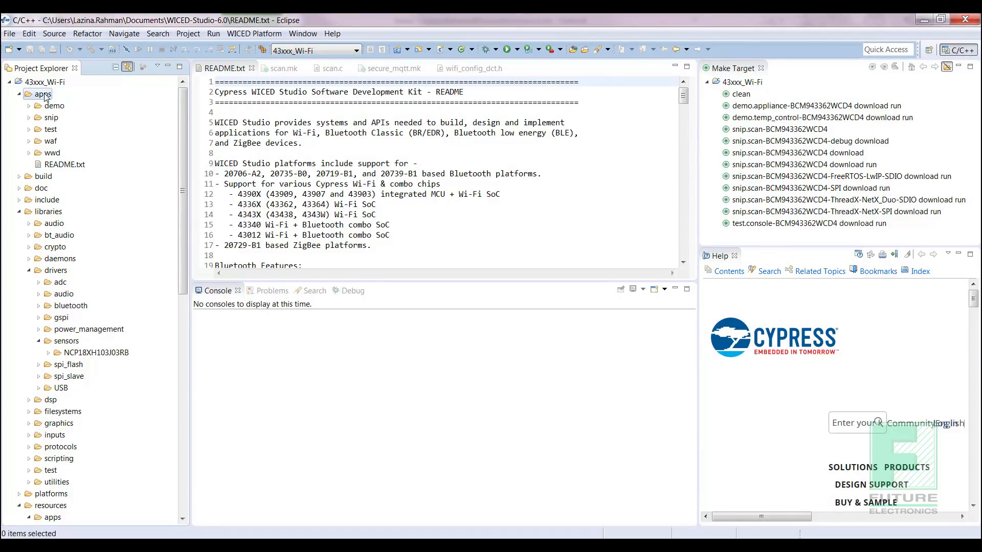
Create a new folder named nebula under apps in the 43xxx_Wi-Fi project
{"action": "right_click", "coordinate": [42, 94]}
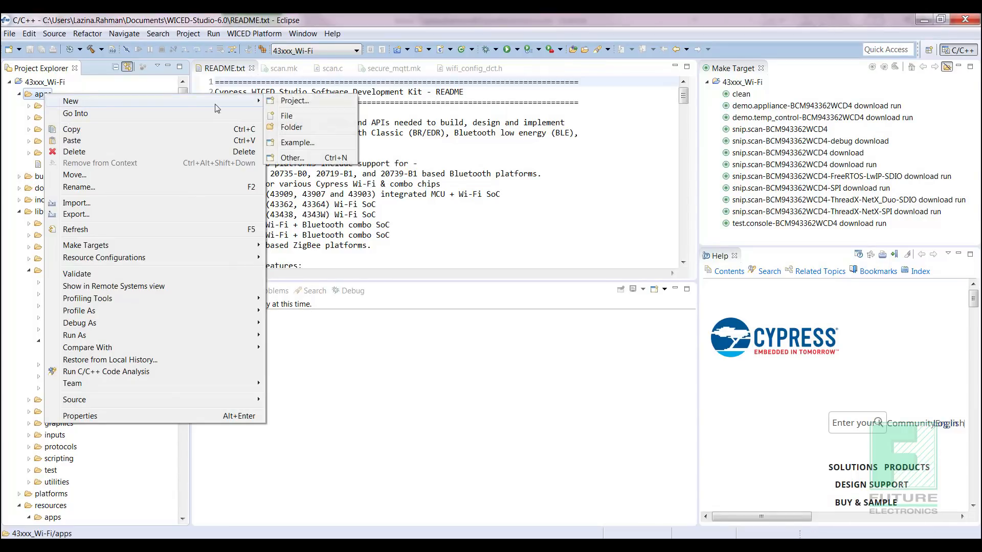
{"action": "left_click", "coordinate": [292, 127]}
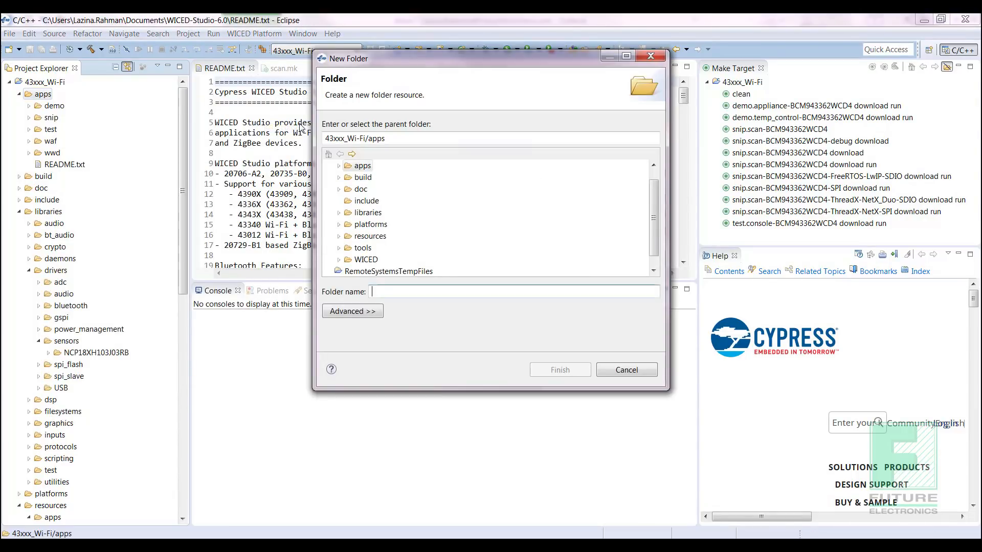
{"action": "type", "text": "nebu"}
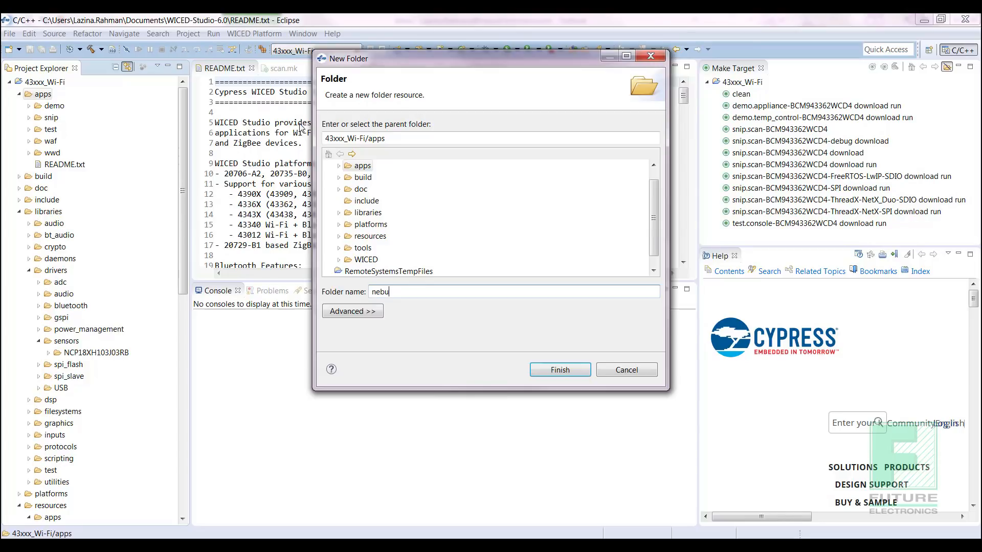
{"action": "left_click", "coordinate": [559, 369]}
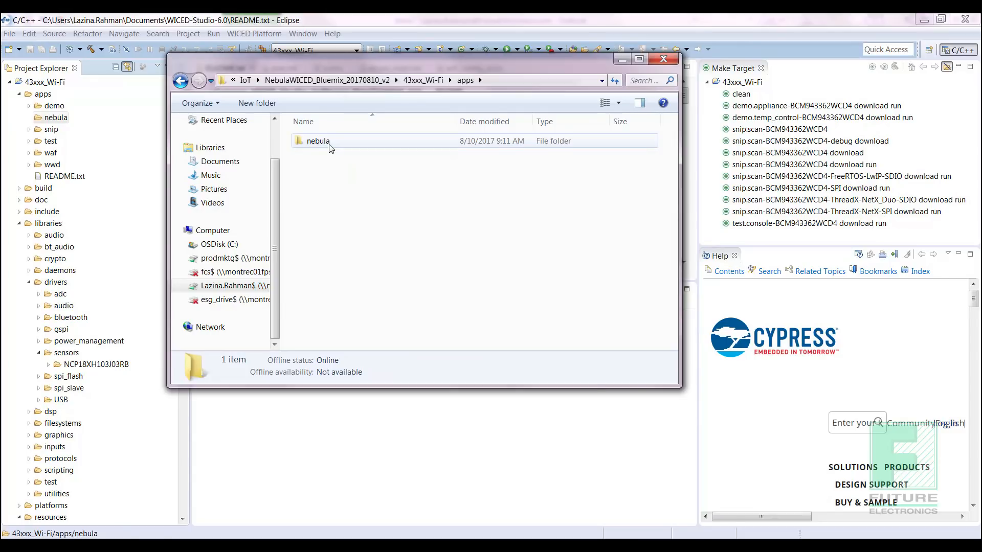
Copy the bluemix_iot_cmd app into nebula via Explorer and expand the folder
{"action": "double_click", "coordinate": [317, 140]}
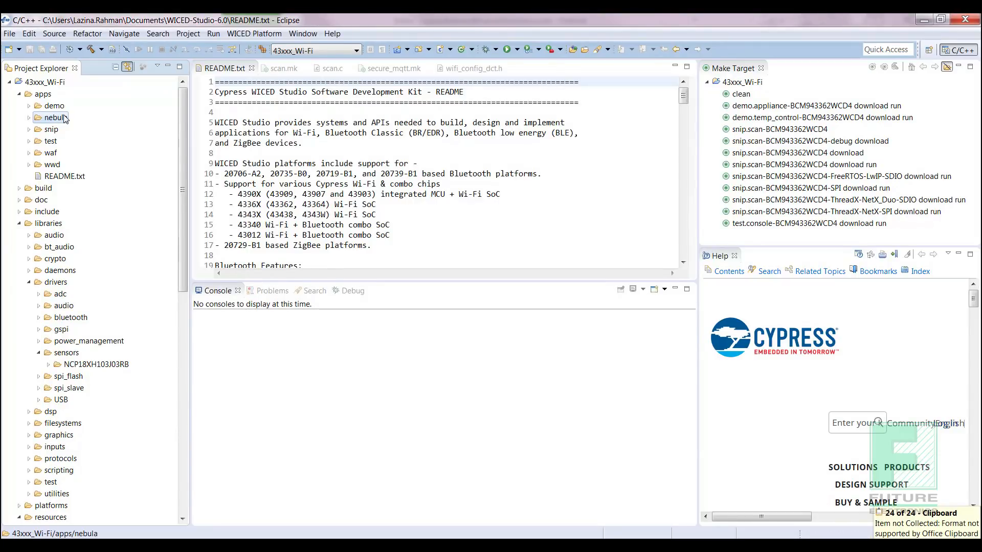
{"action": "left_click", "coordinate": [29, 117]}
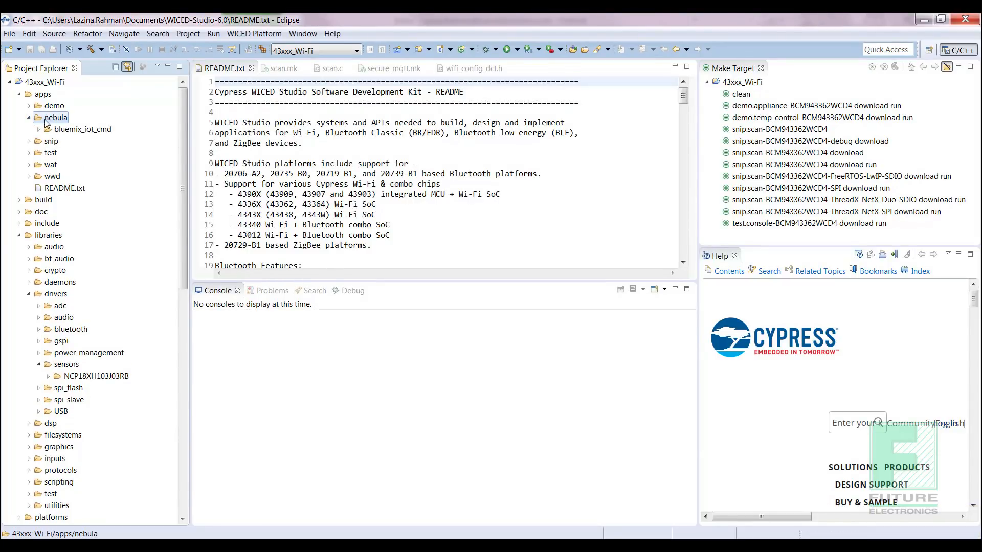
Copy the ERTJ1VR103J and VL6180X sensor driver folders from libraries/drivers/sensors
{"action": "left_click", "coordinate": [55, 116]}
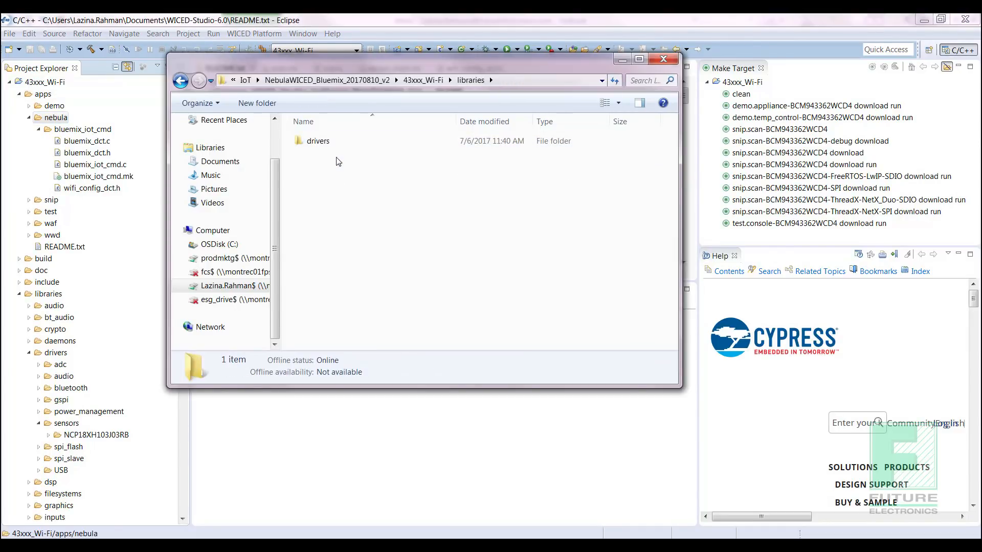
{"action": "double_click", "coordinate": [318, 140]}
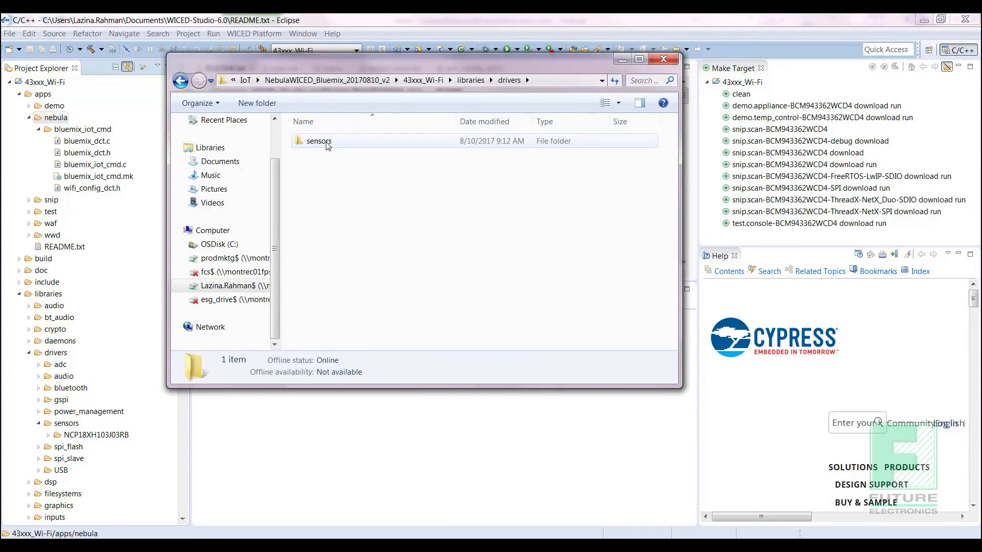
{"action": "double_click", "coordinate": [319, 140]}
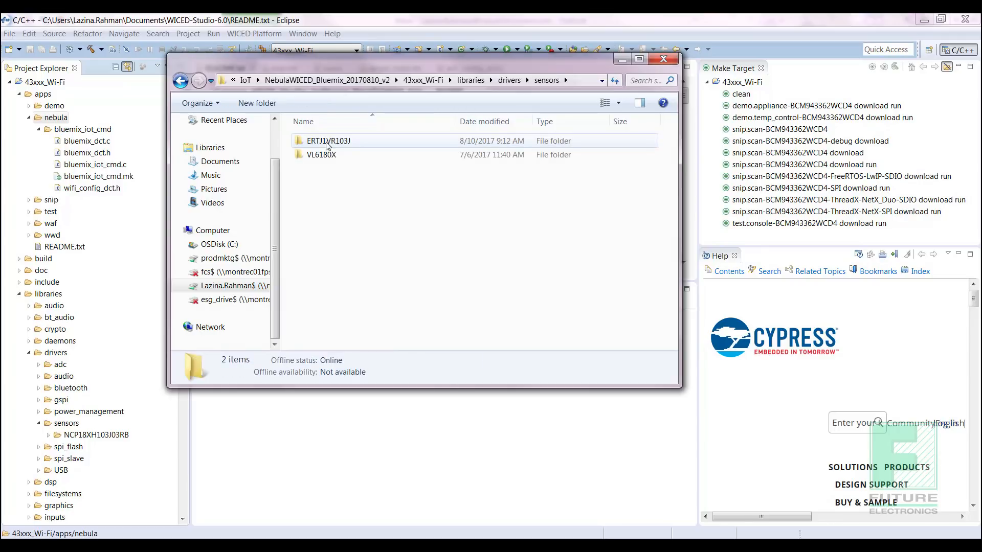
{"action": "key", "text": "ctrl+a"}
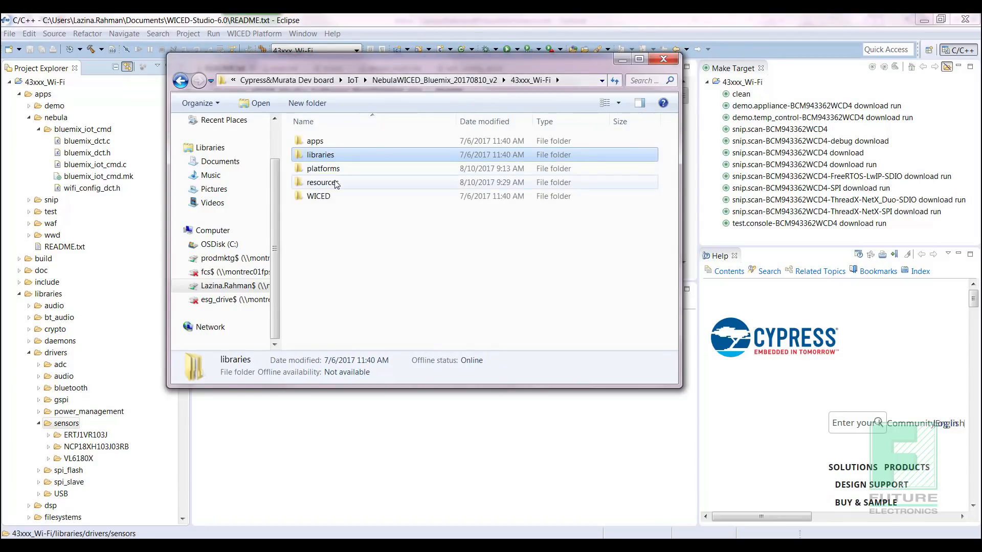
Bring the bluemix_iot resources from resources/apps into the matching project folders
{"action": "double_click", "coordinate": [320, 182]}
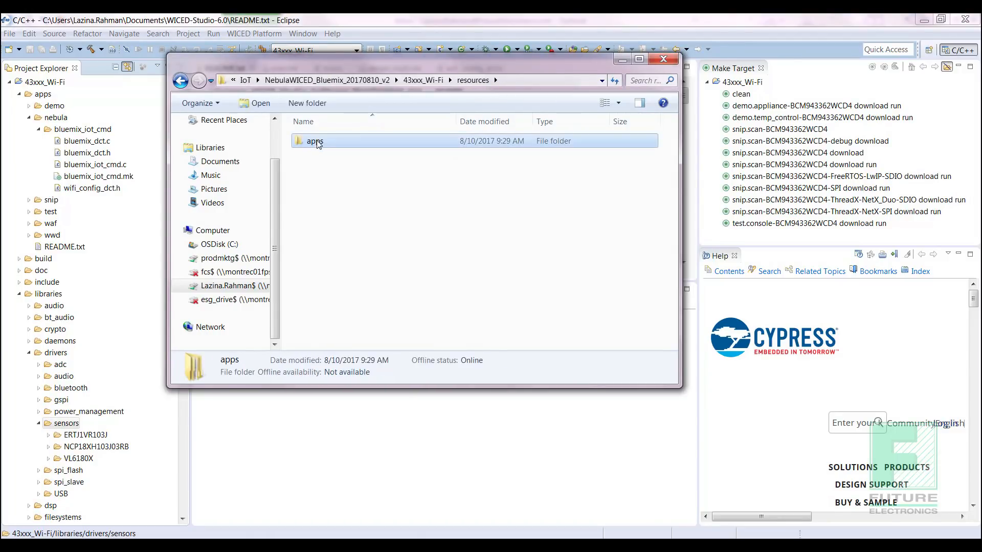
{"action": "double_click", "coordinate": [314, 140]}
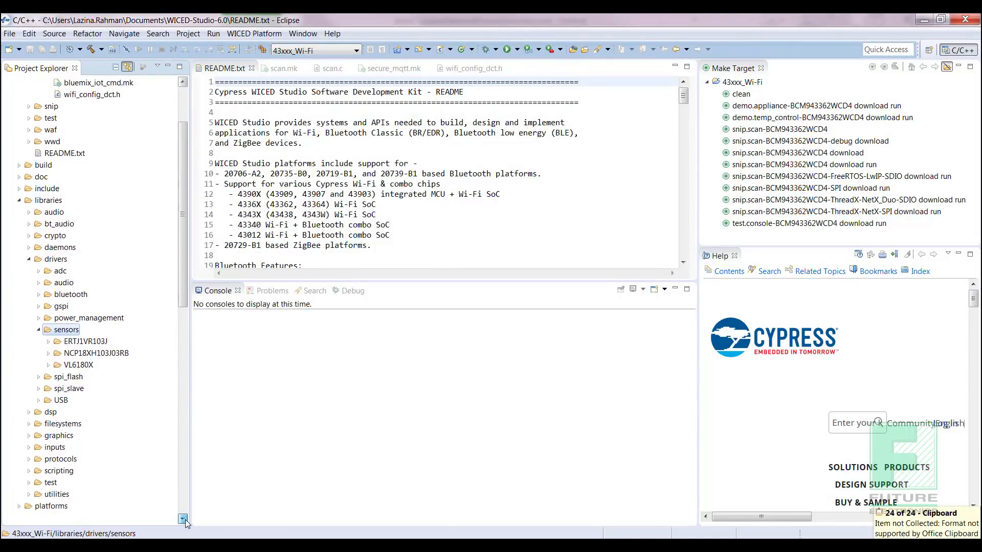
{"action": "scroll", "scroll_direction": "down", "scroll_amount": 3}
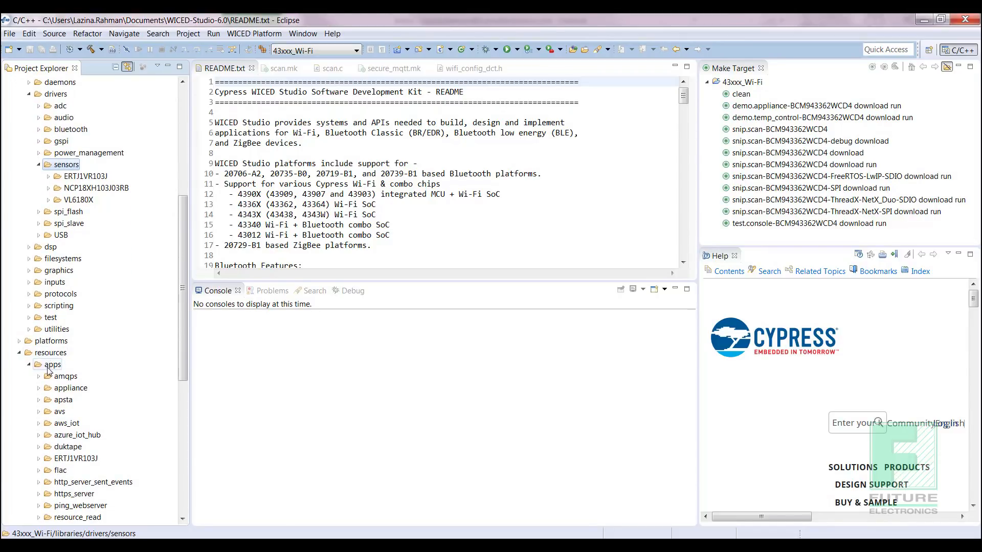
{"action": "left_click", "coordinate": [52, 364]}
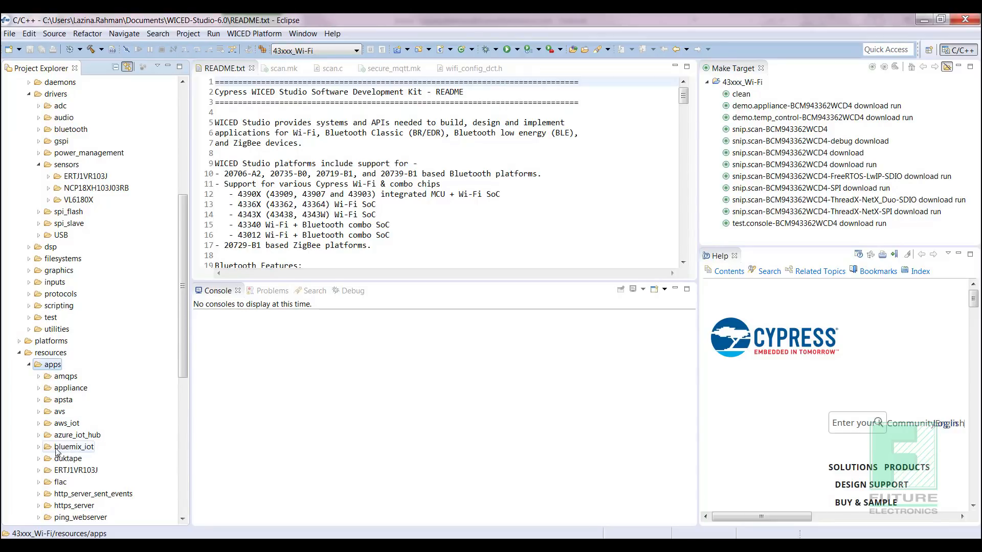
{"action": "left_click", "coordinate": [38, 447]}
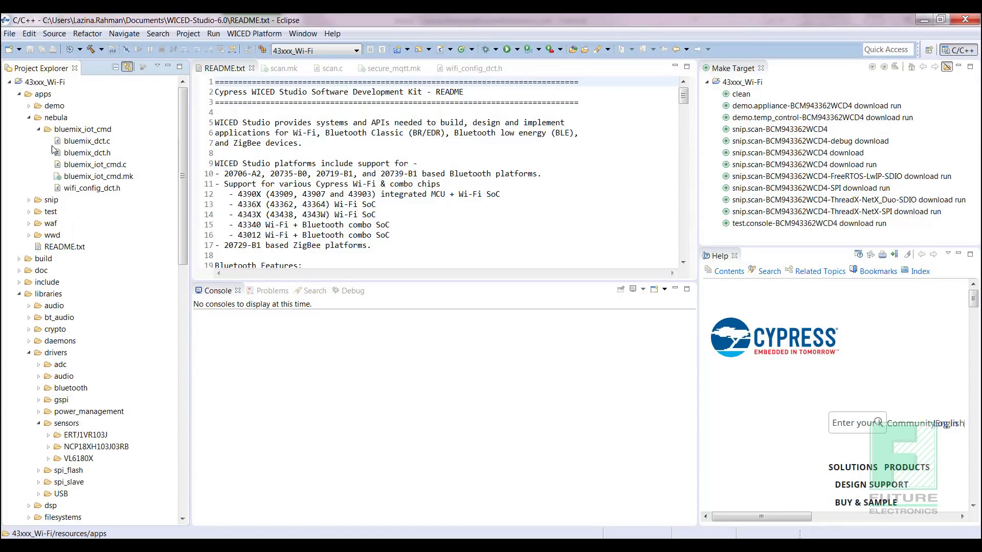
Open wifi_config_dct.h and the bluemix_iot_cmd.mk makefile from nebula/bluemix_iot_cmd
{"action": "left_click", "coordinate": [96, 164]}
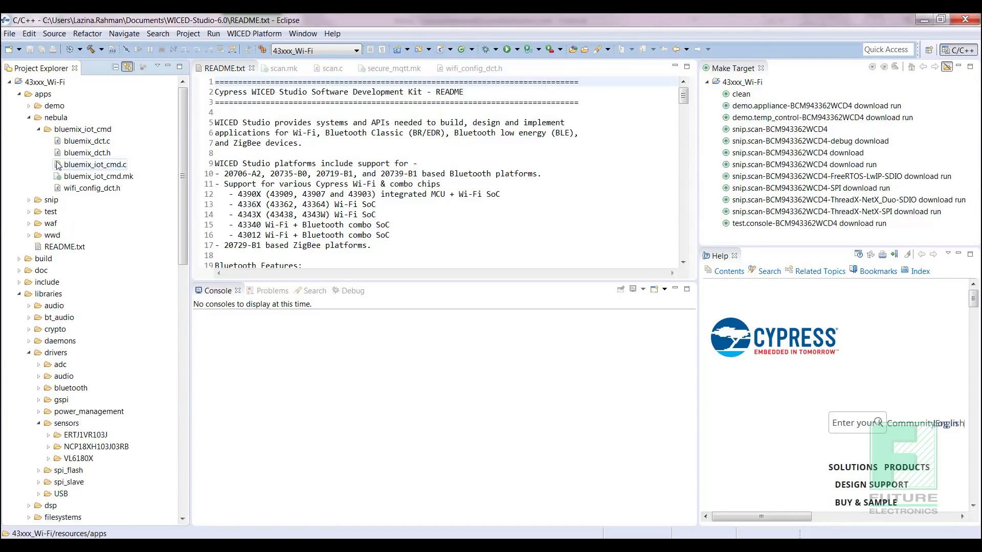
{"action": "left_click", "coordinate": [91, 189]}
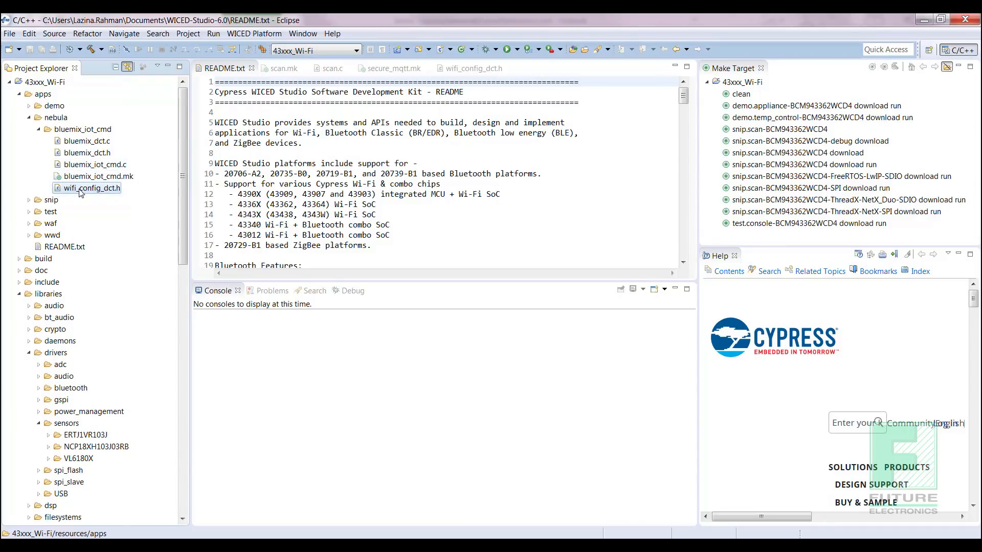
{"action": "double_click", "coordinate": [92, 188]}
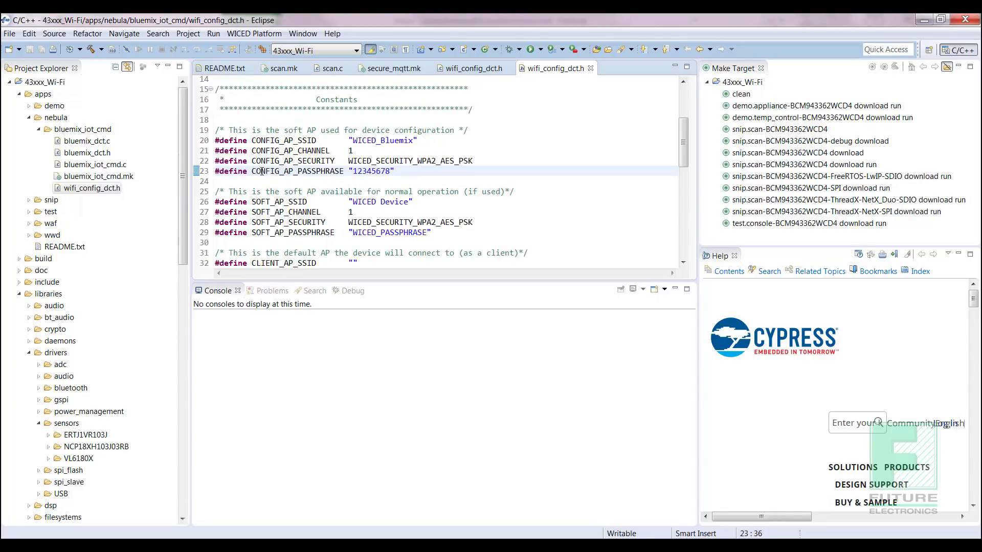
{"action": "double_click", "coordinate": [98, 176]}
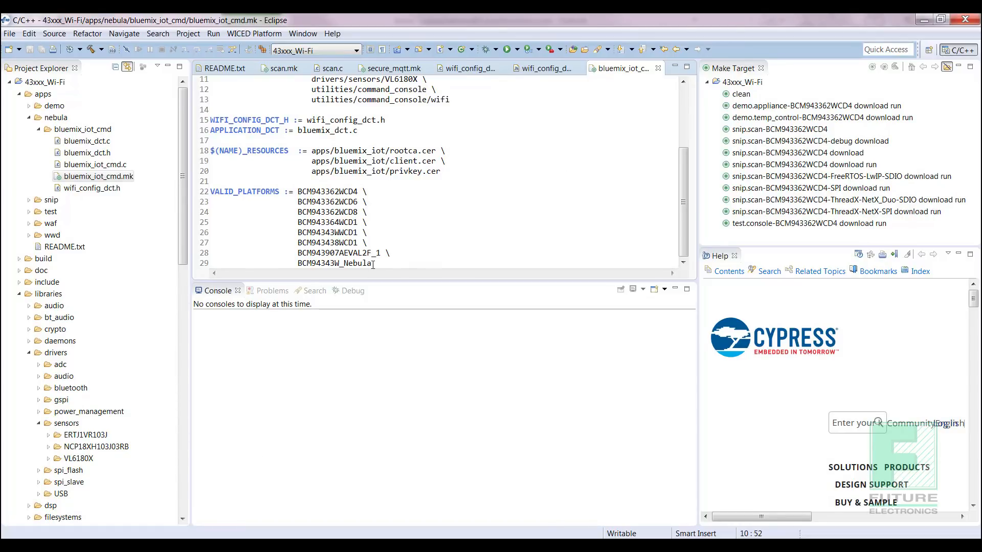
Append NEB1DX_01 after BCM94343W_Nebula in the makefile's valid platforms list
{"action": "left_click", "coordinate": [370, 263]}
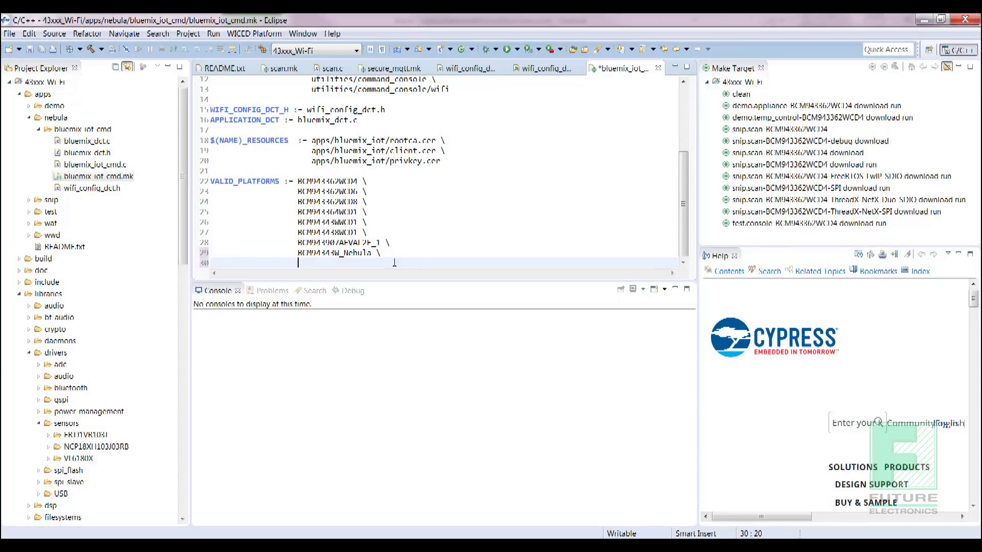
{"action": "type", "text": "NEB1D"}
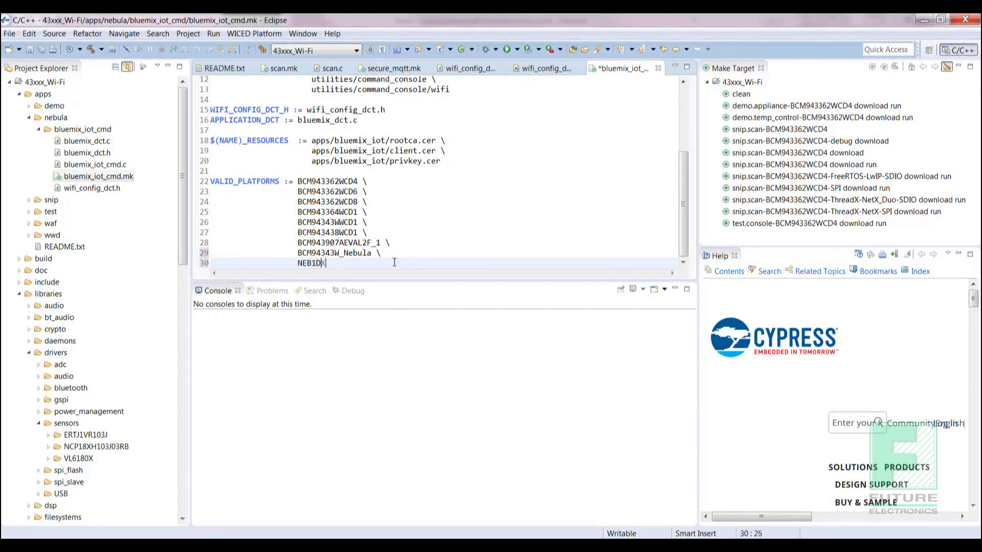
{"action": "type", "text": "_01"}
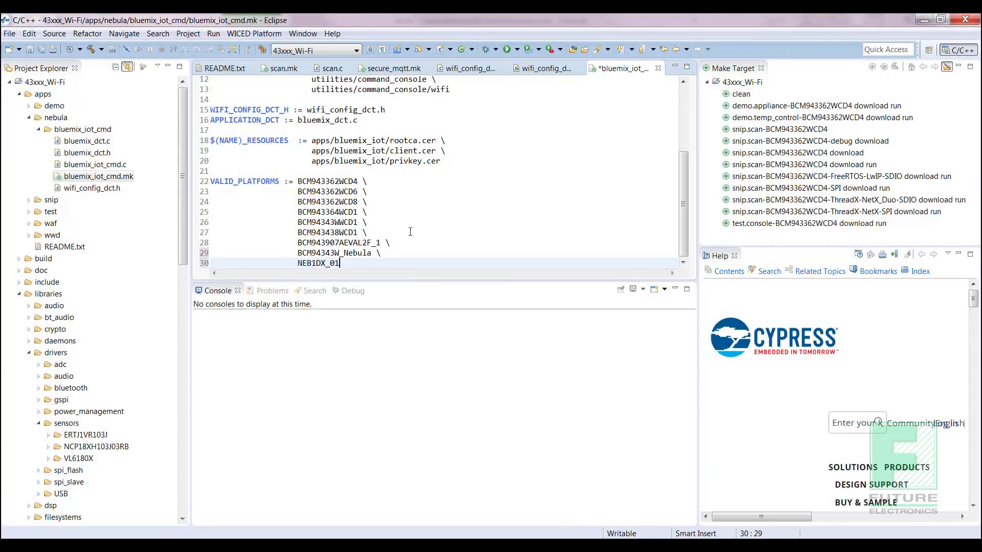
{"action": "mouse_move", "coordinate": [635, 167]}
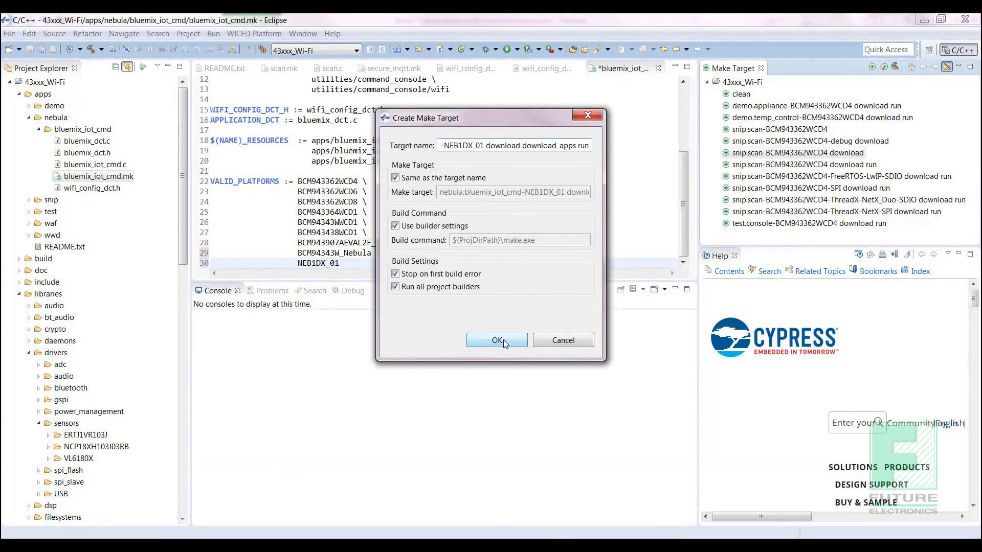
Create and run the nebula.bluemix_iot_cmd-NEB1DX_01 download download_apps run make target
{"action": "left_click", "coordinate": [497, 340]}
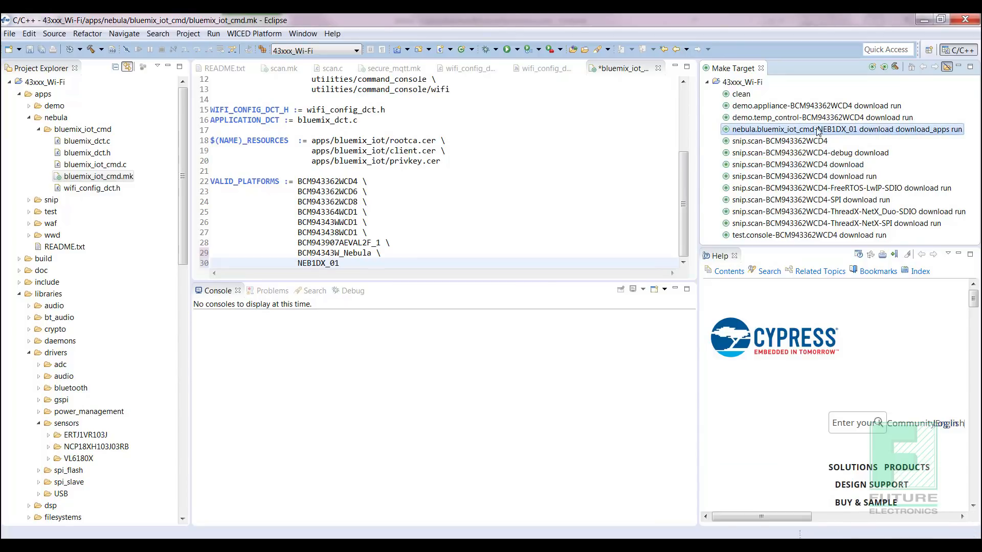
{"action": "left_click", "coordinate": [846, 128]}
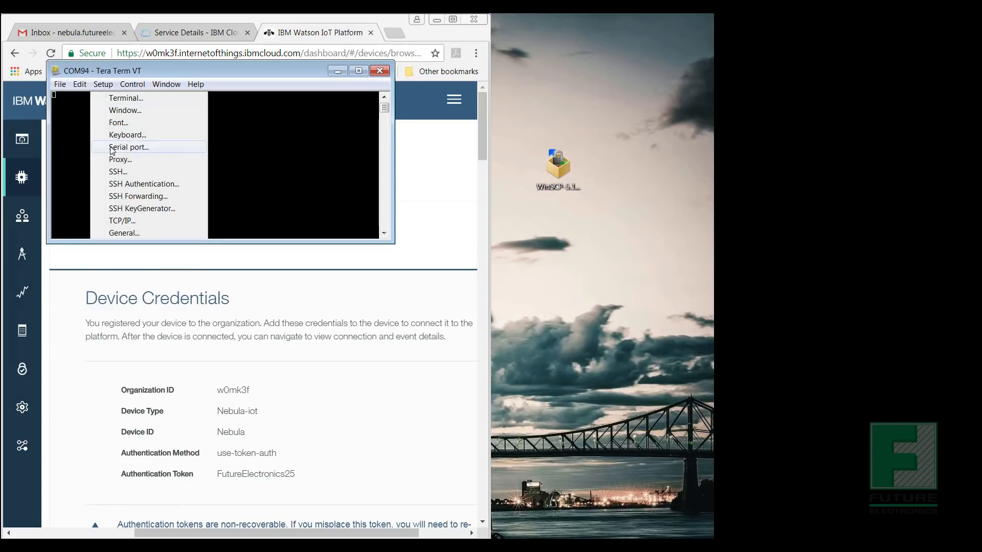
Set the Tera Term serial port to 115200 baud
{"action": "left_click", "coordinate": [129, 146]}
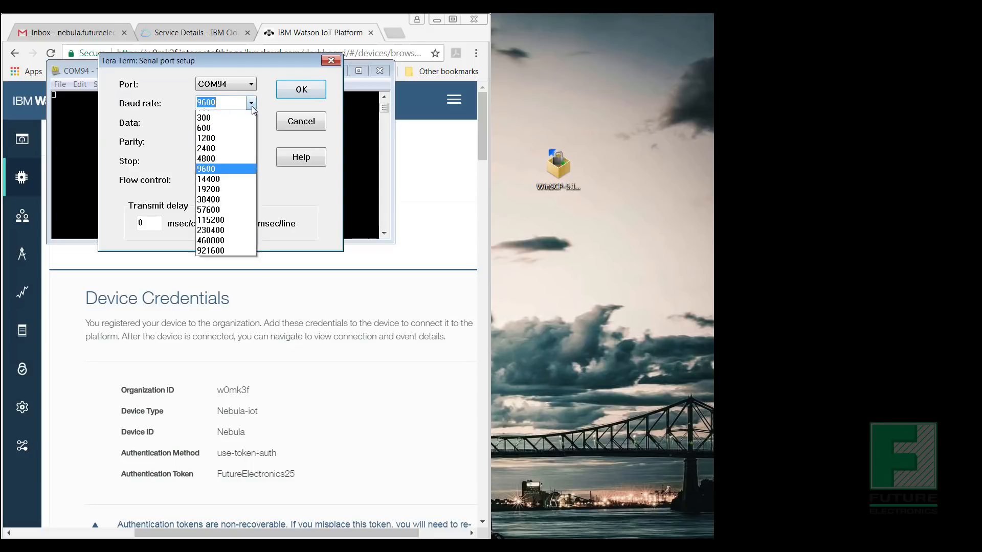
{"action": "left_click", "coordinate": [211, 219]}
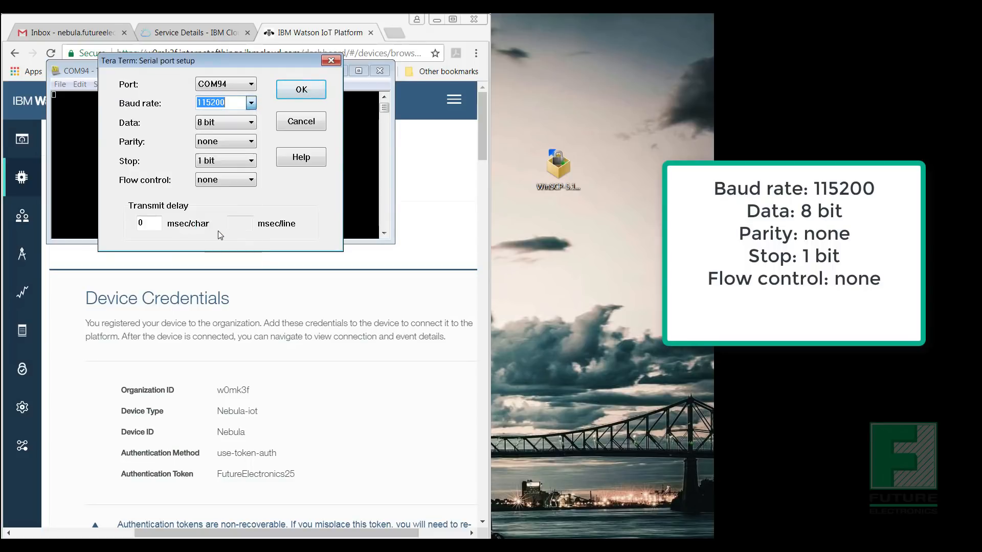
{"action": "left_click", "coordinate": [299, 90]}
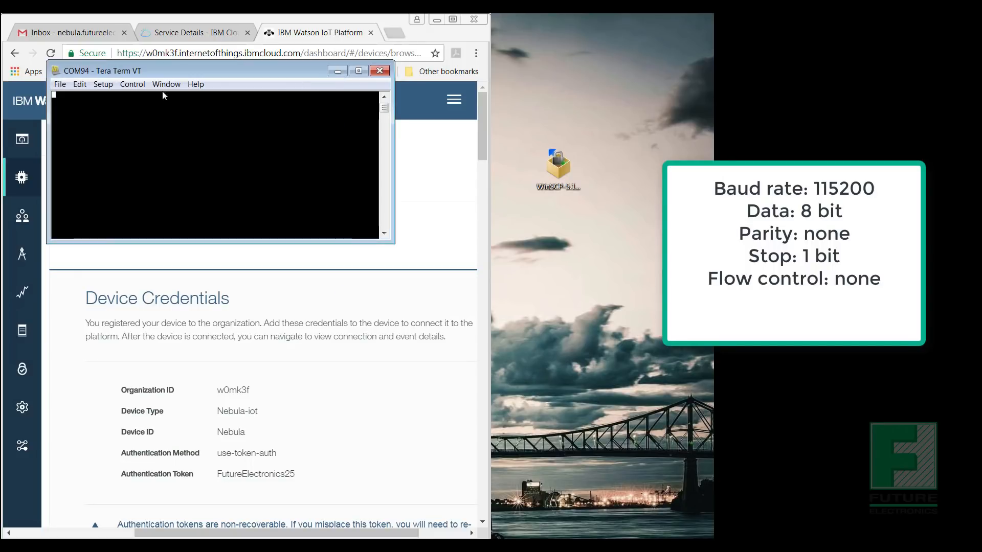
Bring up the Terminal setup and its Transmit new-line mode choices
{"action": "left_click", "coordinate": [132, 84]}
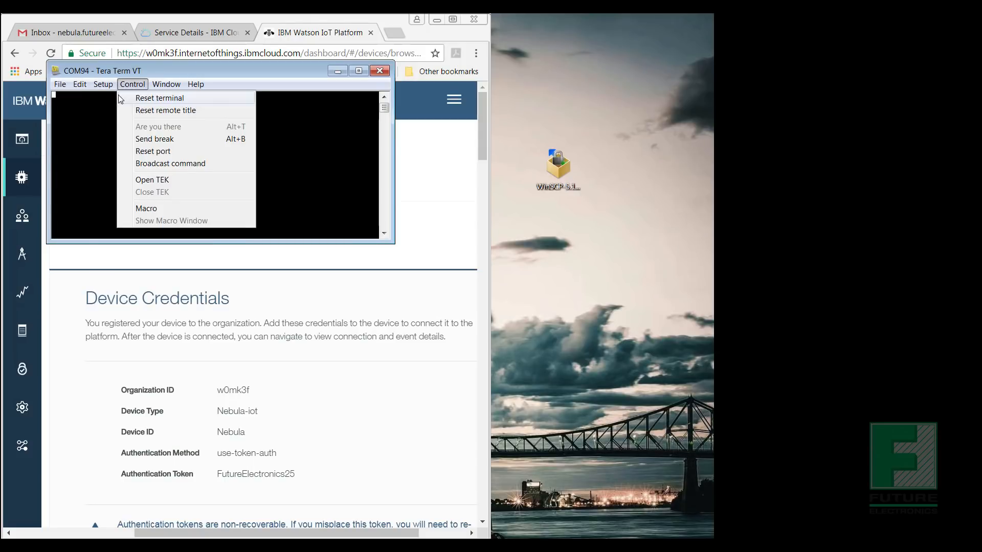
{"action": "left_click", "coordinate": [102, 84]}
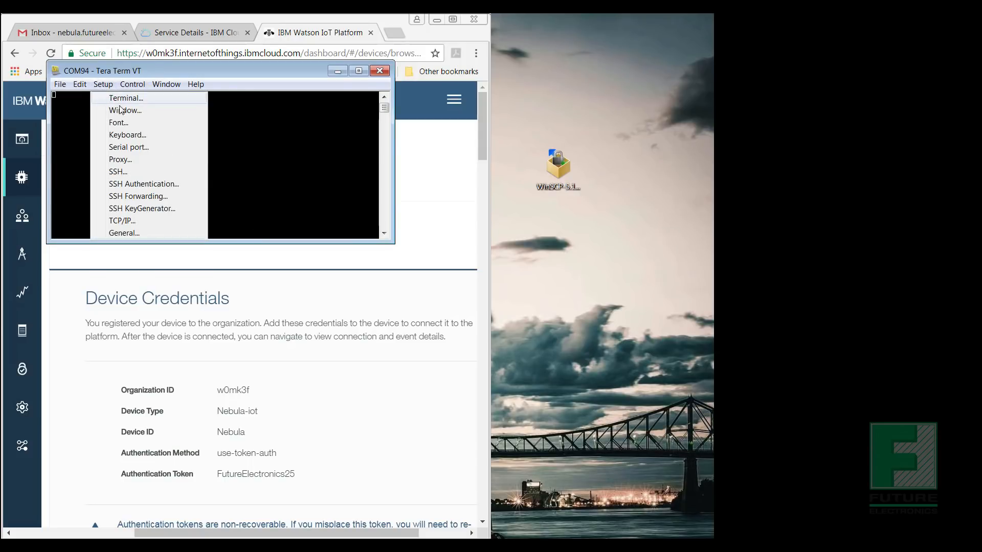
{"action": "left_click", "coordinate": [124, 98]}
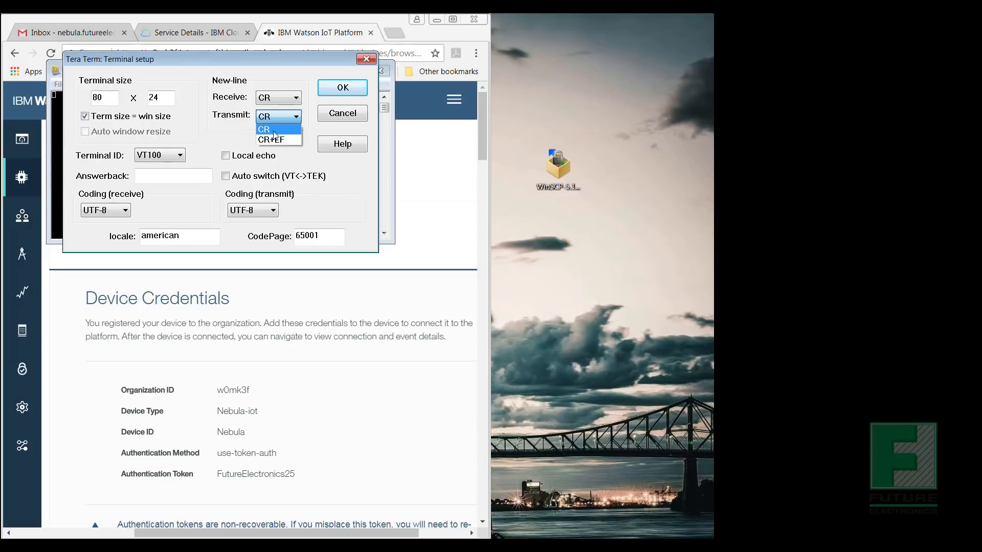
{"action": "left_click", "coordinate": [341, 87]}
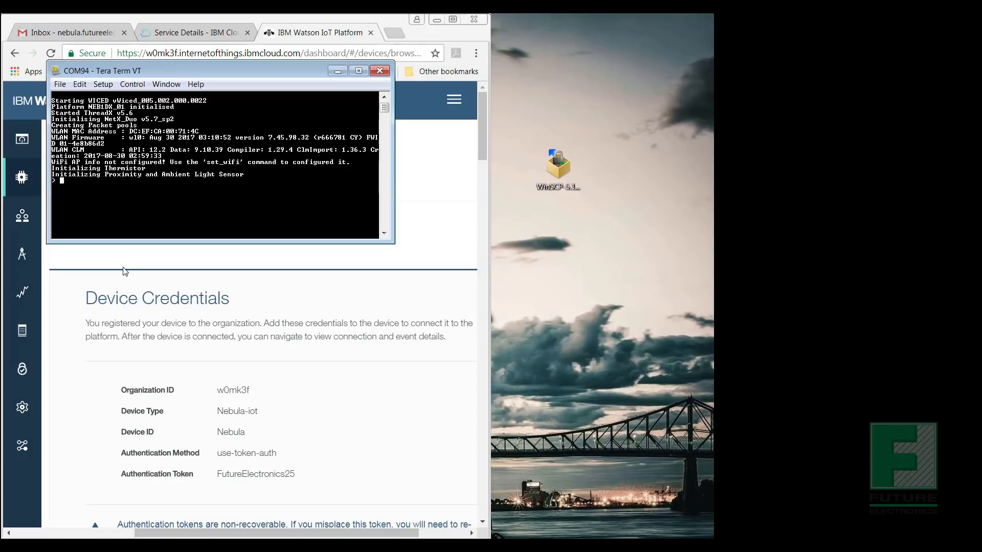
Run stop_mqtt, then set_wifi FE-IOT wpa2 with the password to join the network
{"action": "type", "text": "stop"}
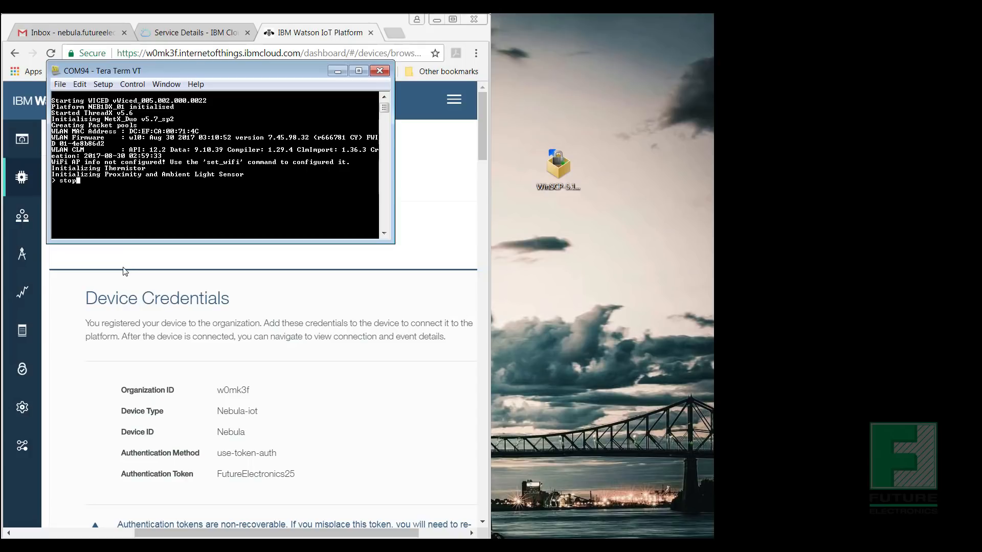
{"action": "type", "text": "_mq"}
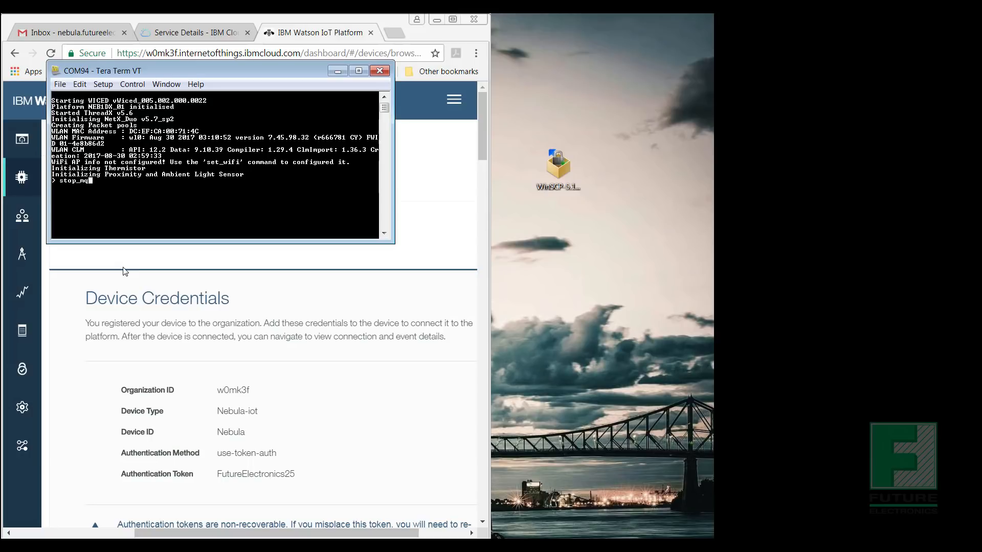
{"action": "type", "text": "set"}
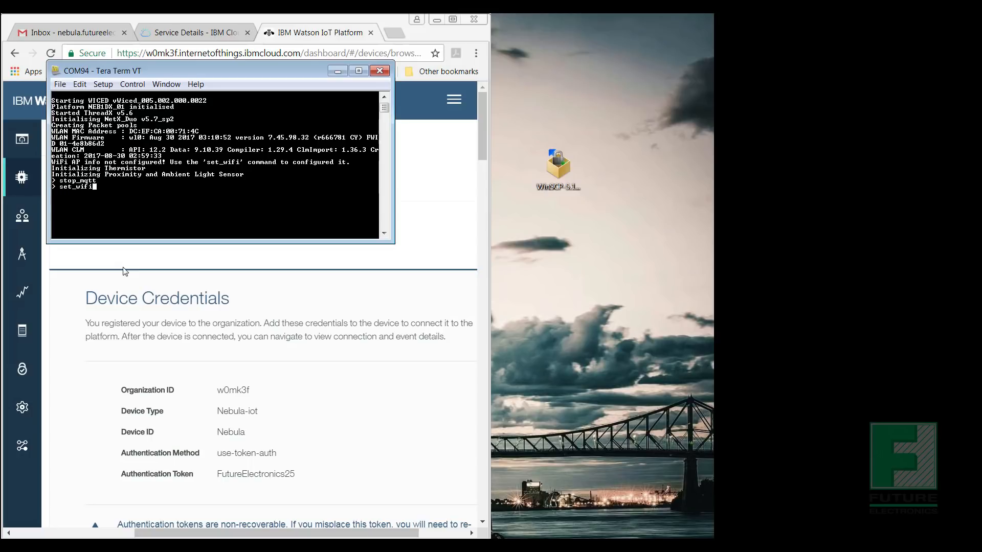
{"action": "type", "text": "FE-IO"}
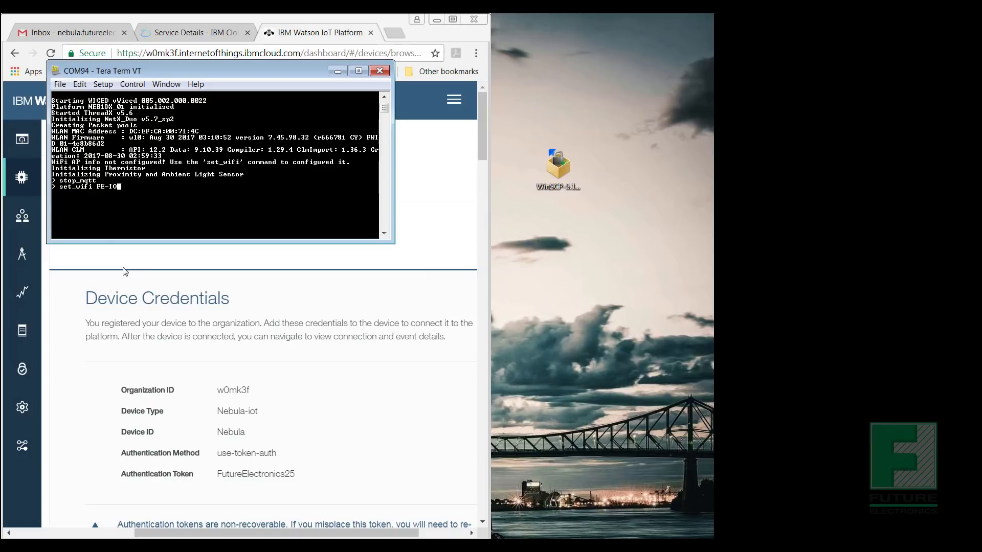
{"action": "type", "text": "wpa2"}
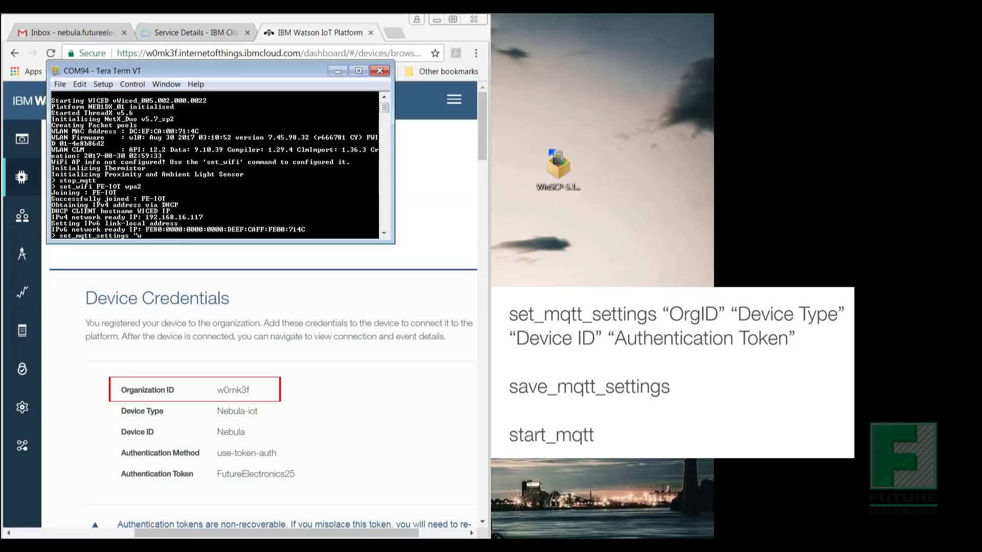
Set MQTT org w0mk3f, device type Nebula-IOT, device ID and token, then save_mqtt_settings and start_mqtt
{"action": "type", "text": "\"w0mk3f\""}
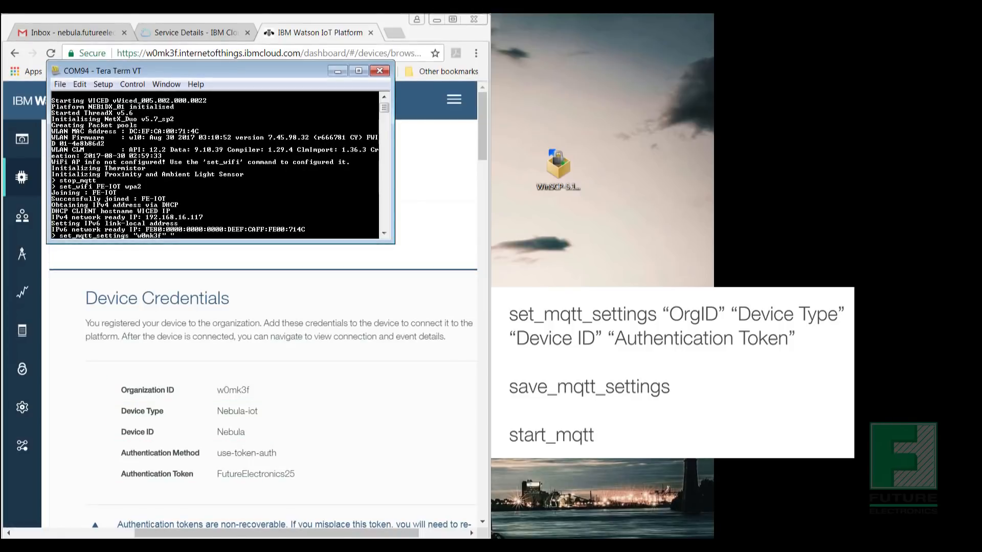
{"action": "type", "text": "\"Nebula-IOT\""}
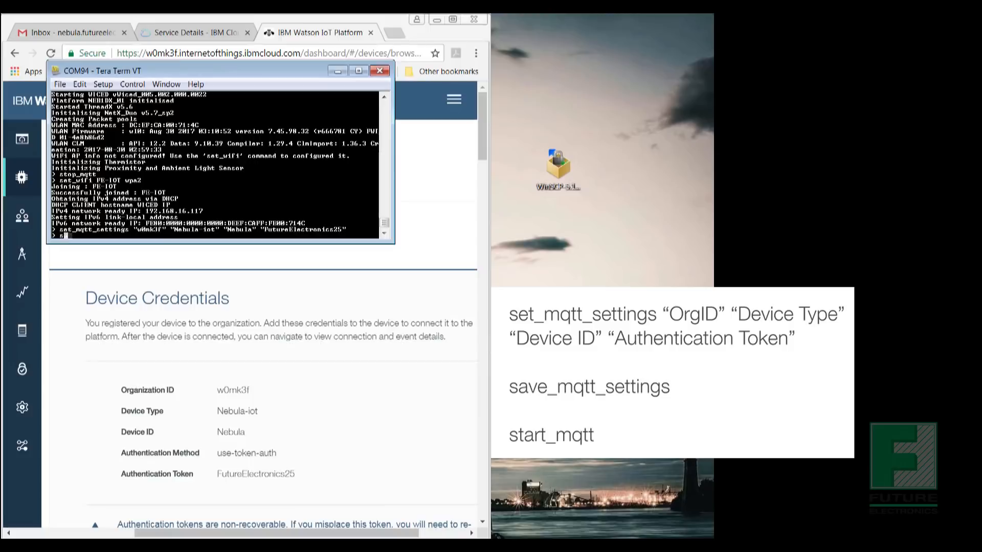
{"action": "type", "text": "save_mqtt_settings"}
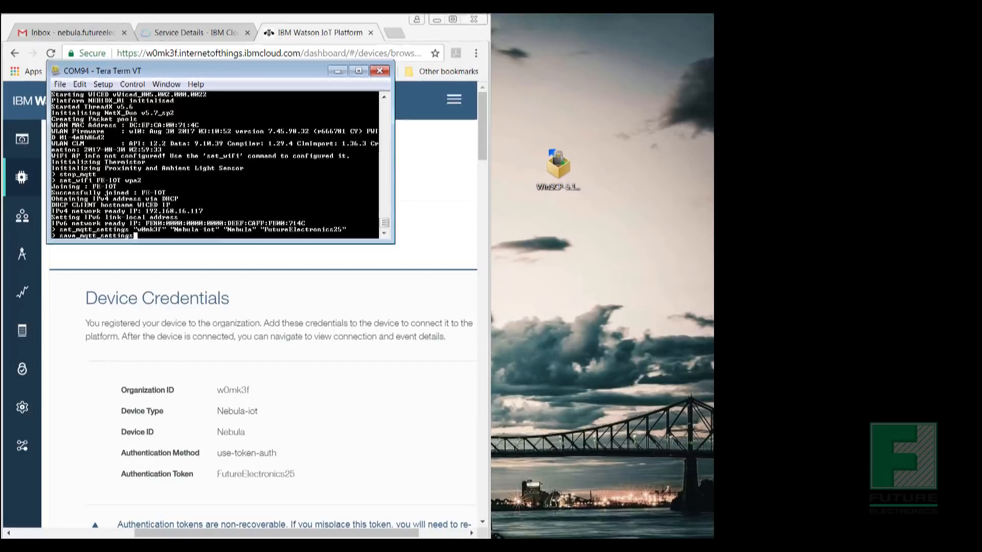
{"action": "type", "text": "start_mqtt"}
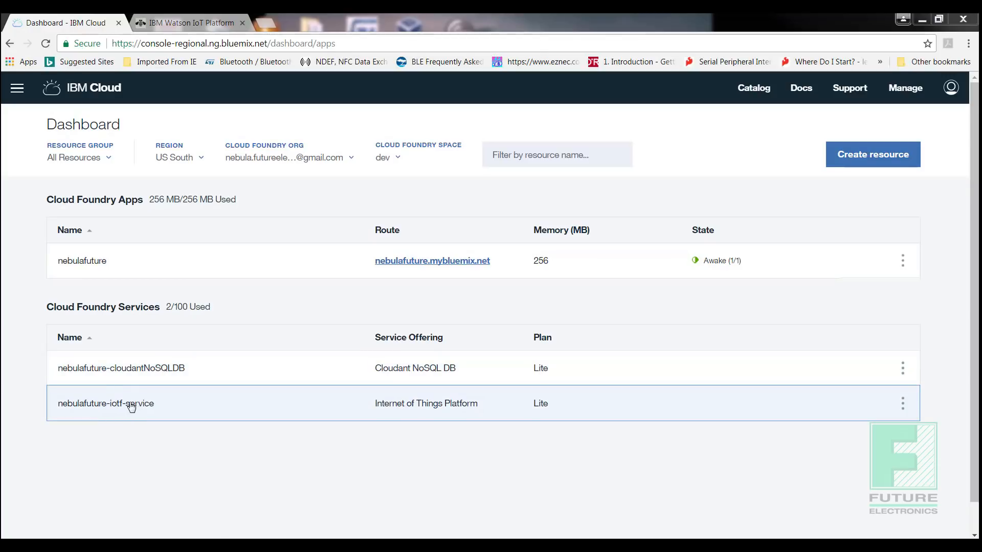
Launch Watson IoT Platform from the nebulafuture-iotf-service on the IBM Cloud dashboard
{"action": "left_click", "coordinate": [105, 403]}
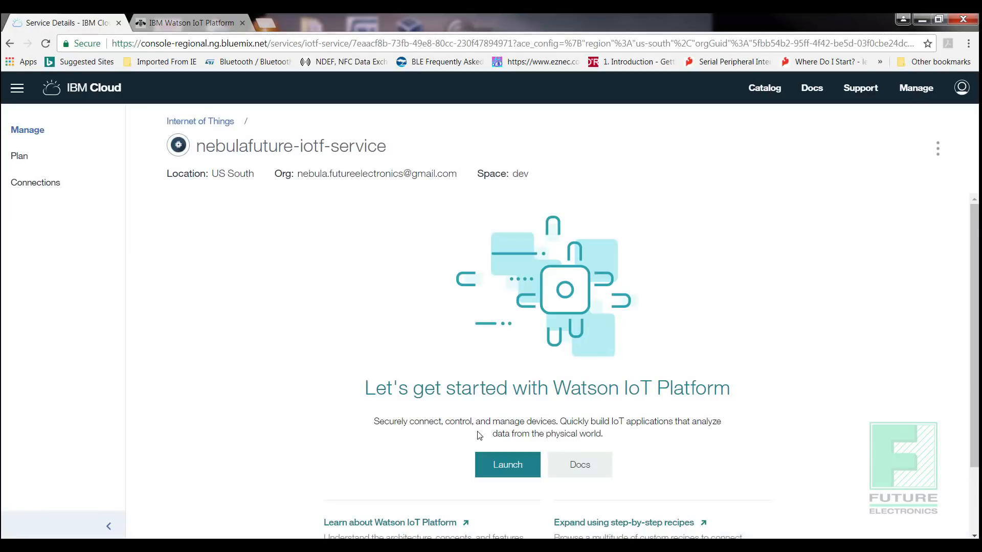
{"action": "left_click", "coordinate": [507, 464]}
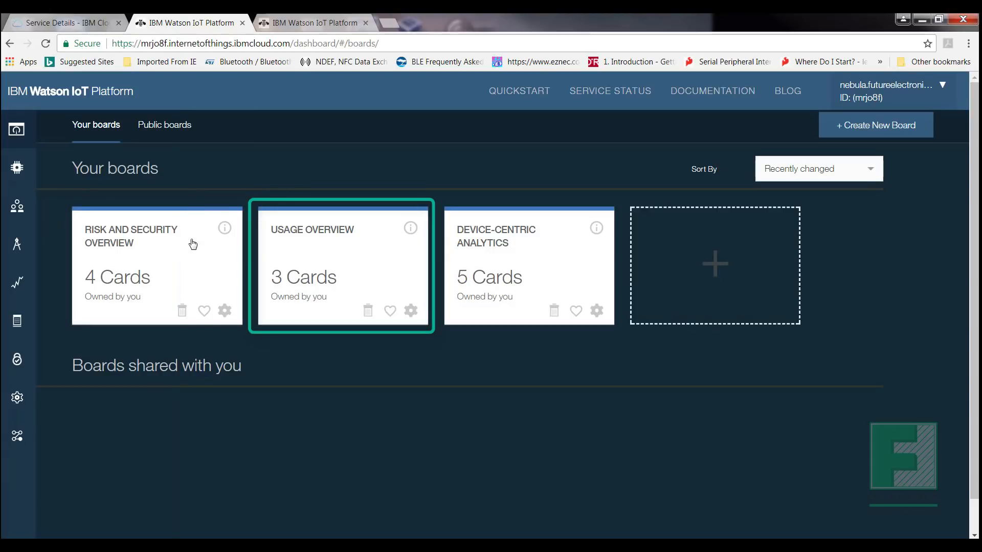
{"action": "mouse_move", "coordinate": [364, 286]}
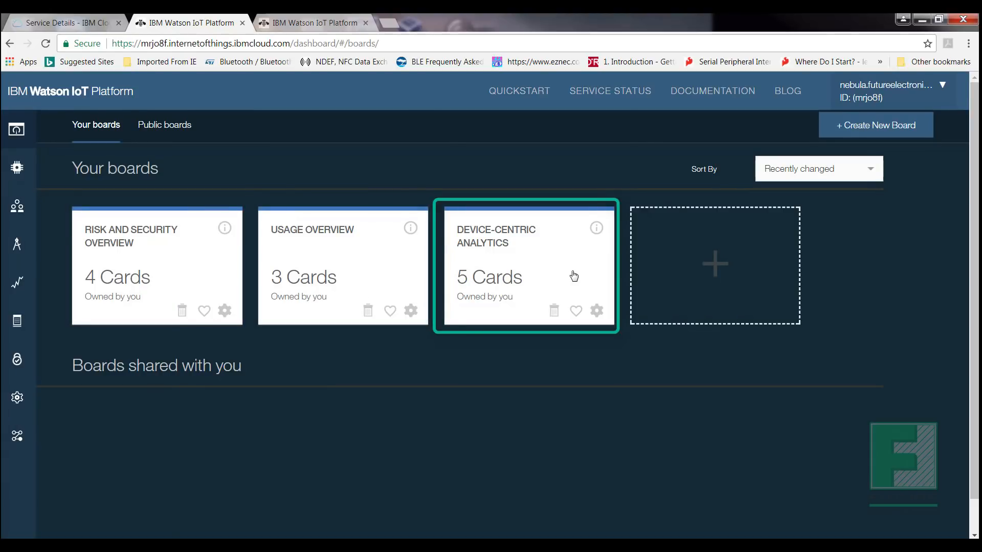
{"action": "mouse_move", "coordinate": [209, 300]}
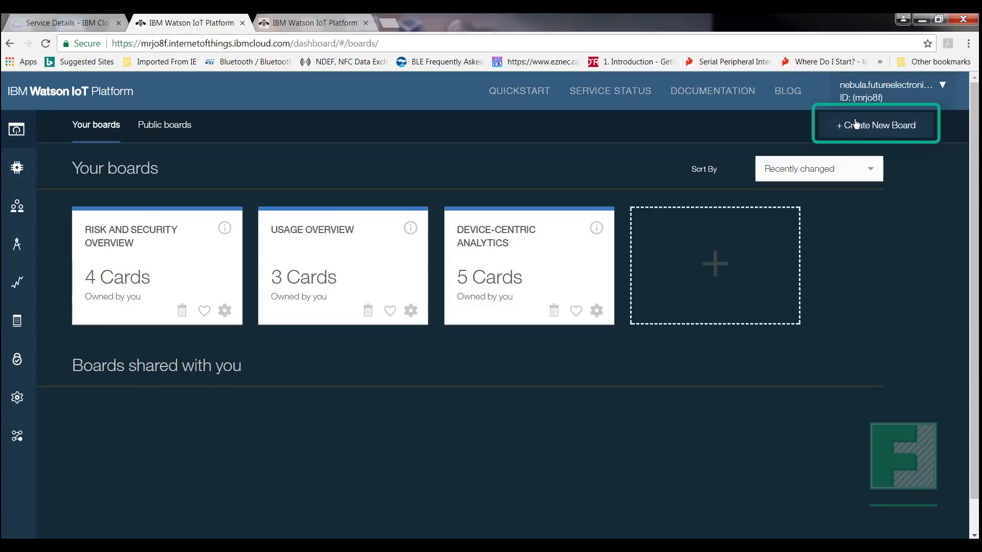
Create a new board named nebula analytics with a display description
{"action": "left_click", "coordinate": [875, 125]}
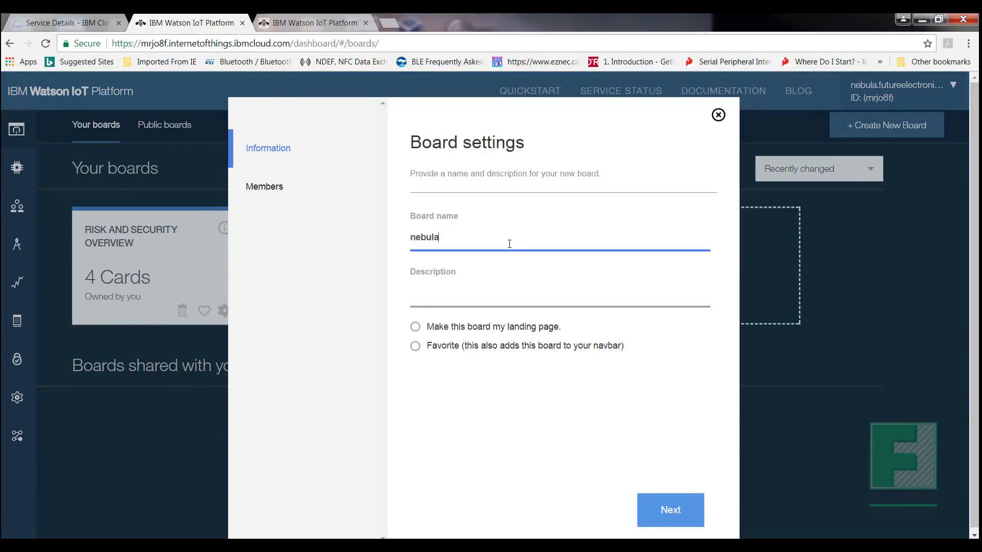
{"action": "type", "text": "analys"}
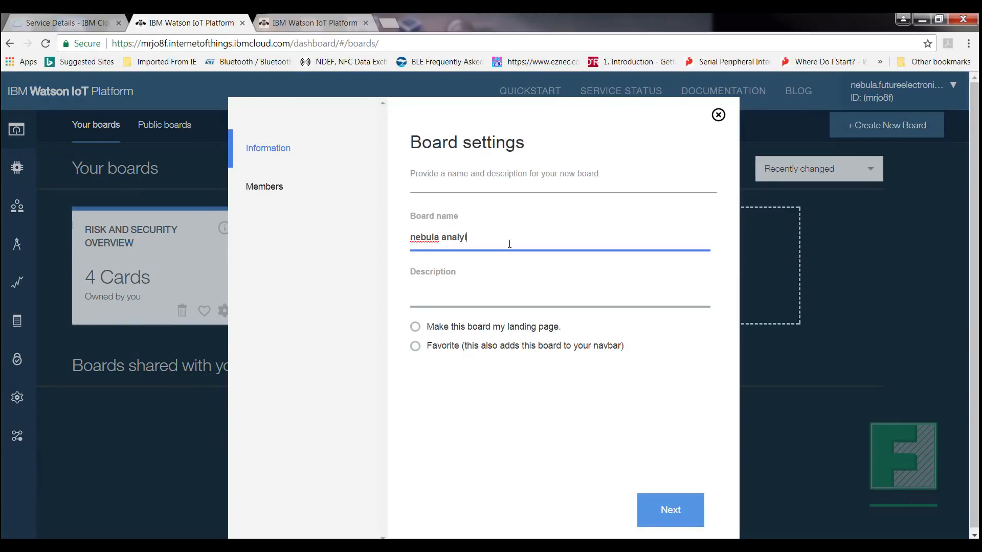
{"action": "type", "text": "display environmental information"}
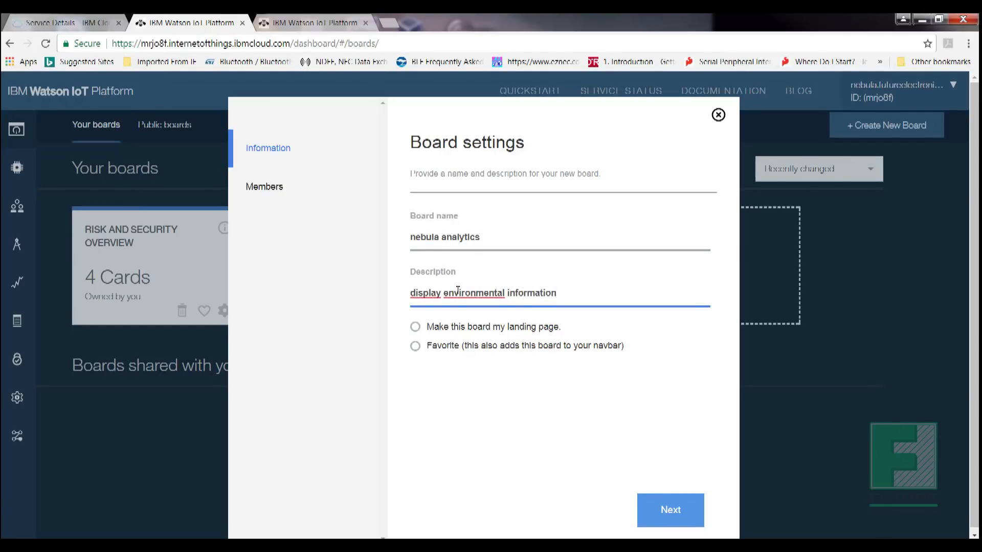
{"action": "left_click", "coordinate": [668, 509]}
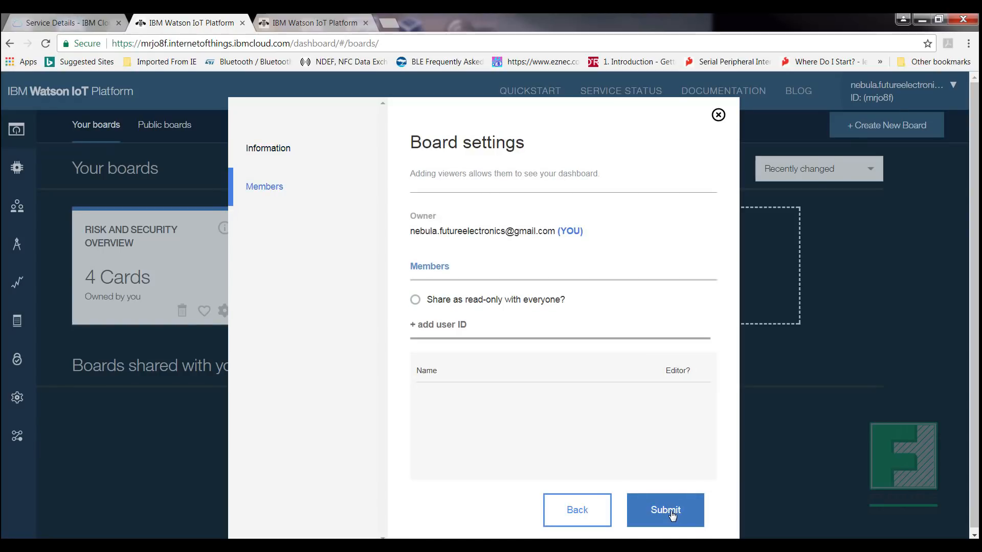
{"action": "left_click", "coordinate": [664, 509]}
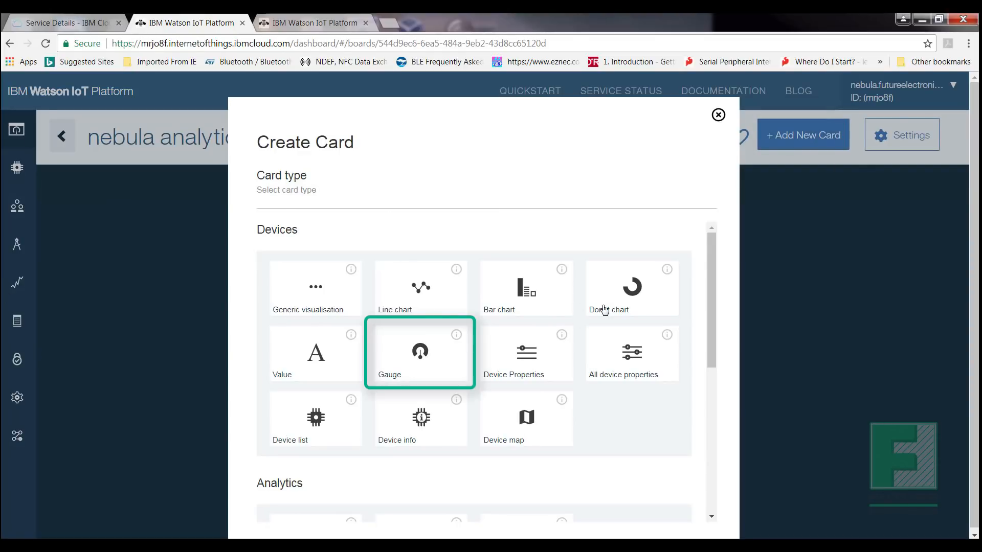
Start a gauge card on device nebula connected to data set myevt/amb_light
{"action": "left_click", "coordinate": [419, 353]}
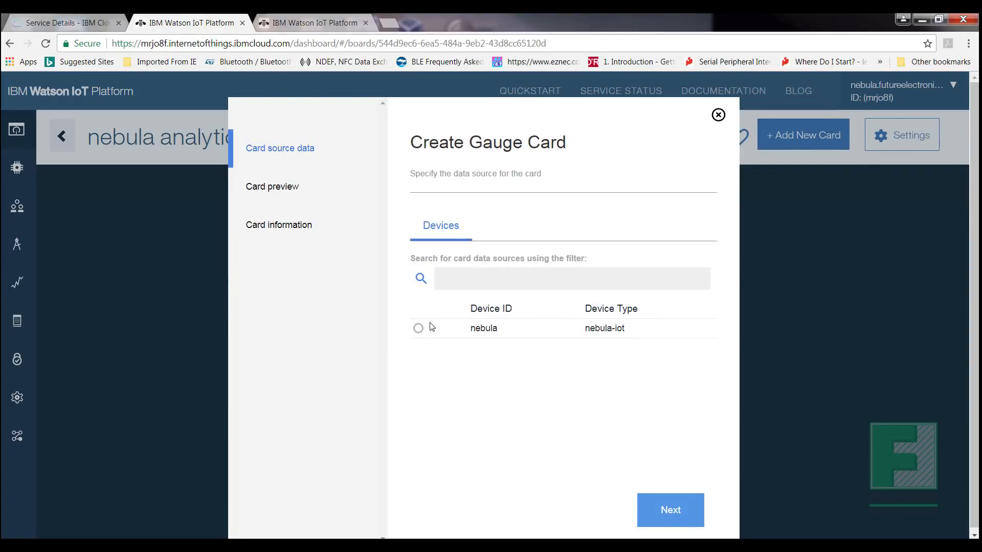
{"action": "left_click", "coordinate": [417, 328]}
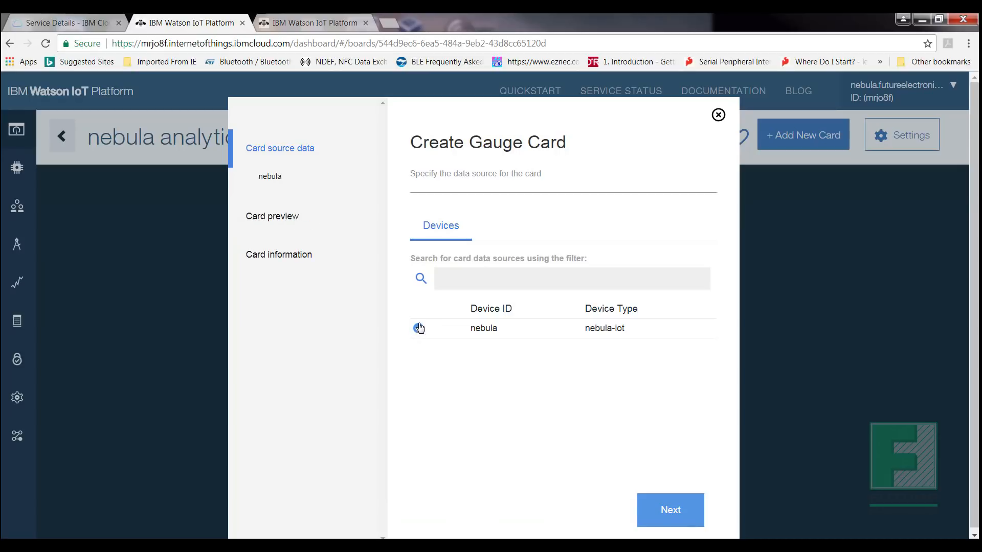
{"action": "left_click", "coordinate": [483, 328]}
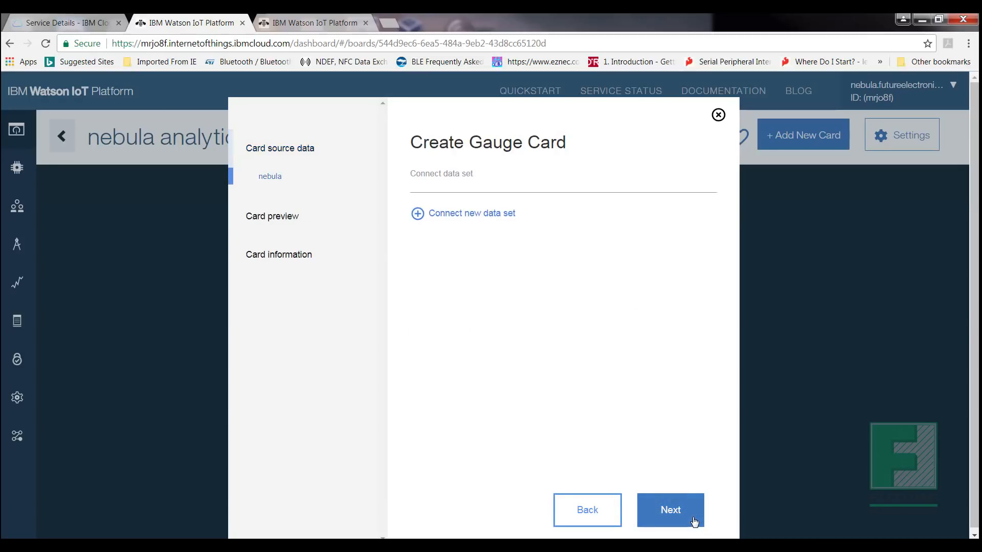
{"action": "left_click", "coordinate": [471, 213]}
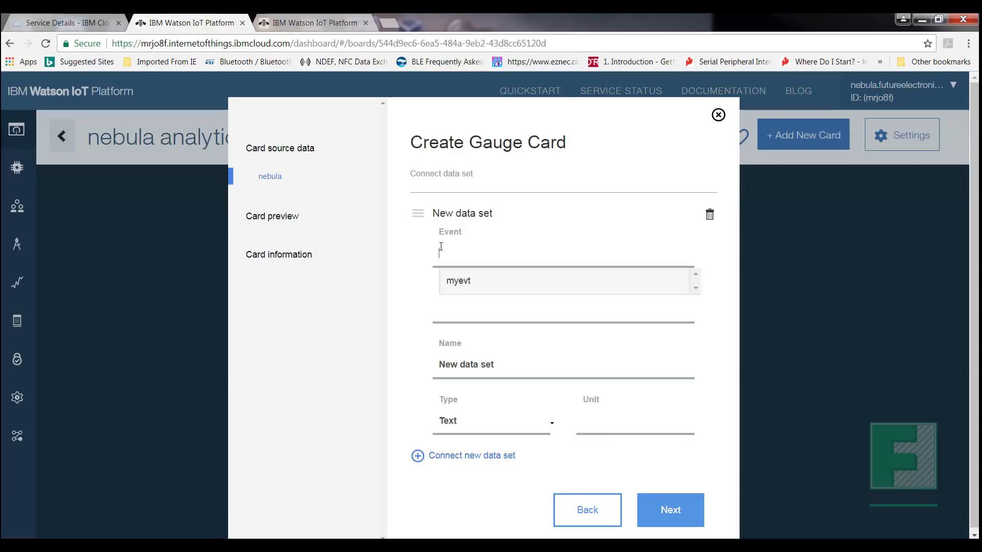
{"action": "left_click", "coordinate": [458, 281]}
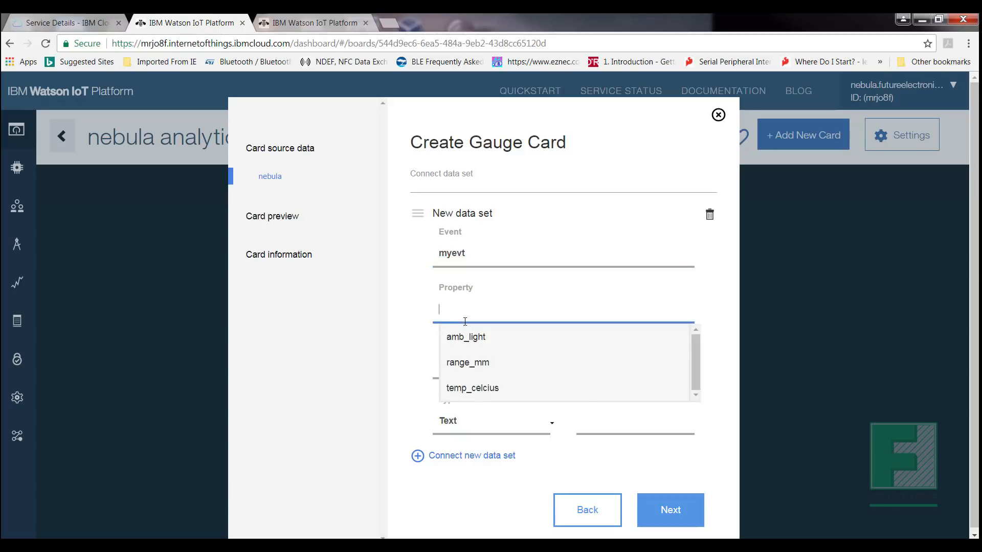
{"action": "left_click", "coordinate": [465, 336]}
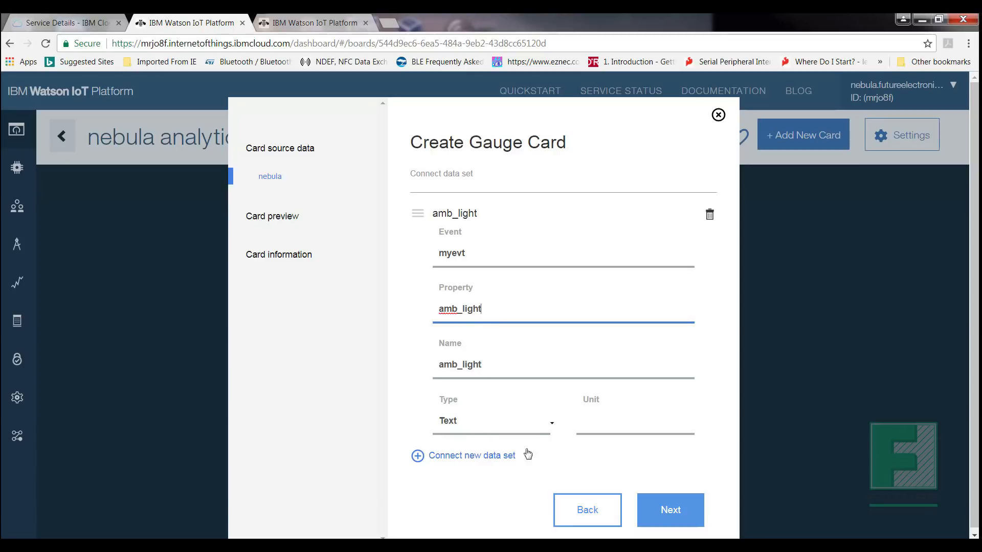
Set the data set to Float, unit lx, precision 2, range 0–2000 and continue to preview
{"action": "left_click", "coordinate": [491, 420]}
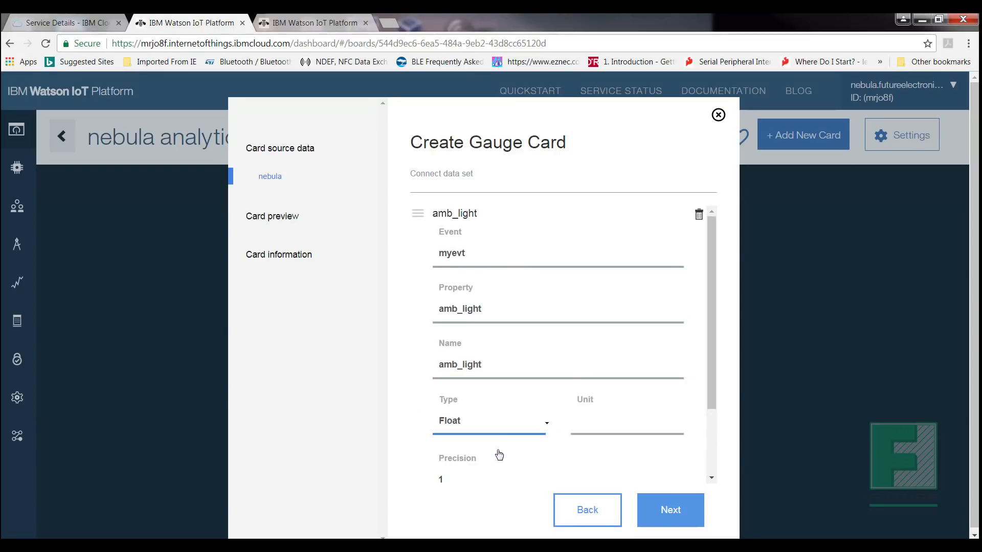
{"action": "left_click", "coordinate": [624, 426]}
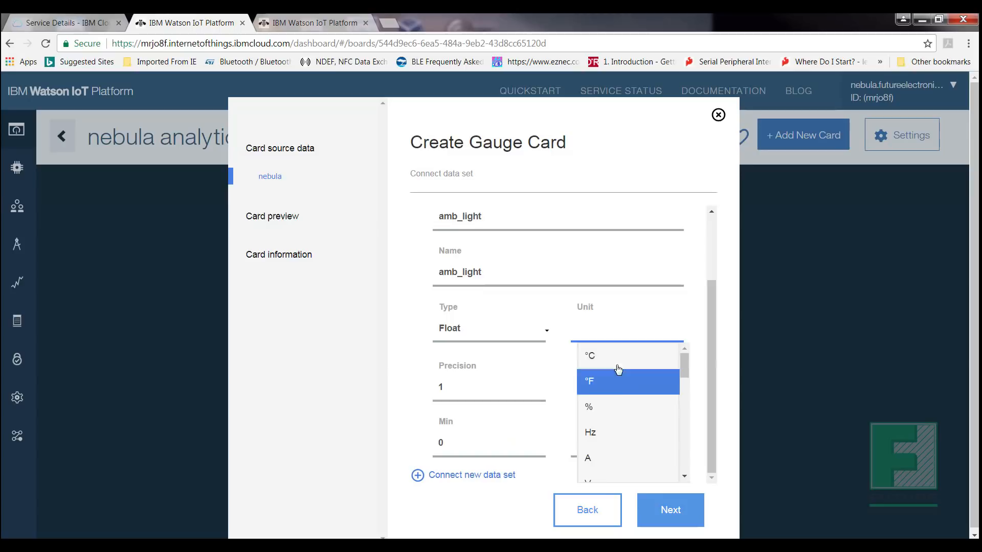
{"action": "scroll", "scroll_direction": "down", "scroll_amount": 3}
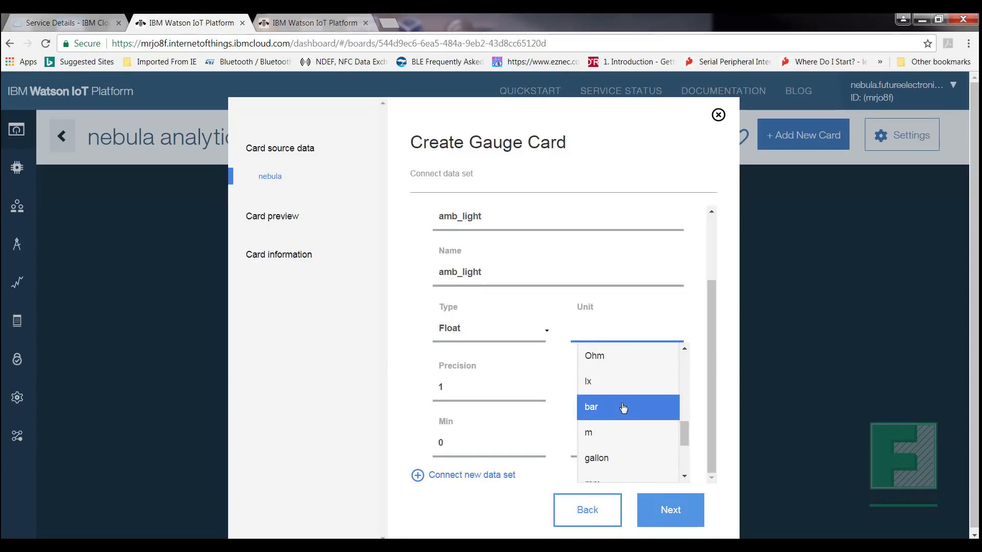
{"action": "left_click", "coordinate": [588, 381]}
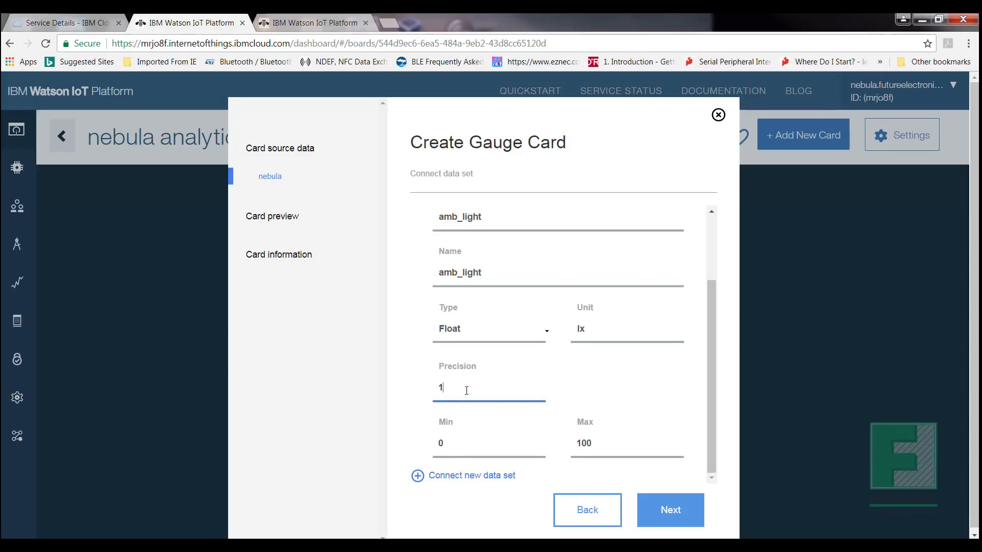
{"action": "type", "text": "2"}
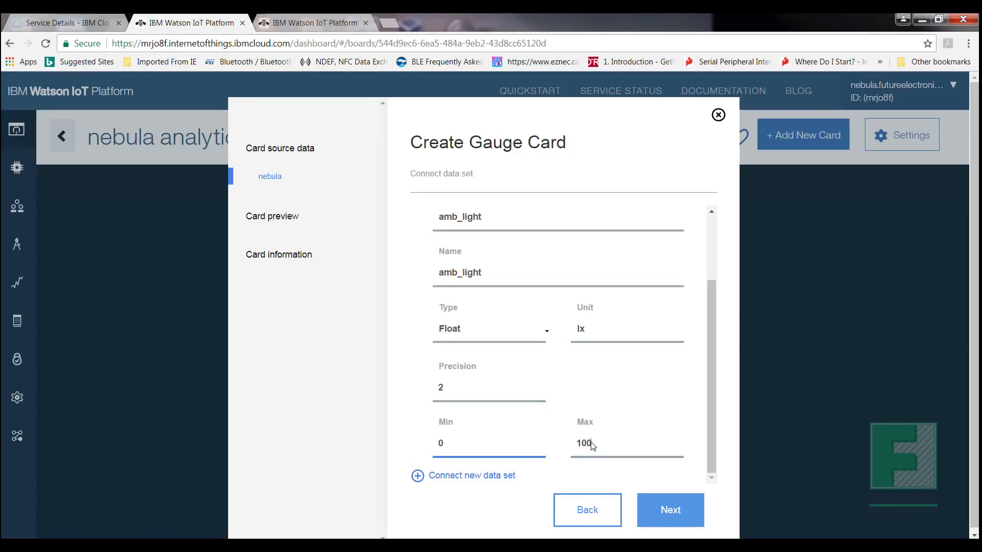
{"action": "type", "text": "2000"}
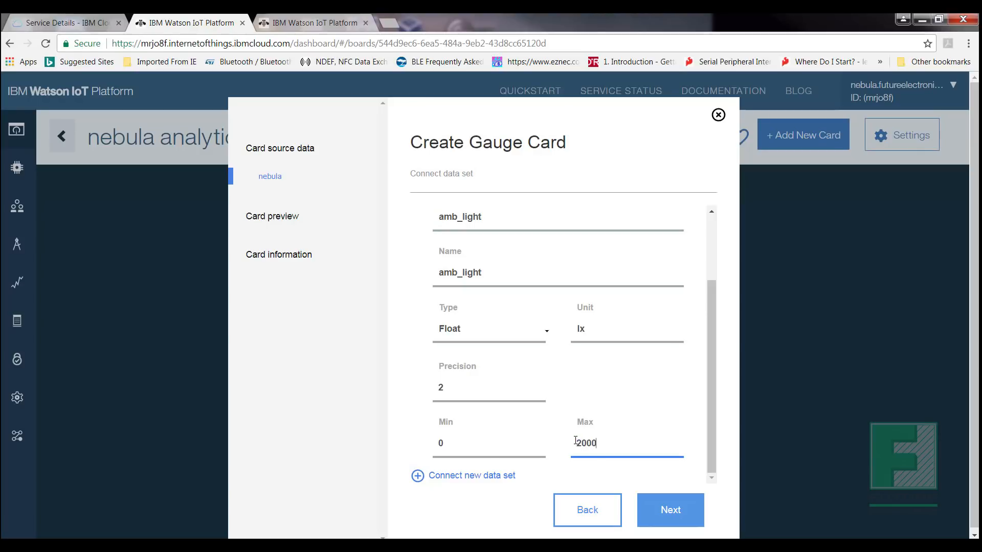
{"action": "left_click", "coordinate": [669, 510]}
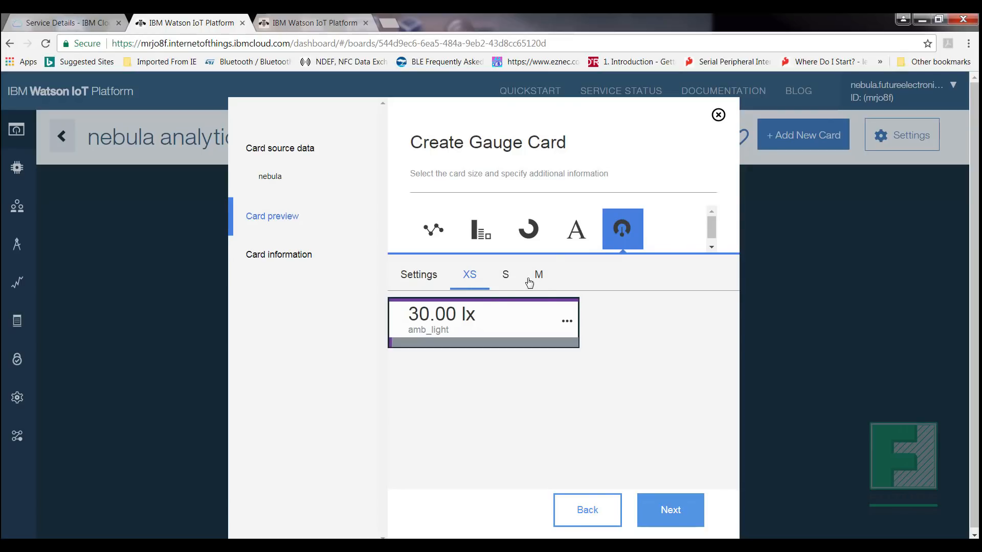
Title the gauge card 'ambient light', keep the magenta scheme and submit it to the board
{"action": "left_click", "coordinate": [537, 274]}
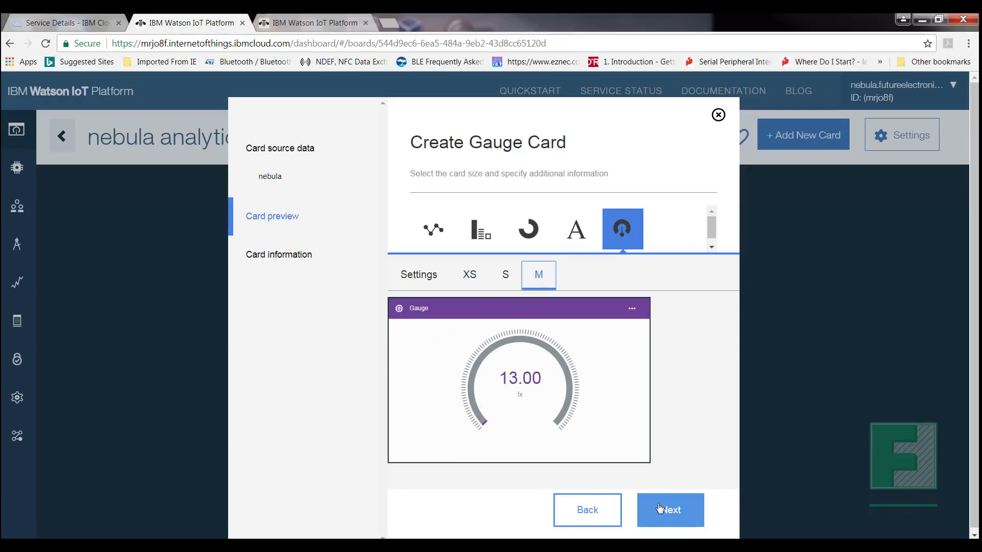
{"action": "left_click", "coordinate": [669, 509]}
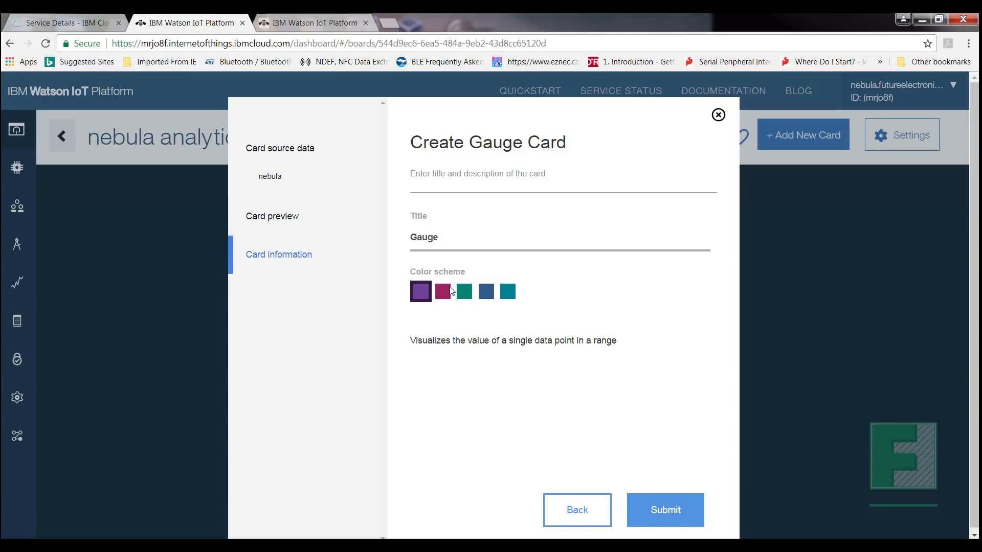
{"action": "type", "text": "ambient light"}
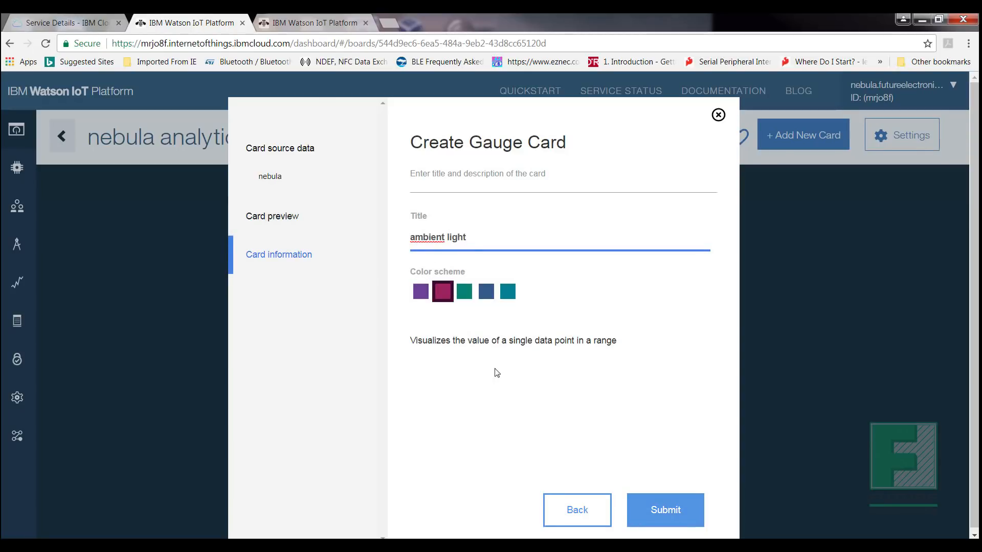
{"action": "left_click", "coordinate": [665, 510]}
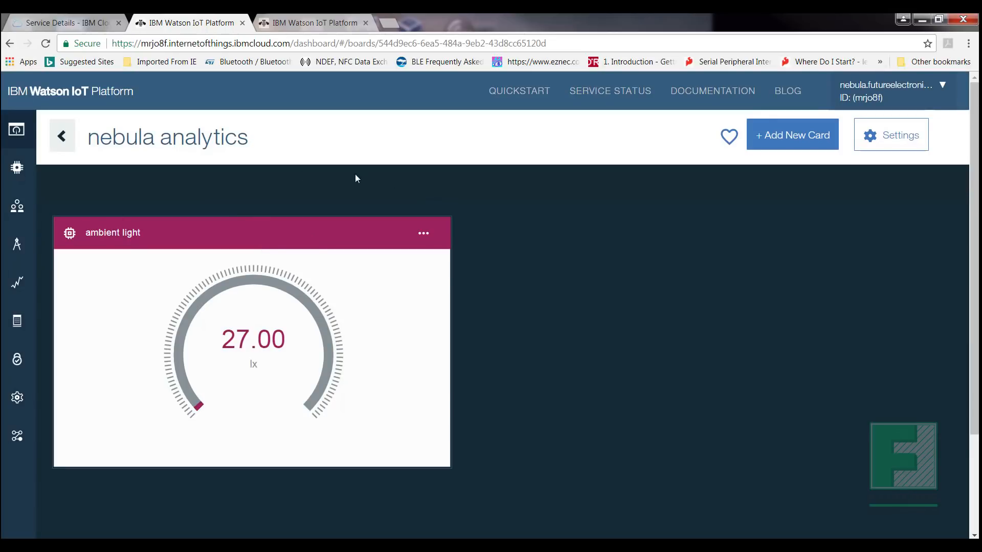
{"action": "mouse_move", "coordinate": [119, 210]}
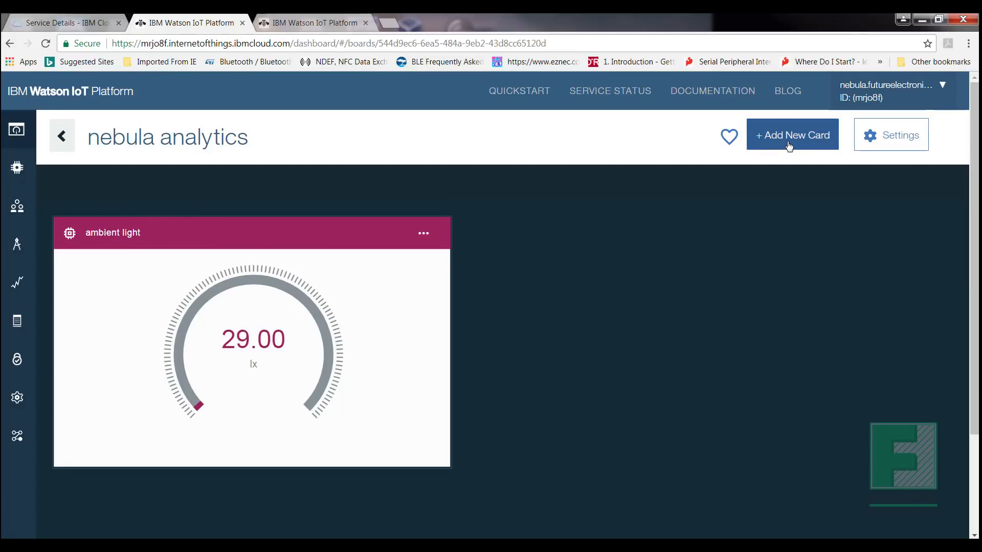
Start a new bar chart card using the nebula device as data source
{"action": "left_click", "coordinate": [791, 135]}
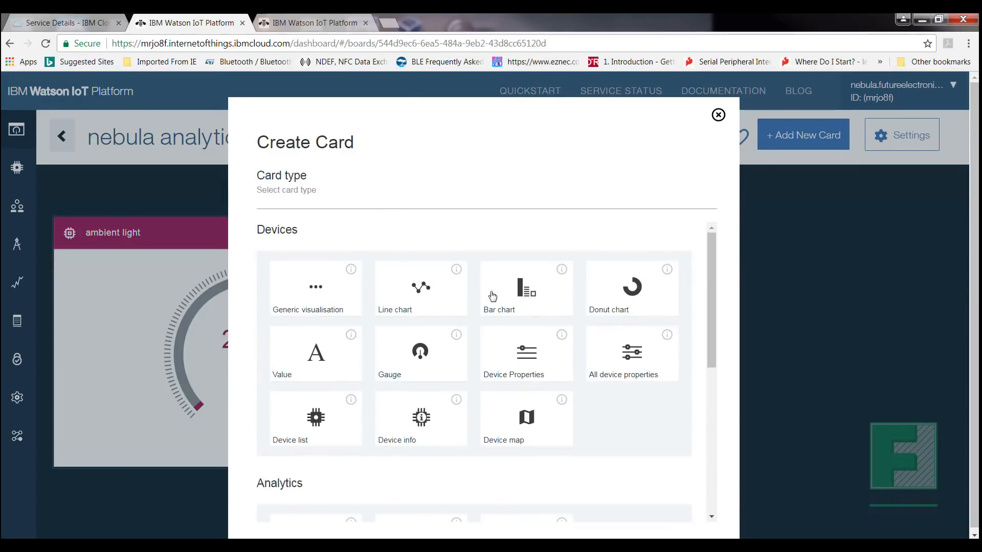
{"action": "left_click", "coordinate": [526, 288]}
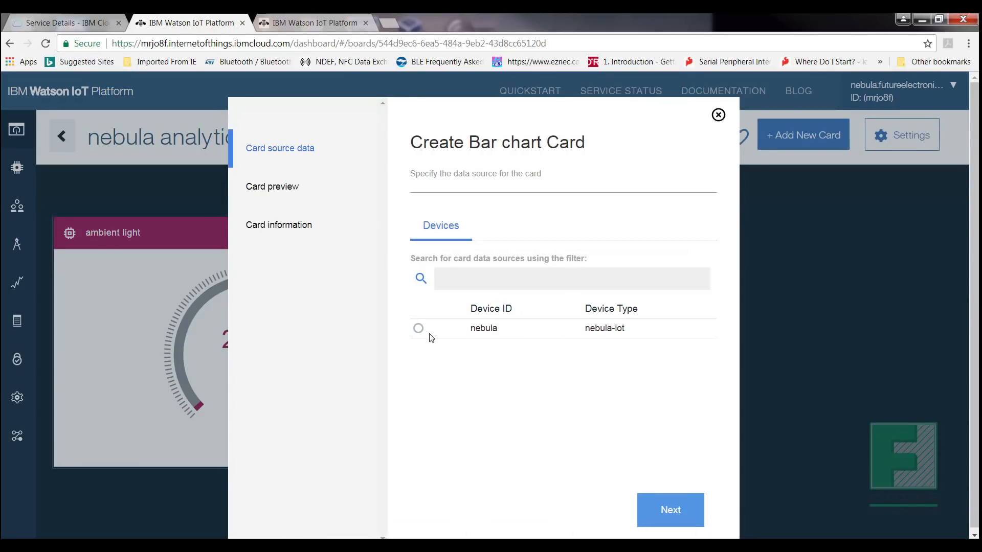
{"action": "left_click", "coordinate": [417, 328]}
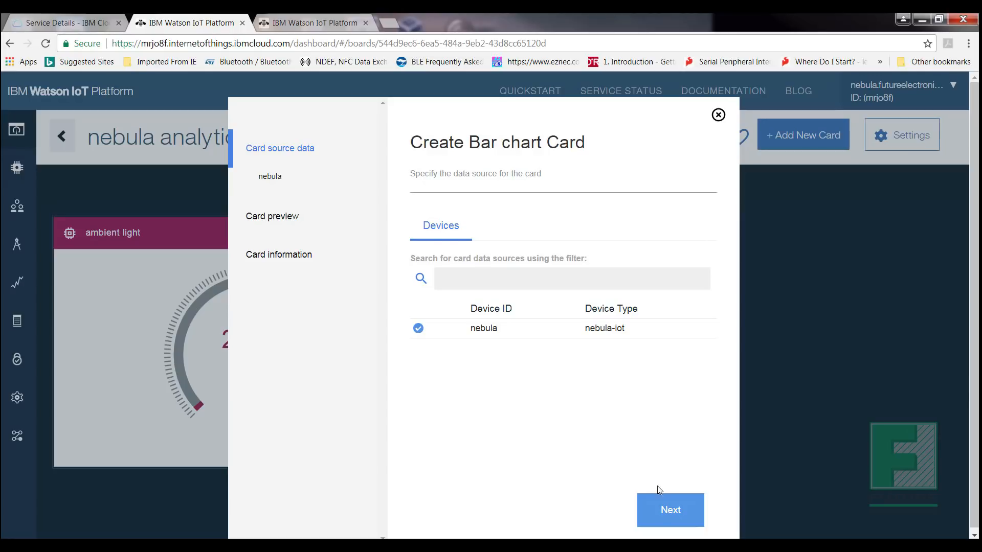
{"action": "left_click", "coordinate": [669, 509]}
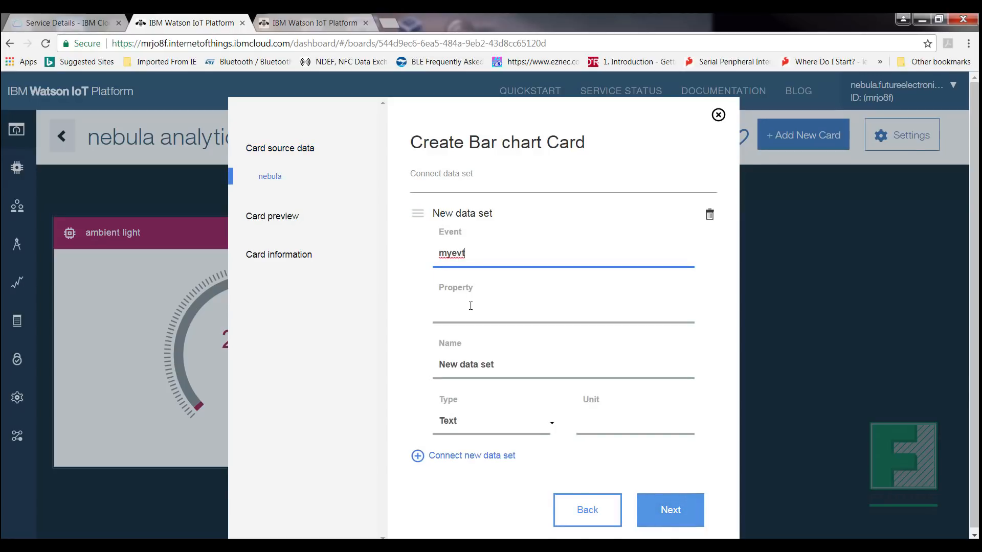
Connect myevt/temp_celcius as Float in °C, precision 2, range 0–30, and continue to preview
{"action": "type", "text": "temp_celcius"}
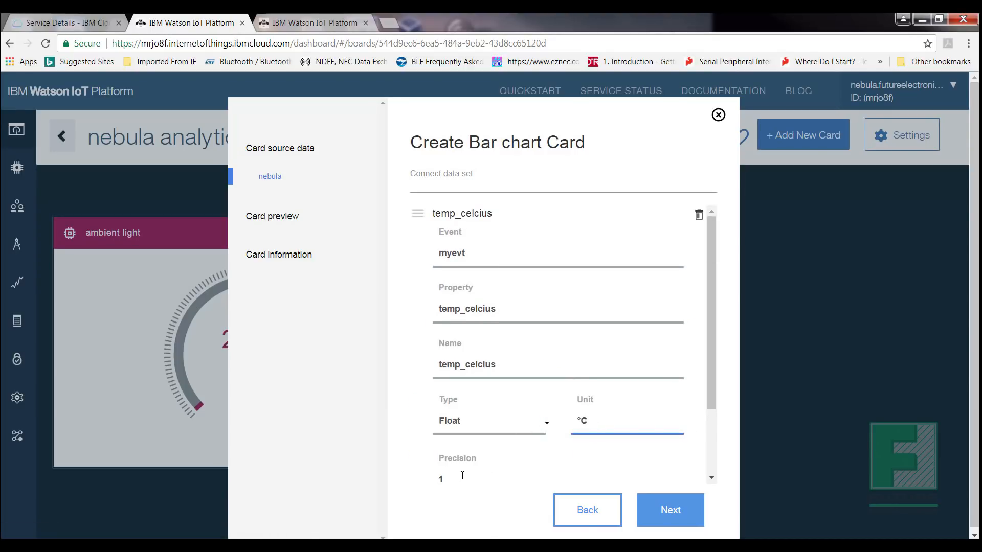
{"action": "scroll", "scroll_direction": "down", "scroll_amount": 3}
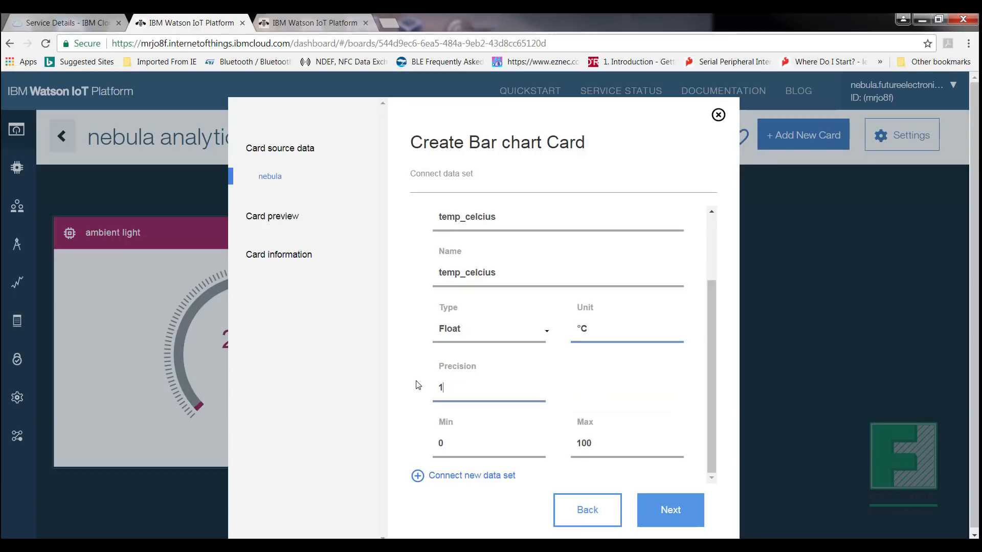
{"action": "type", "text": "2"}
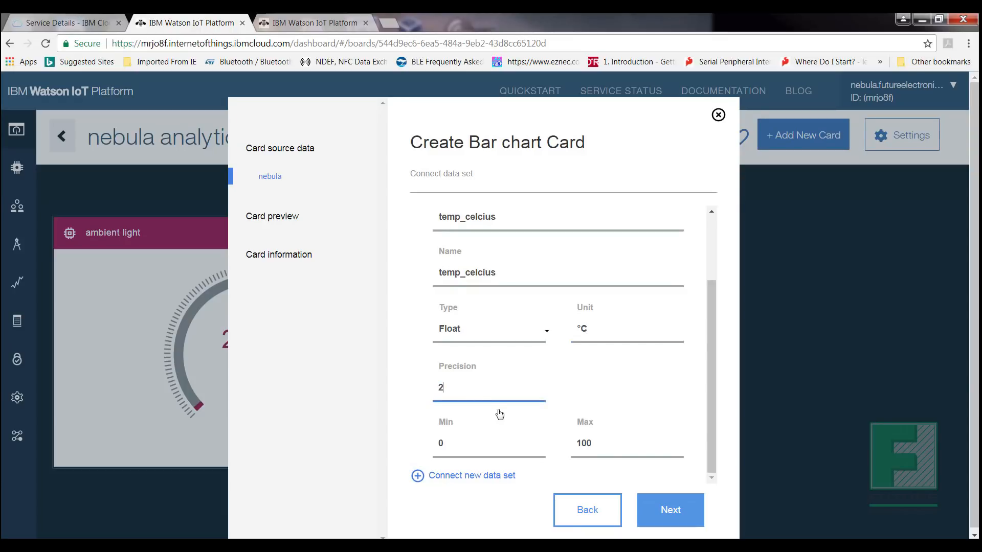
{"action": "type", "text": "30"}
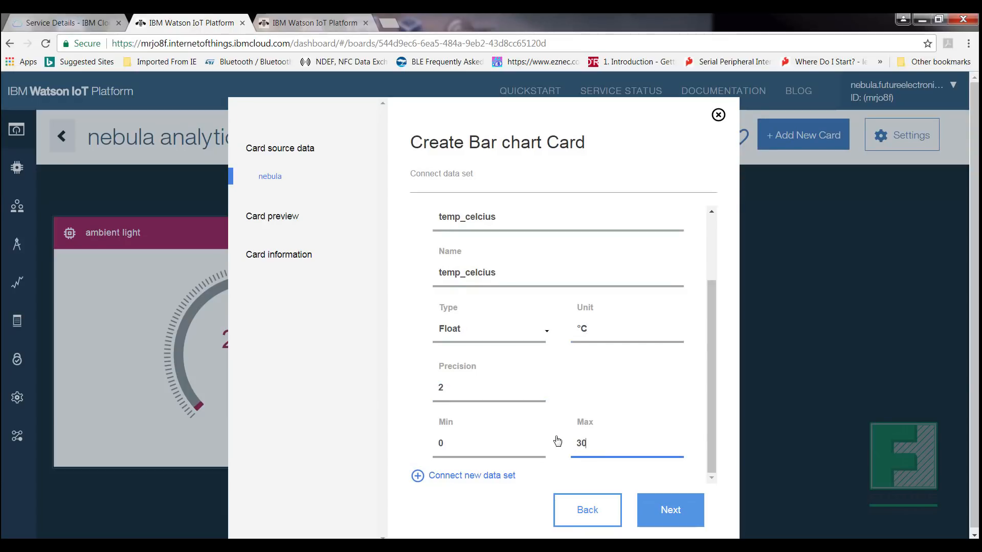
{"action": "left_click", "coordinate": [668, 509]}
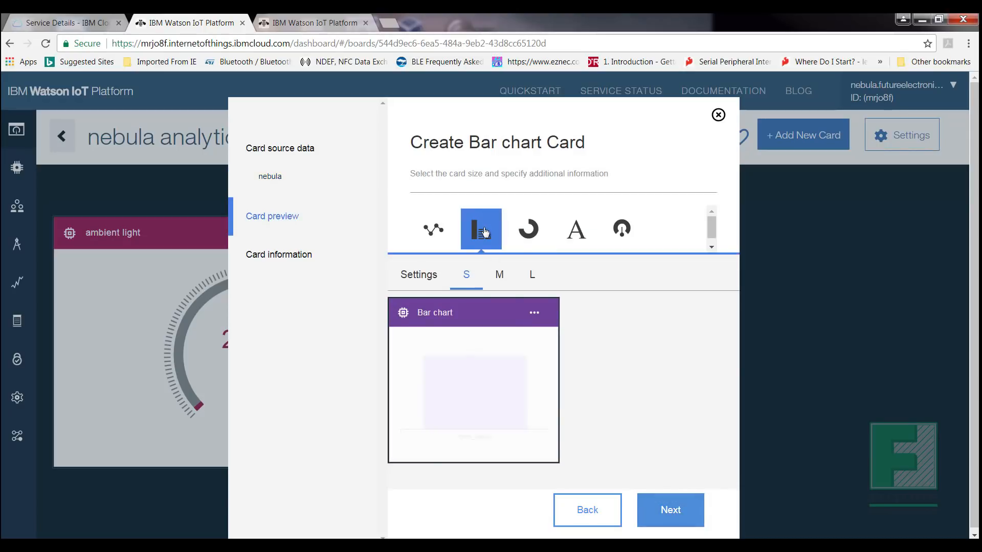
Title the bar chart card 'temperature', choose the teal colour scheme and submit it
{"action": "left_click", "coordinate": [481, 228]}
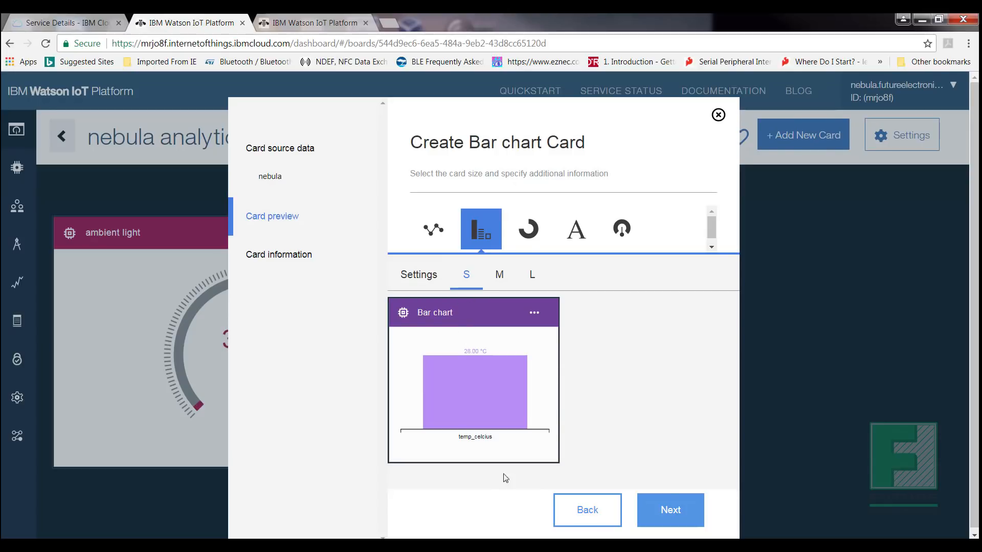
{"action": "left_click", "coordinate": [668, 509]}
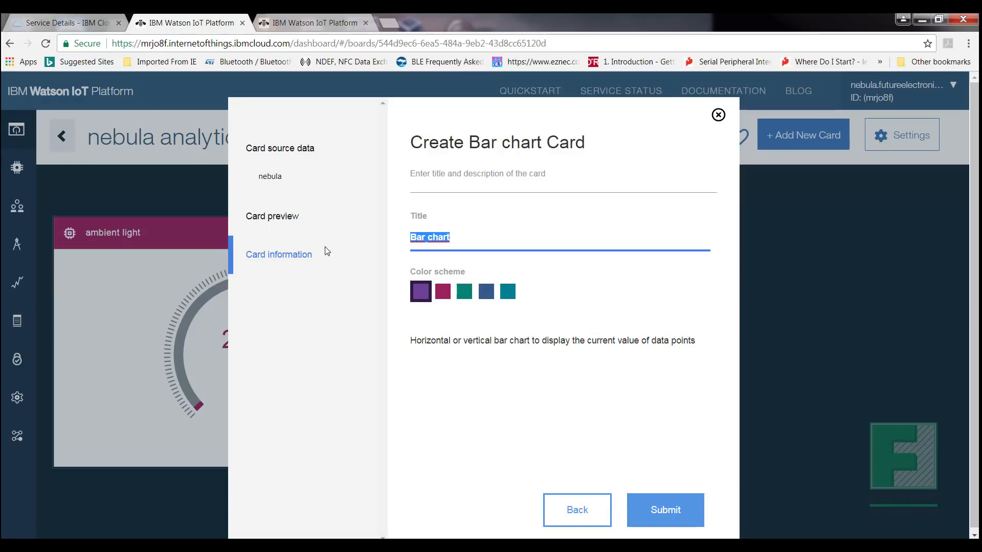
{"action": "type", "text": "temperature"}
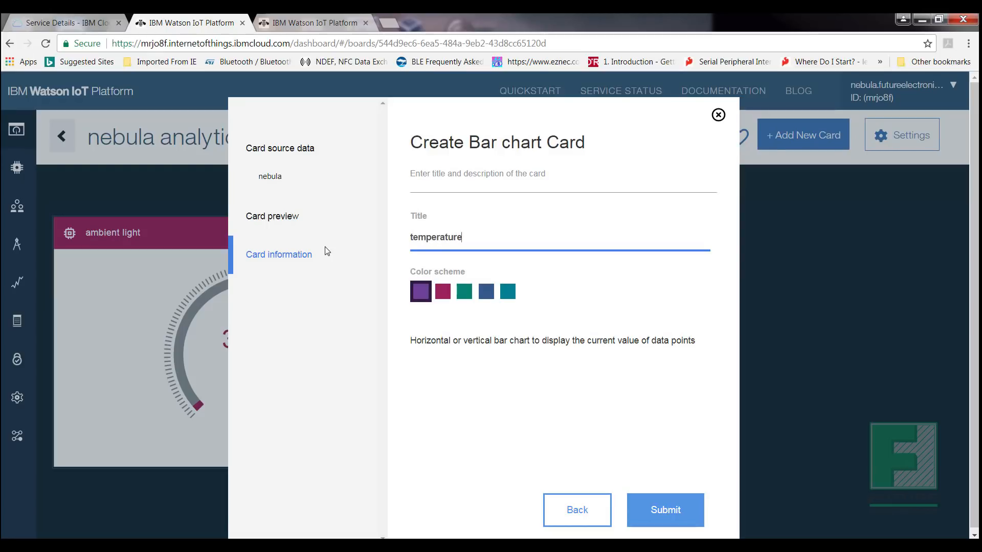
{"action": "left_click", "coordinate": [464, 292]}
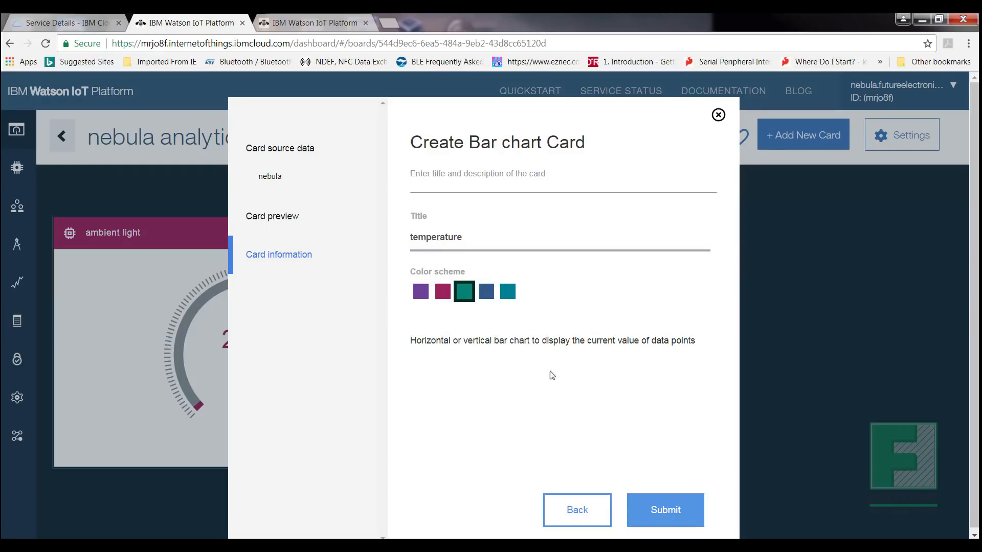
{"action": "left_click", "coordinate": [664, 509]}
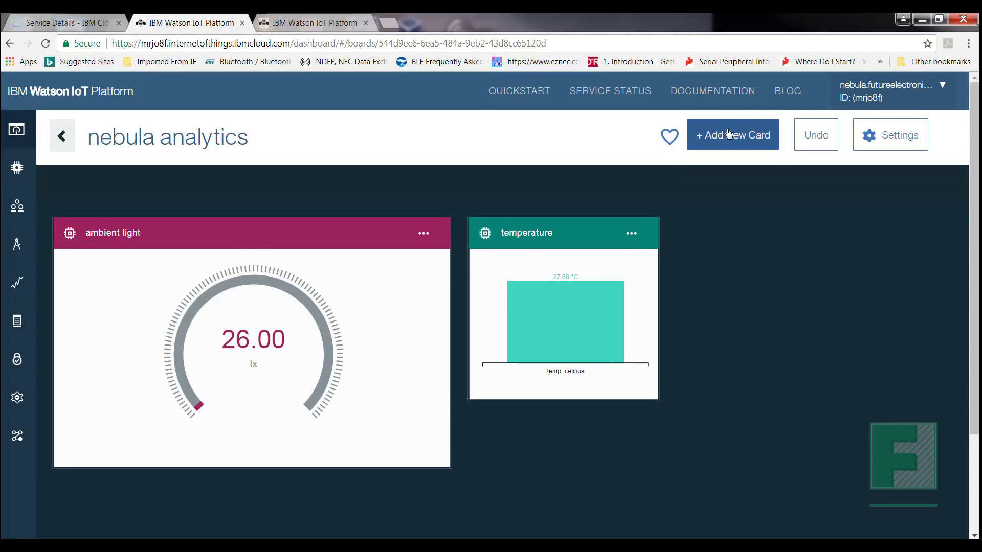
Start a donut chart card on device nebula with a new data set from event myevt
{"action": "left_click", "coordinate": [732, 135]}
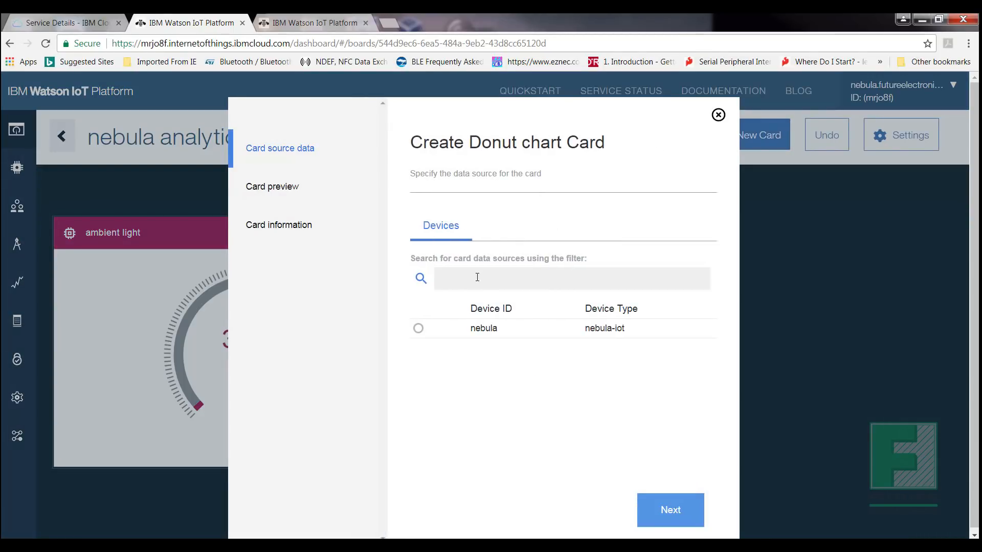
{"action": "left_click", "coordinate": [417, 328]}
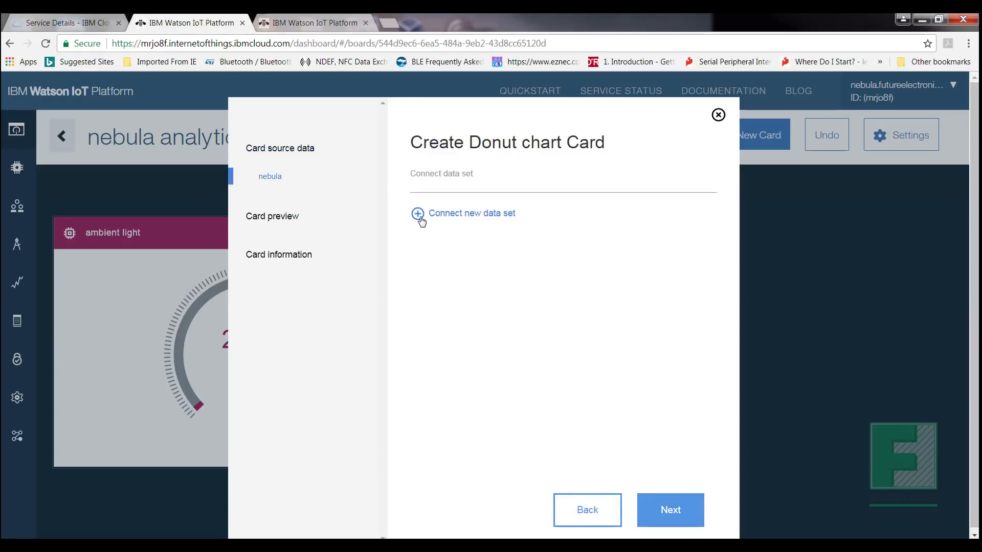
{"action": "left_click", "coordinate": [418, 213]}
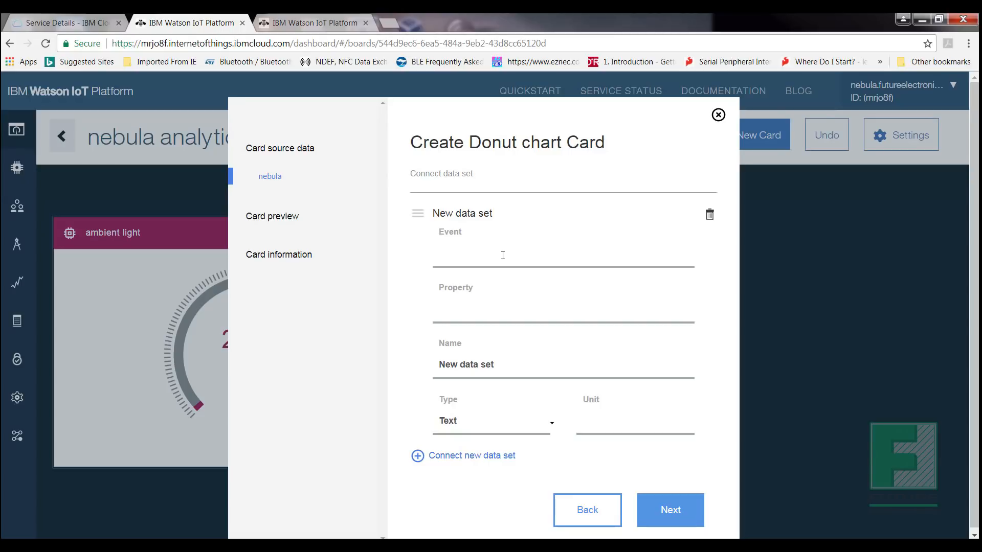
{"action": "type", "text": "myevt"}
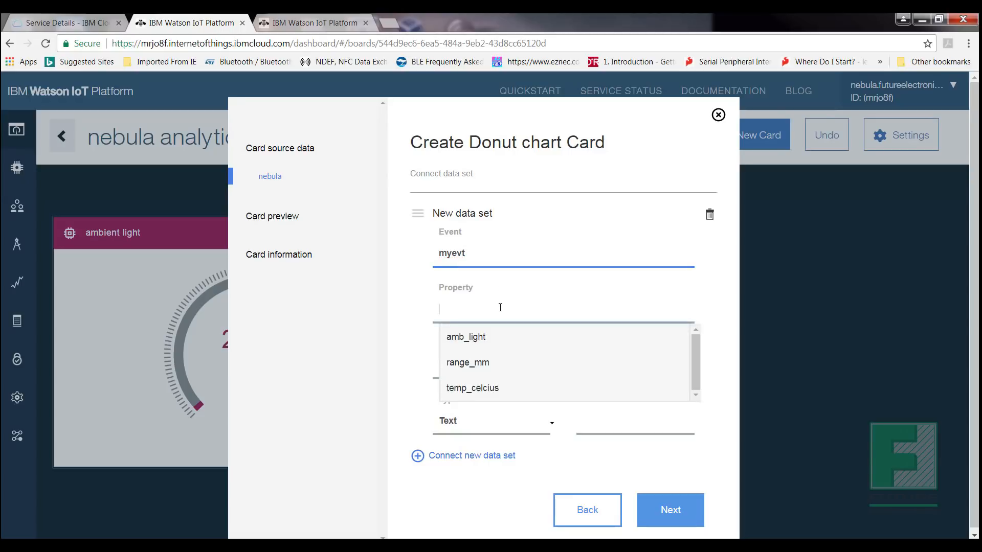
Pick range_mm as Float in mm, range 0–1000, and continue to preview
{"action": "left_click", "coordinate": [468, 362]}
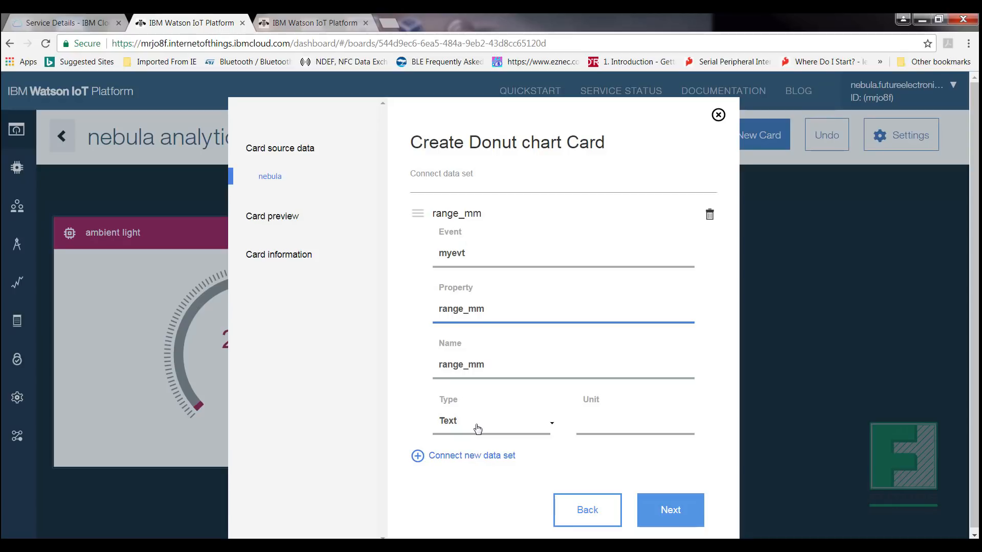
{"action": "left_click", "coordinate": [489, 420]}
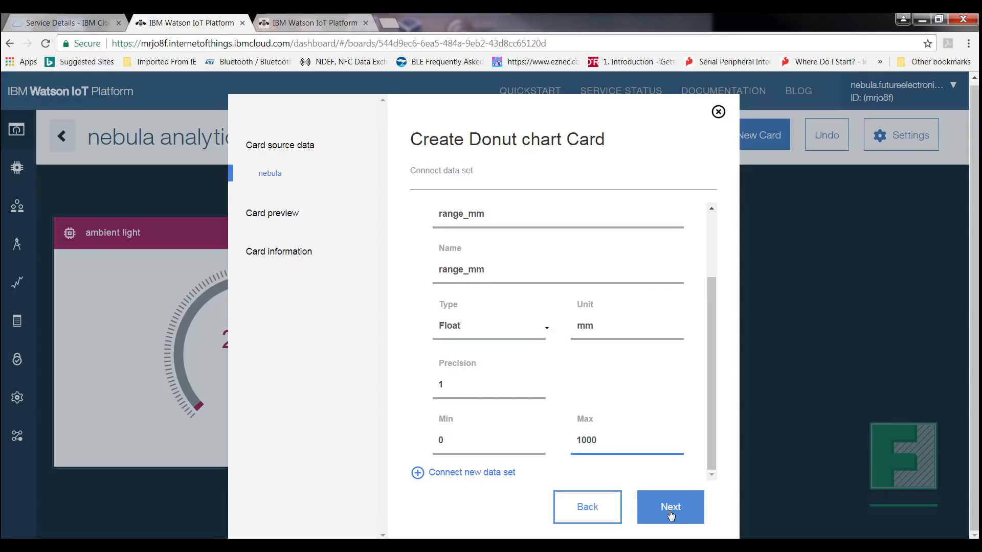
{"action": "left_click", "coordinate": [670, 506]}
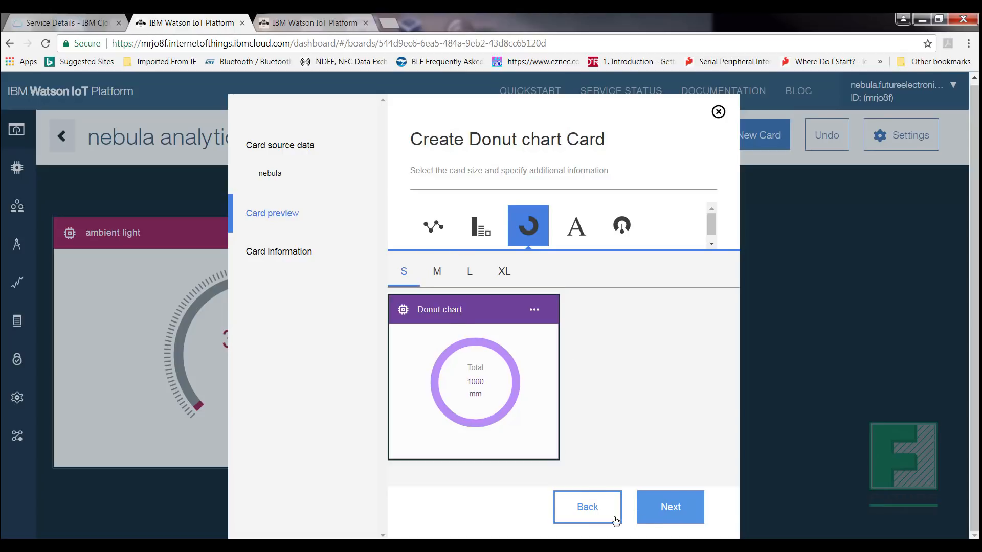
Title the donut card 'Range', keep the purple colour scheme and submit it to the board
{"action": "left_click", "coordinate": [669, 506]}
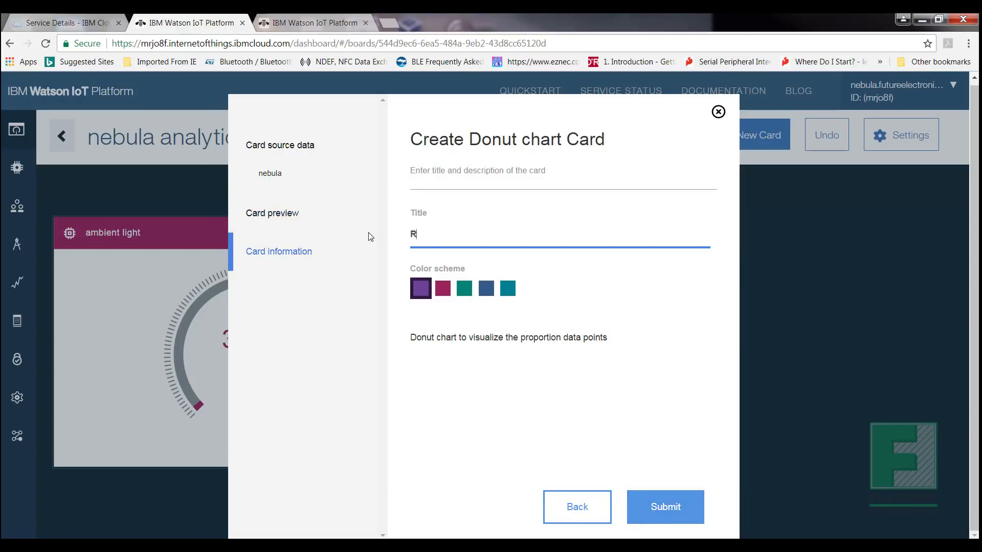
{"action": "type", "text": "ange"}
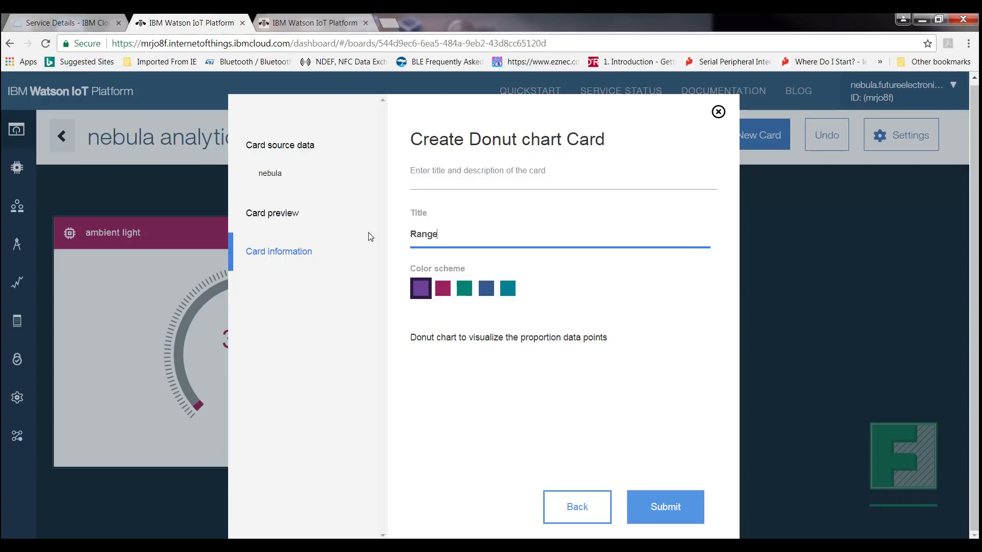
{"action": "left_click", "coordinate": [465, 288]}
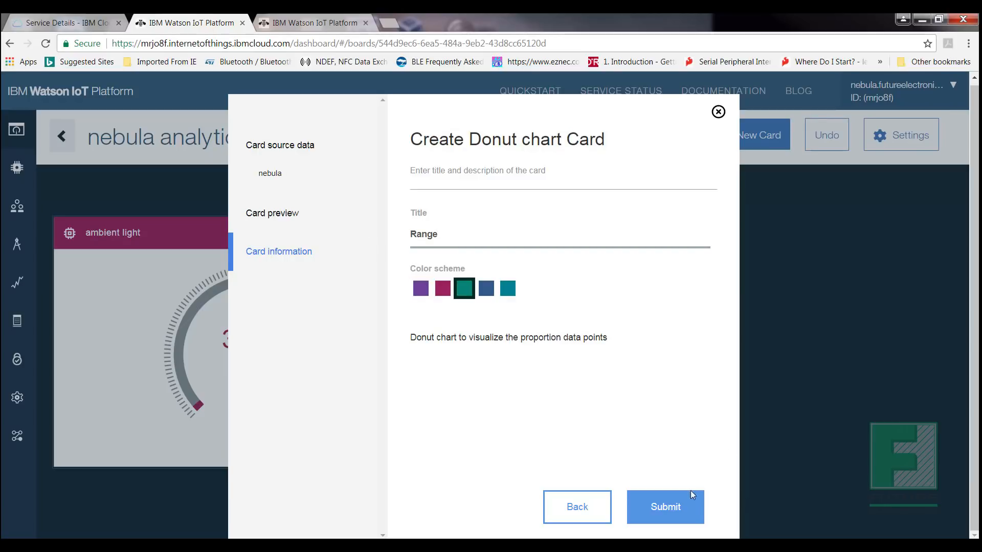
{"action": "left_click", "coordinate": [420, 288]}
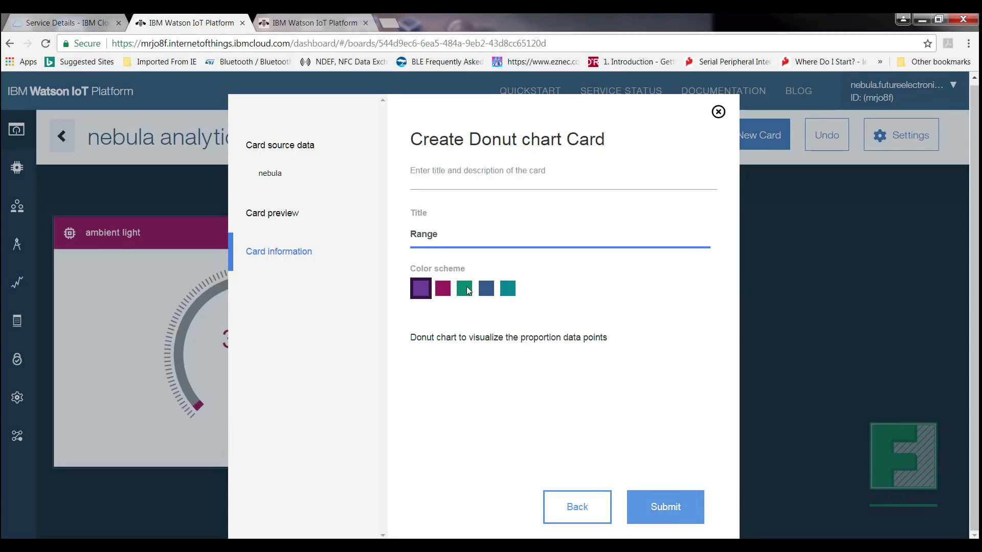
{"action": "left_click", "coordinate": [665, 506]}
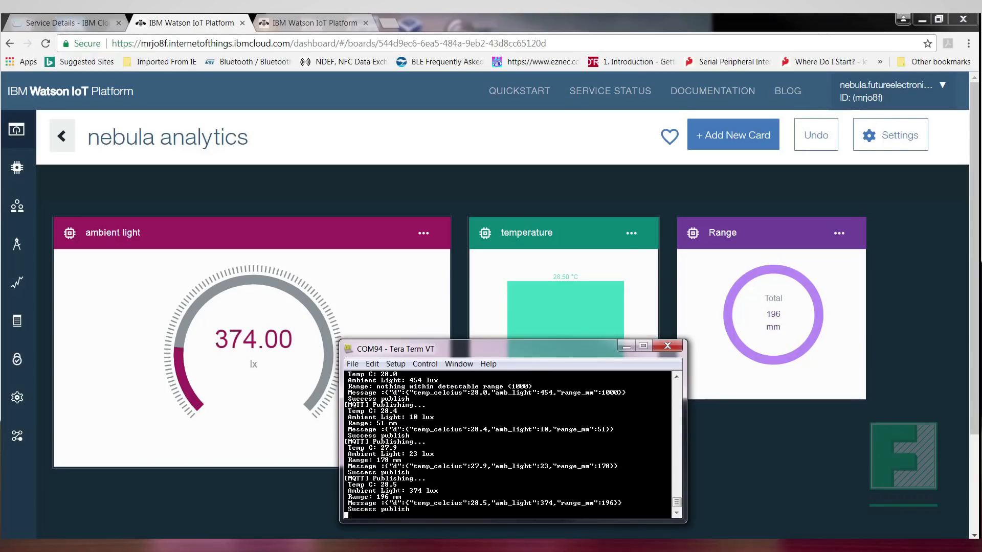
{"action": "mouse_move", "coordinate": [531, 308]}
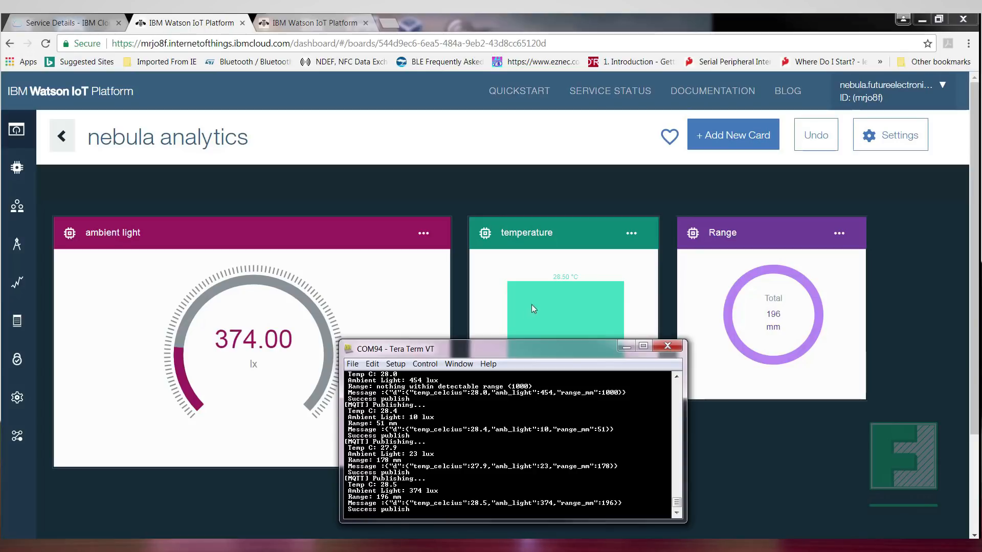